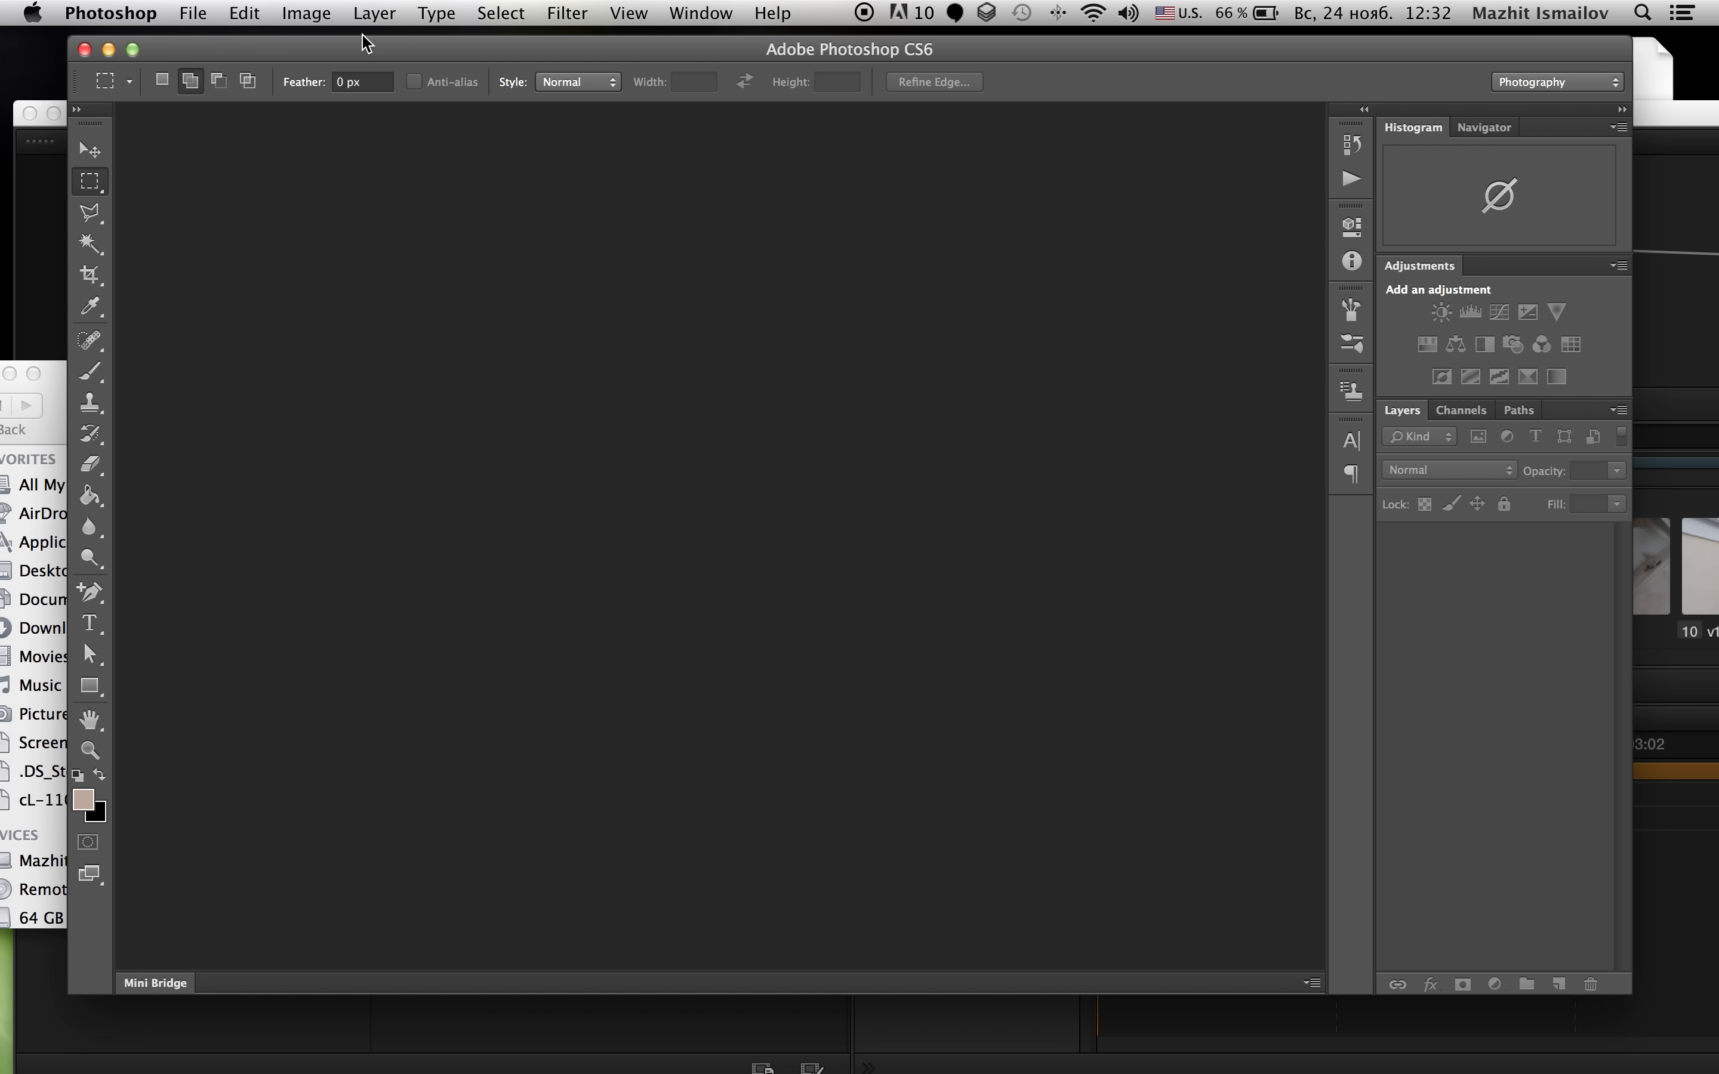
# Step: Create a new white document 3000 px wide, 1200 px high, at 72 pixels per inch
pyautogui.click(192, 12)
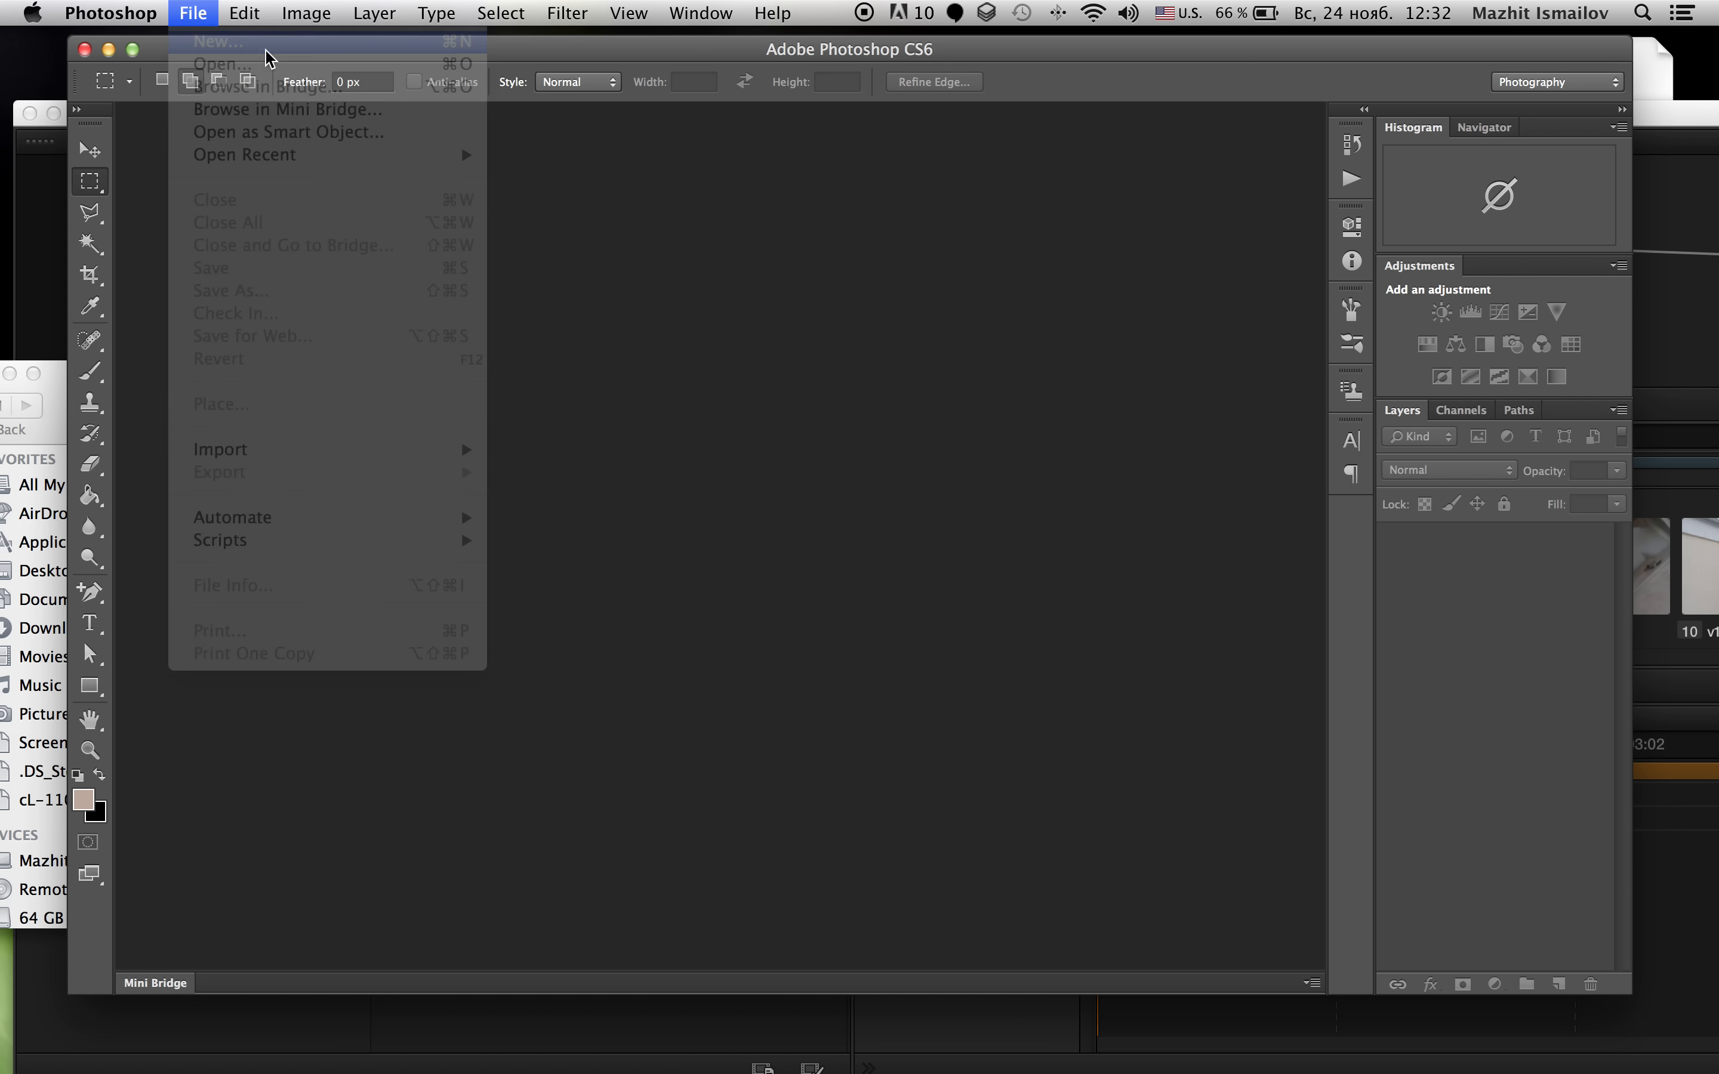
pyautogui.click(216, 41)
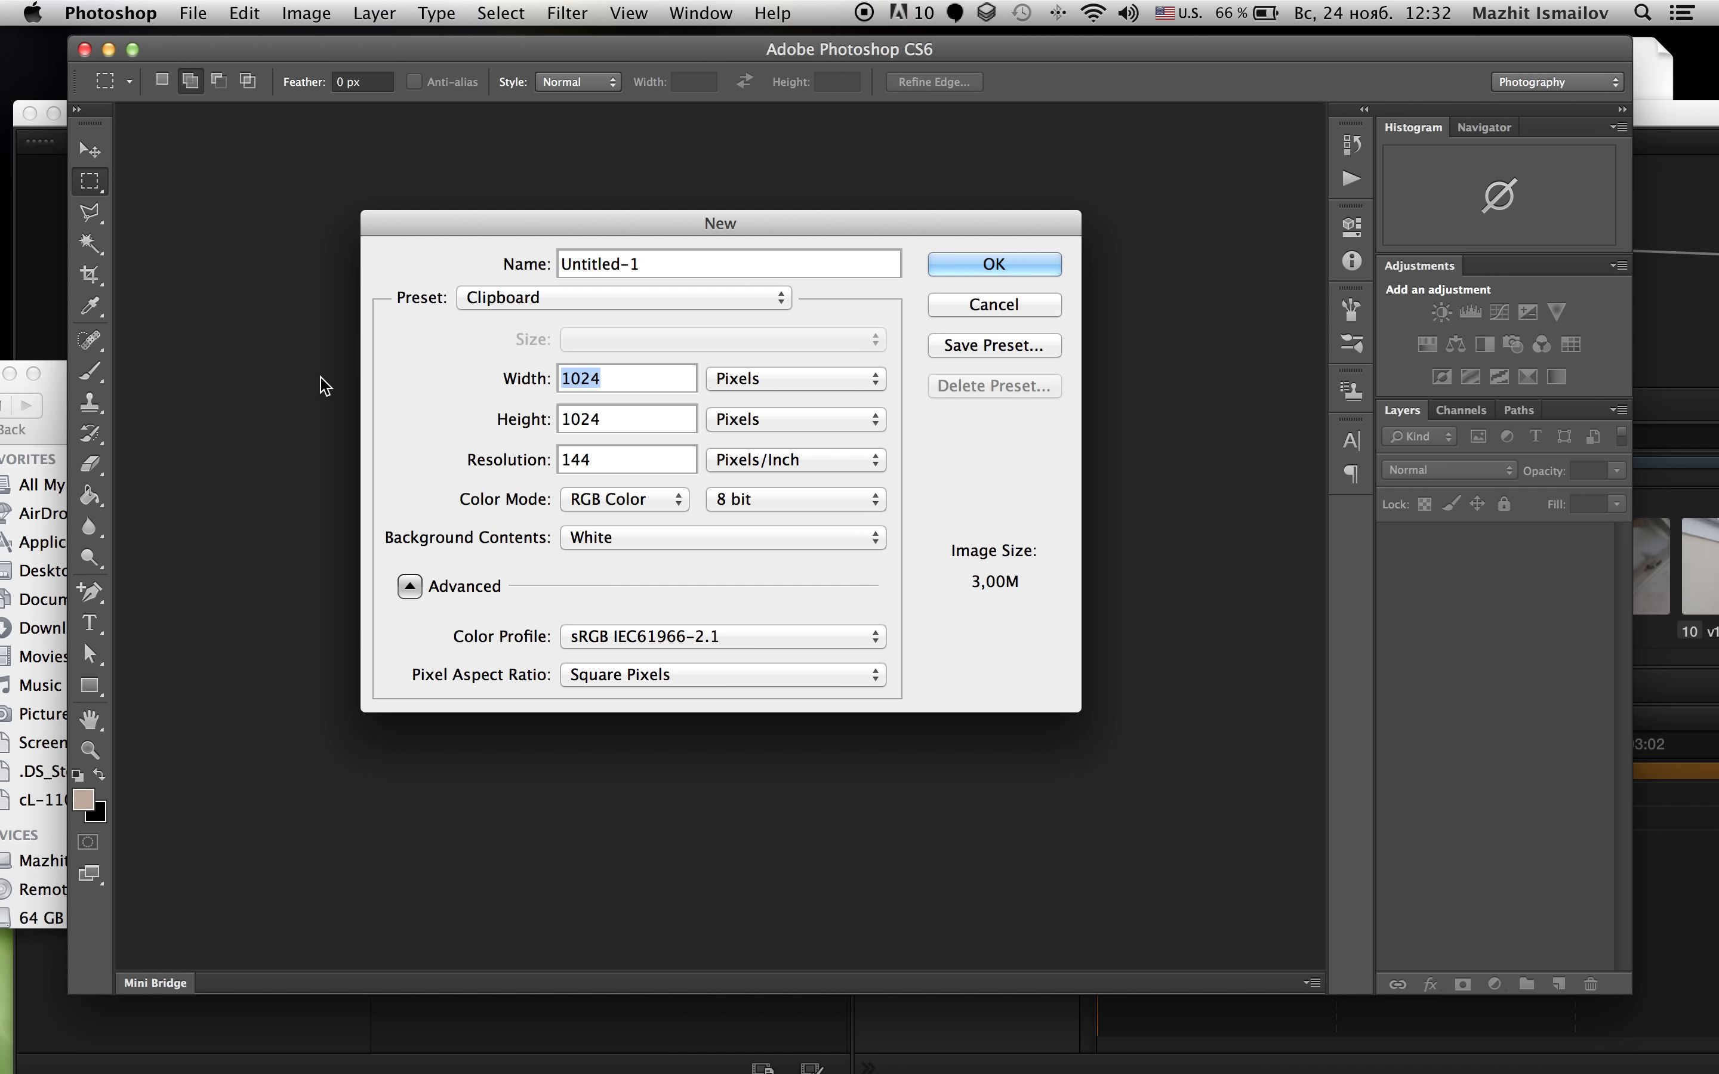
pyautogui.write('3000')
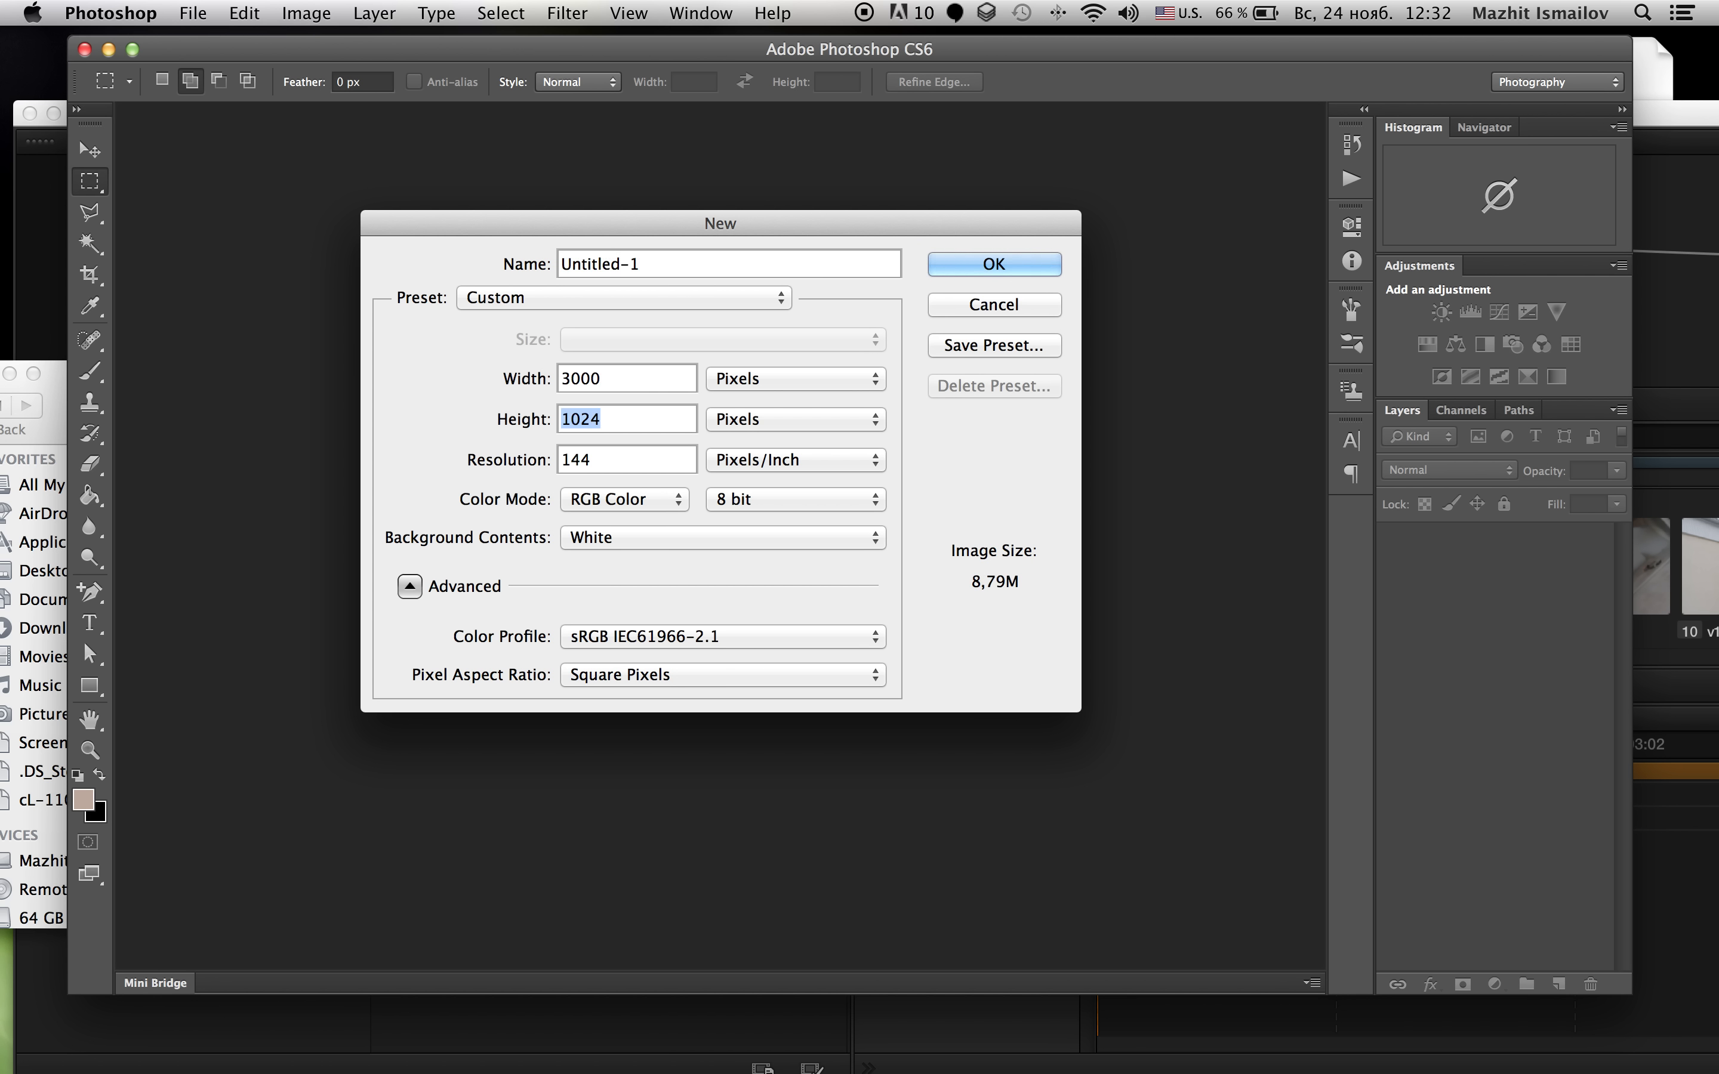
pyautogui.write('12000')
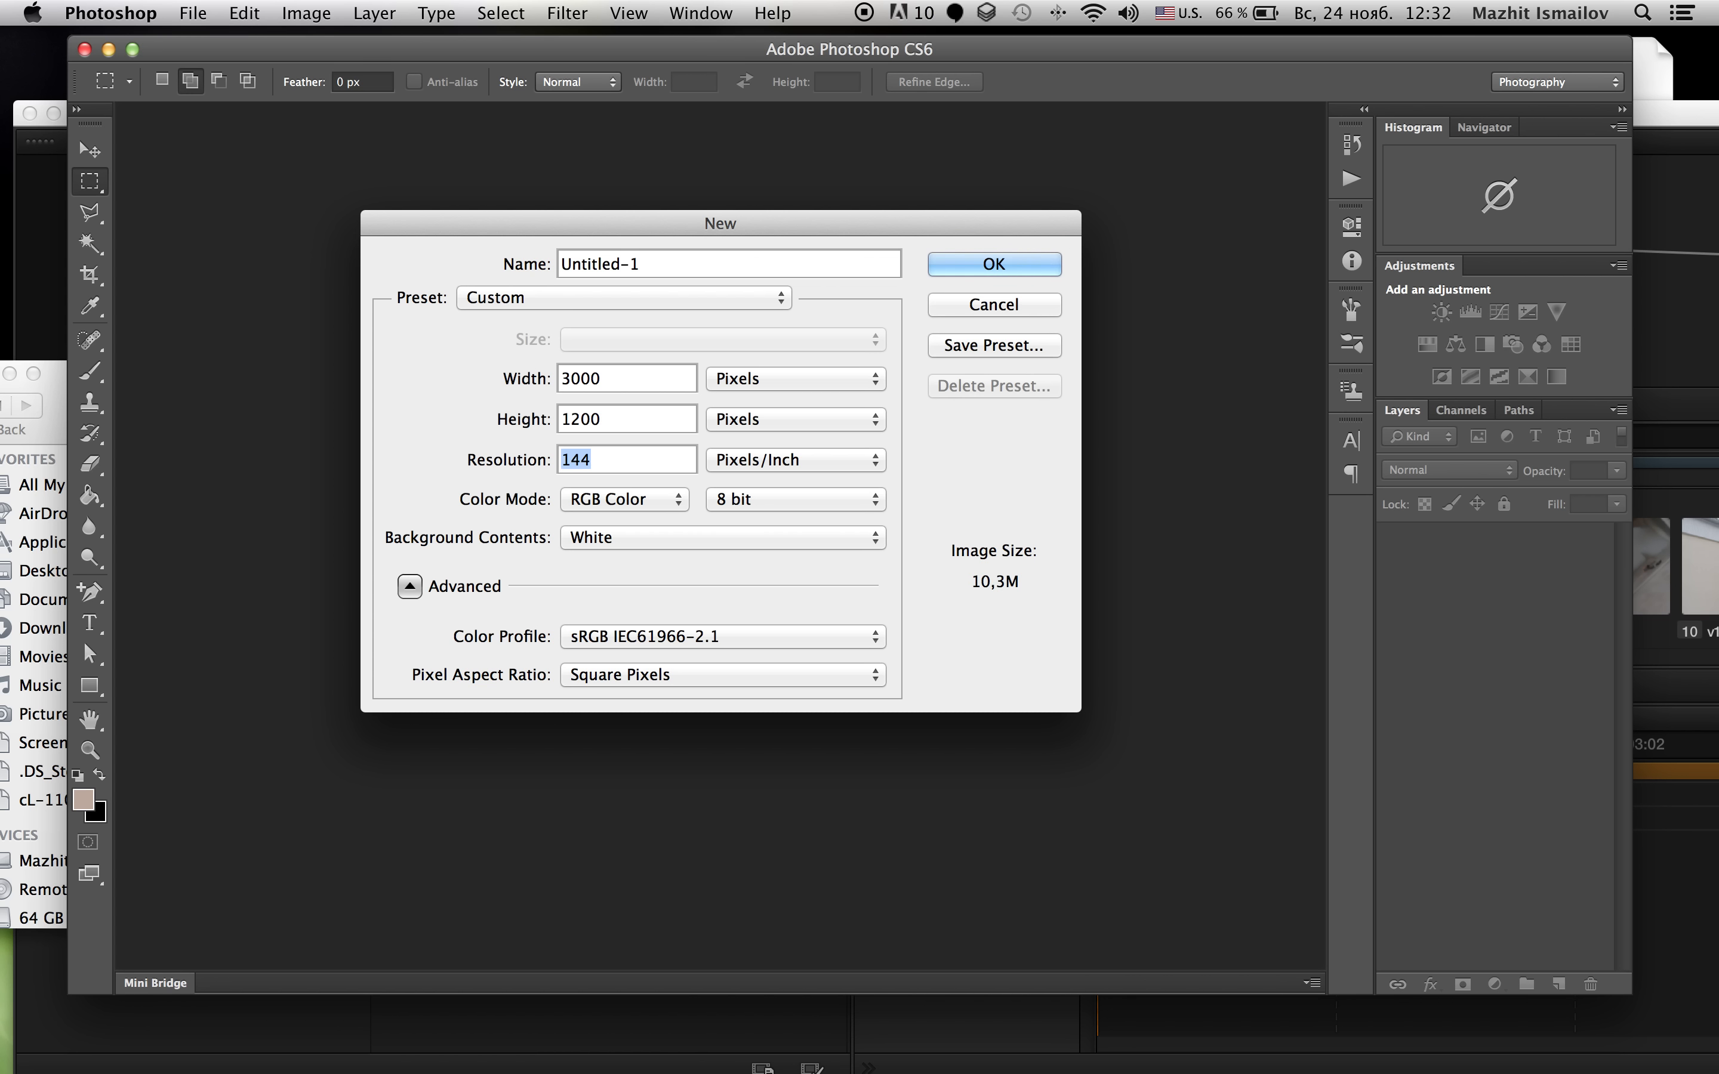
pyautogui.write('72')
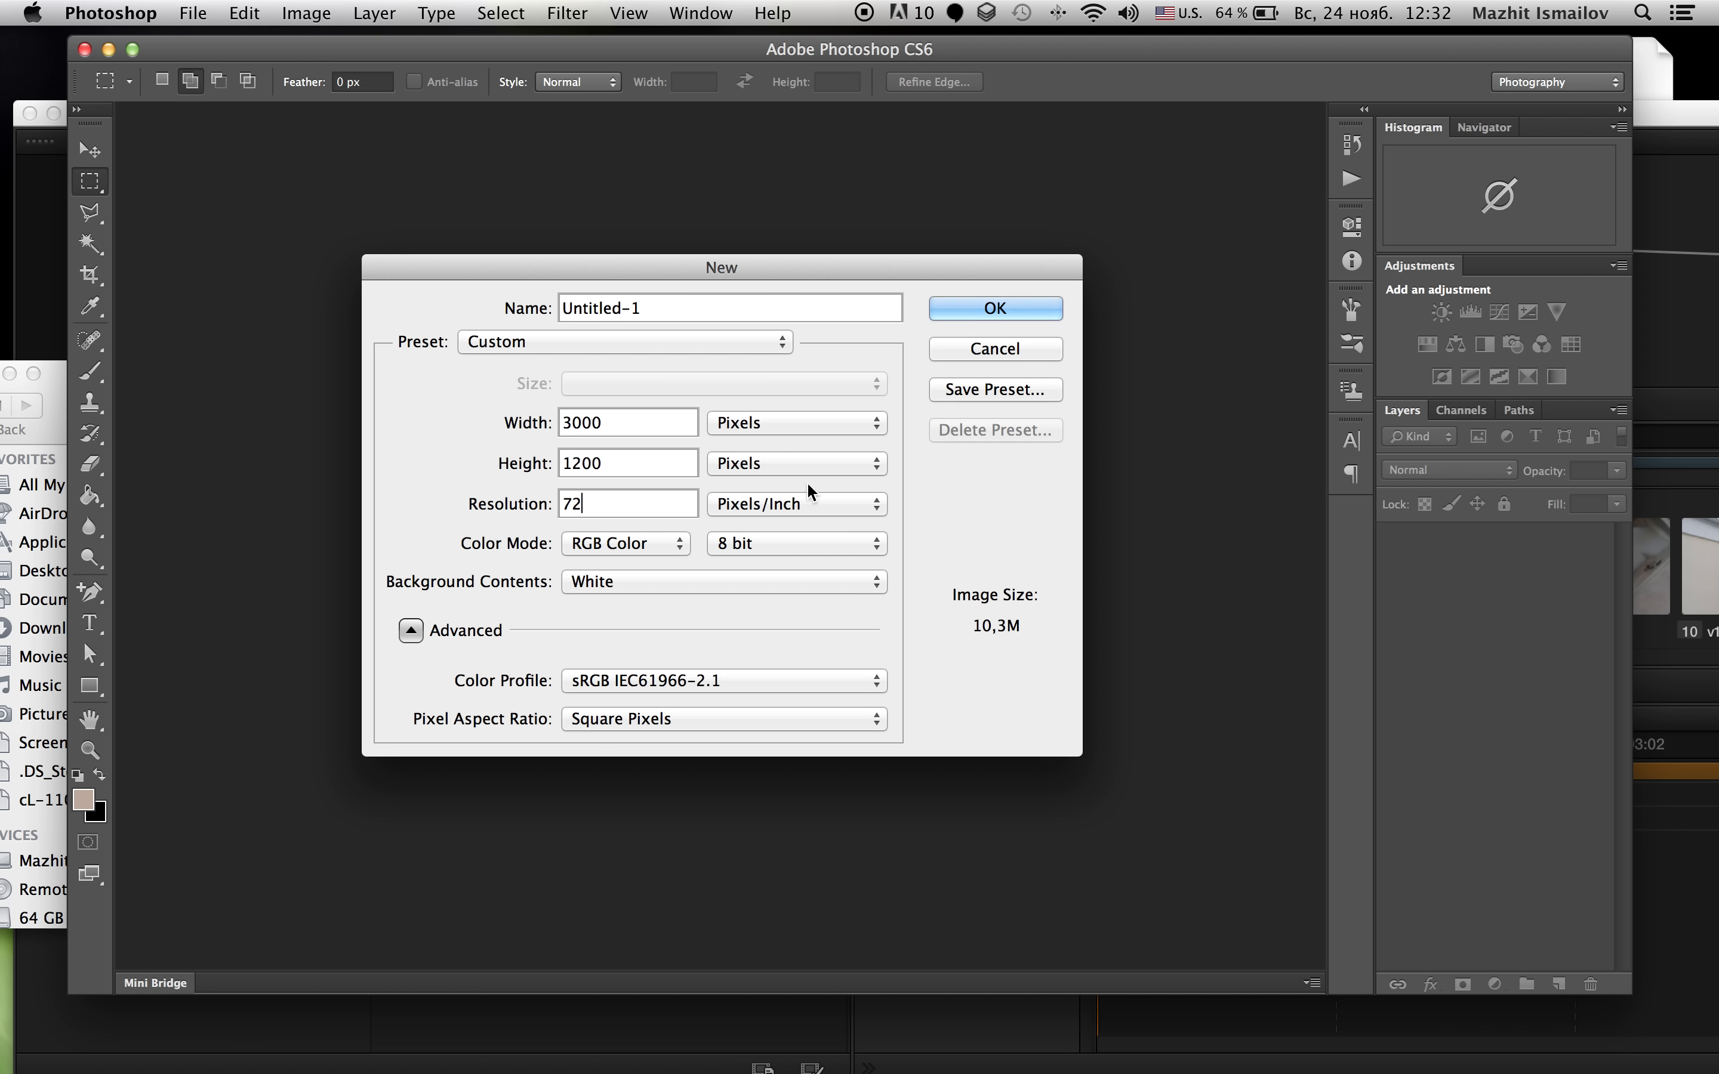
pyautogui.click(993, 308)
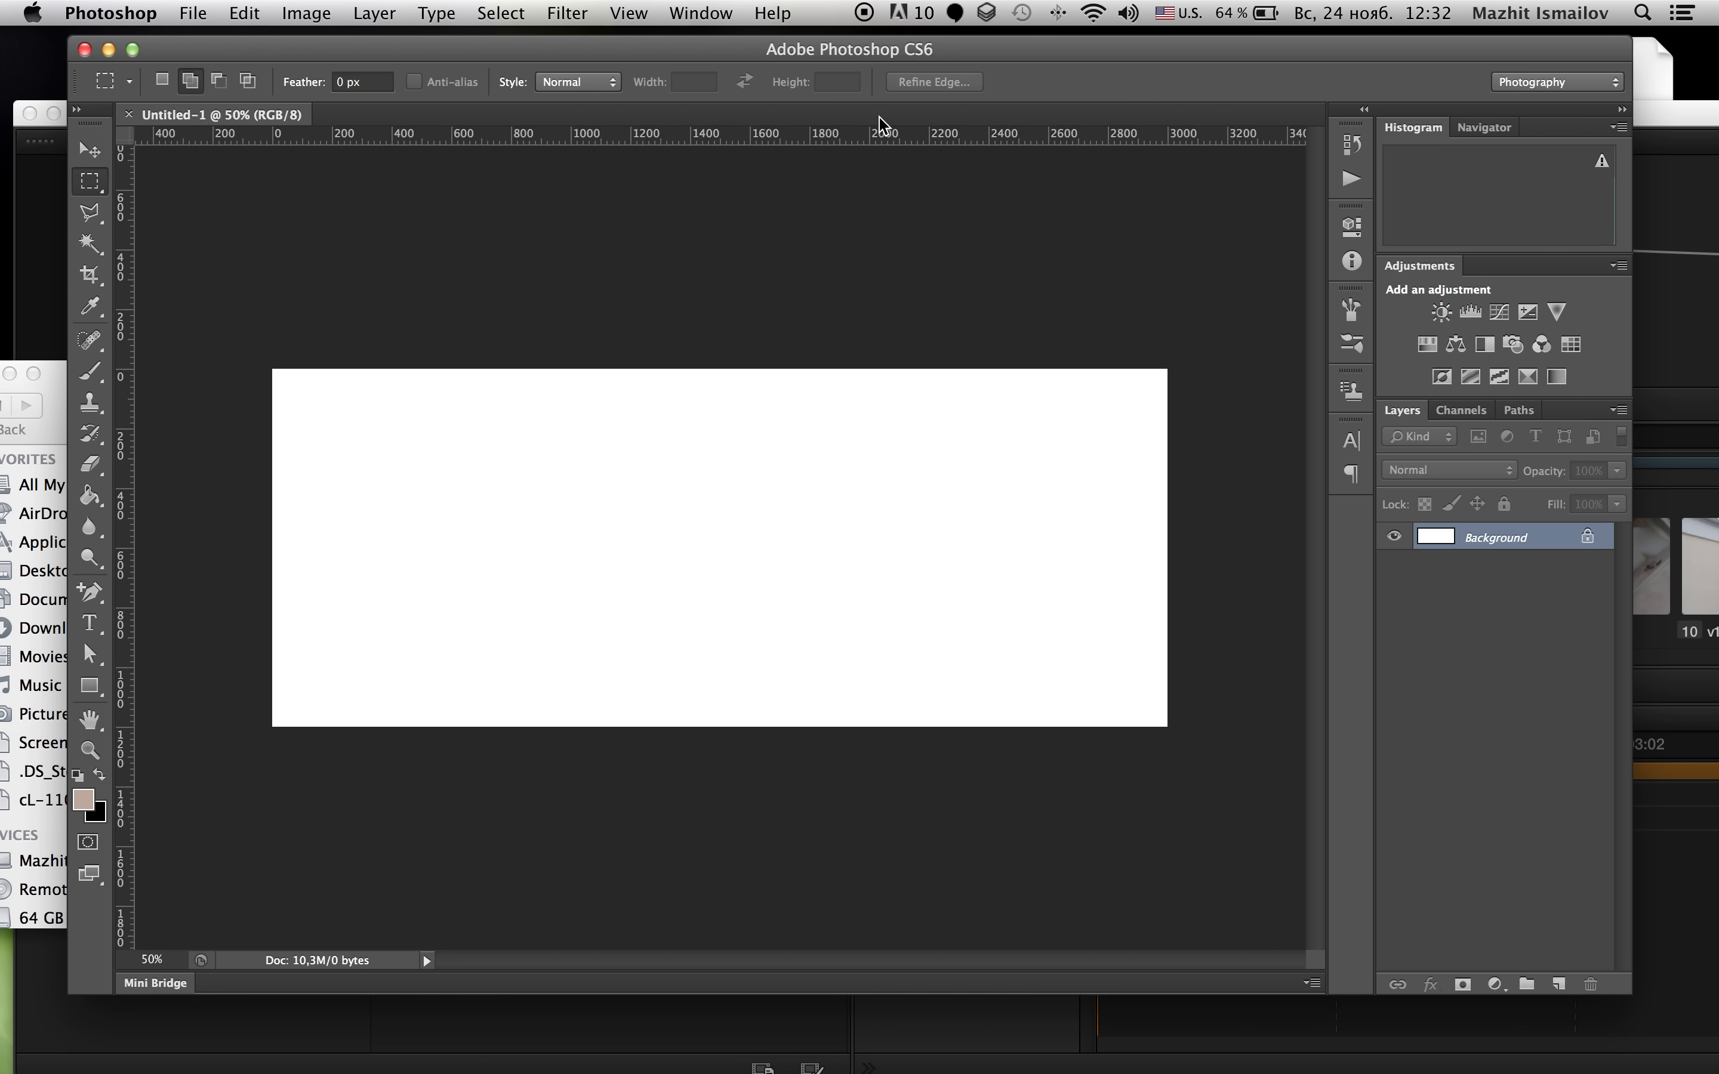
pyautogui.moveTo(57, 395)
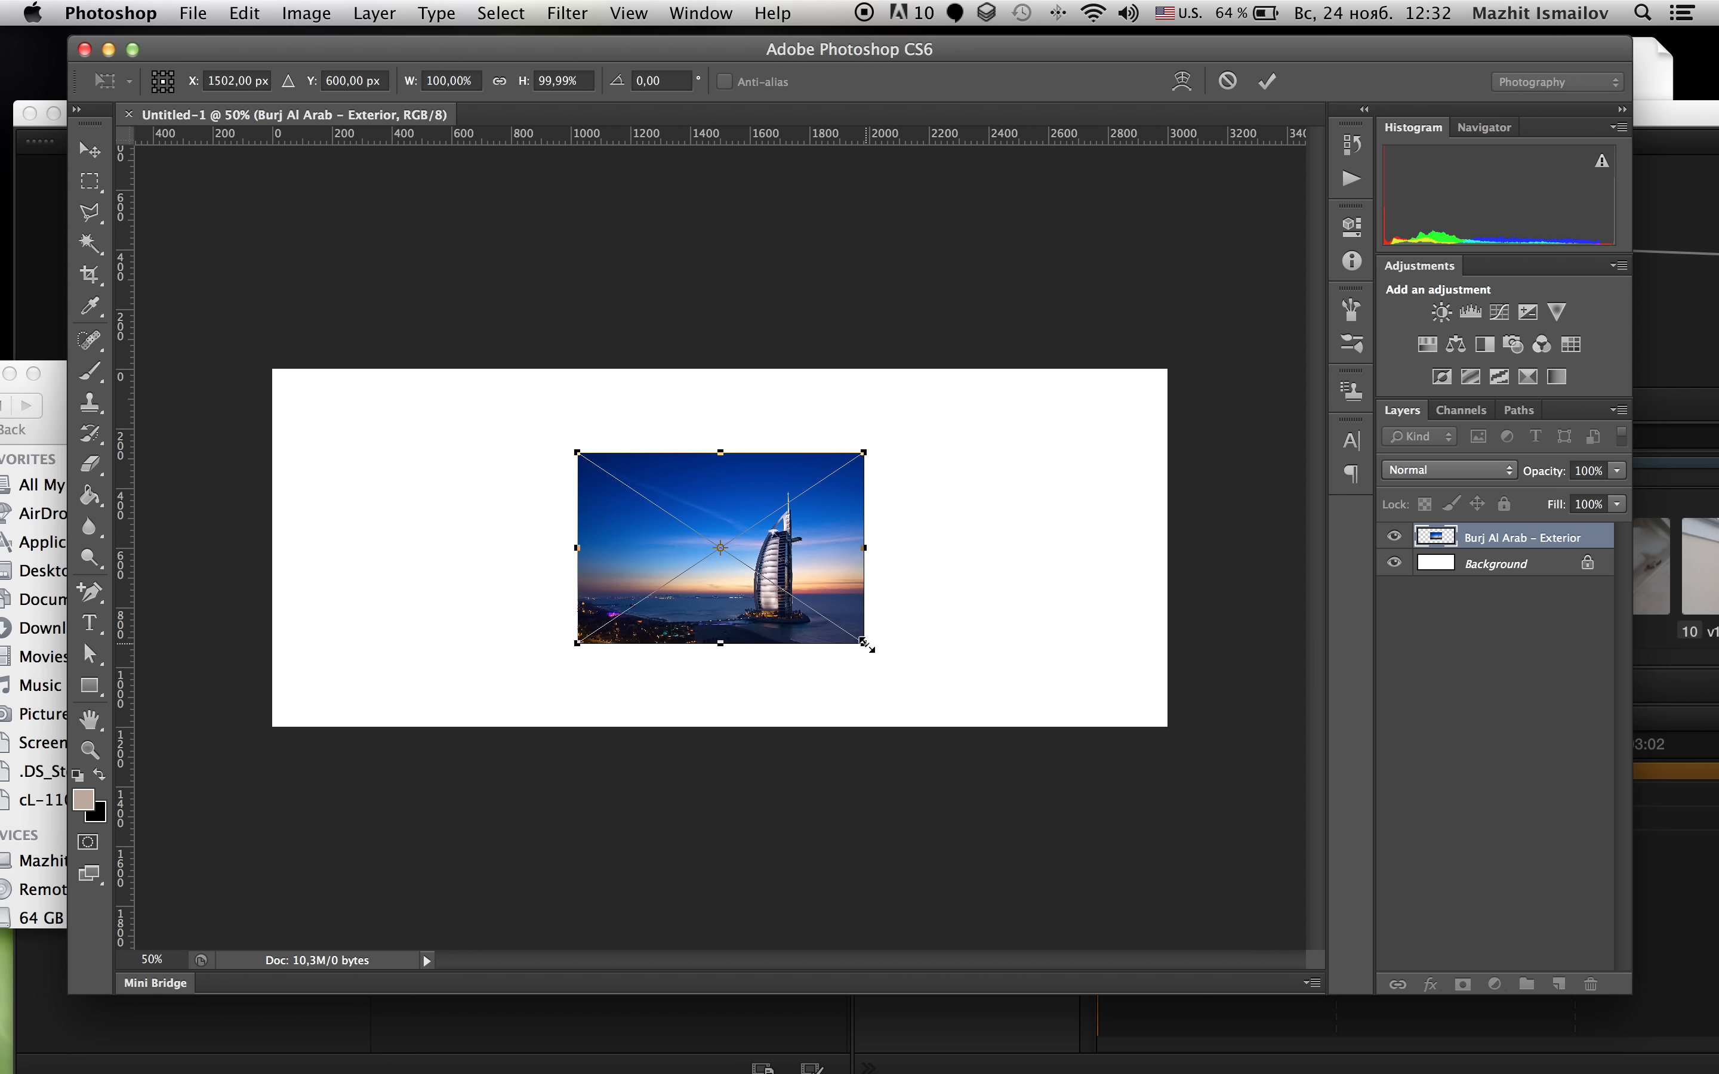
# Step: Enlarge the placed Burj Al Arab photo by its corner handle until it fills the canvas height
pyautogui.moveTo(867, 636); pyautogui.dragTo(943, 706)
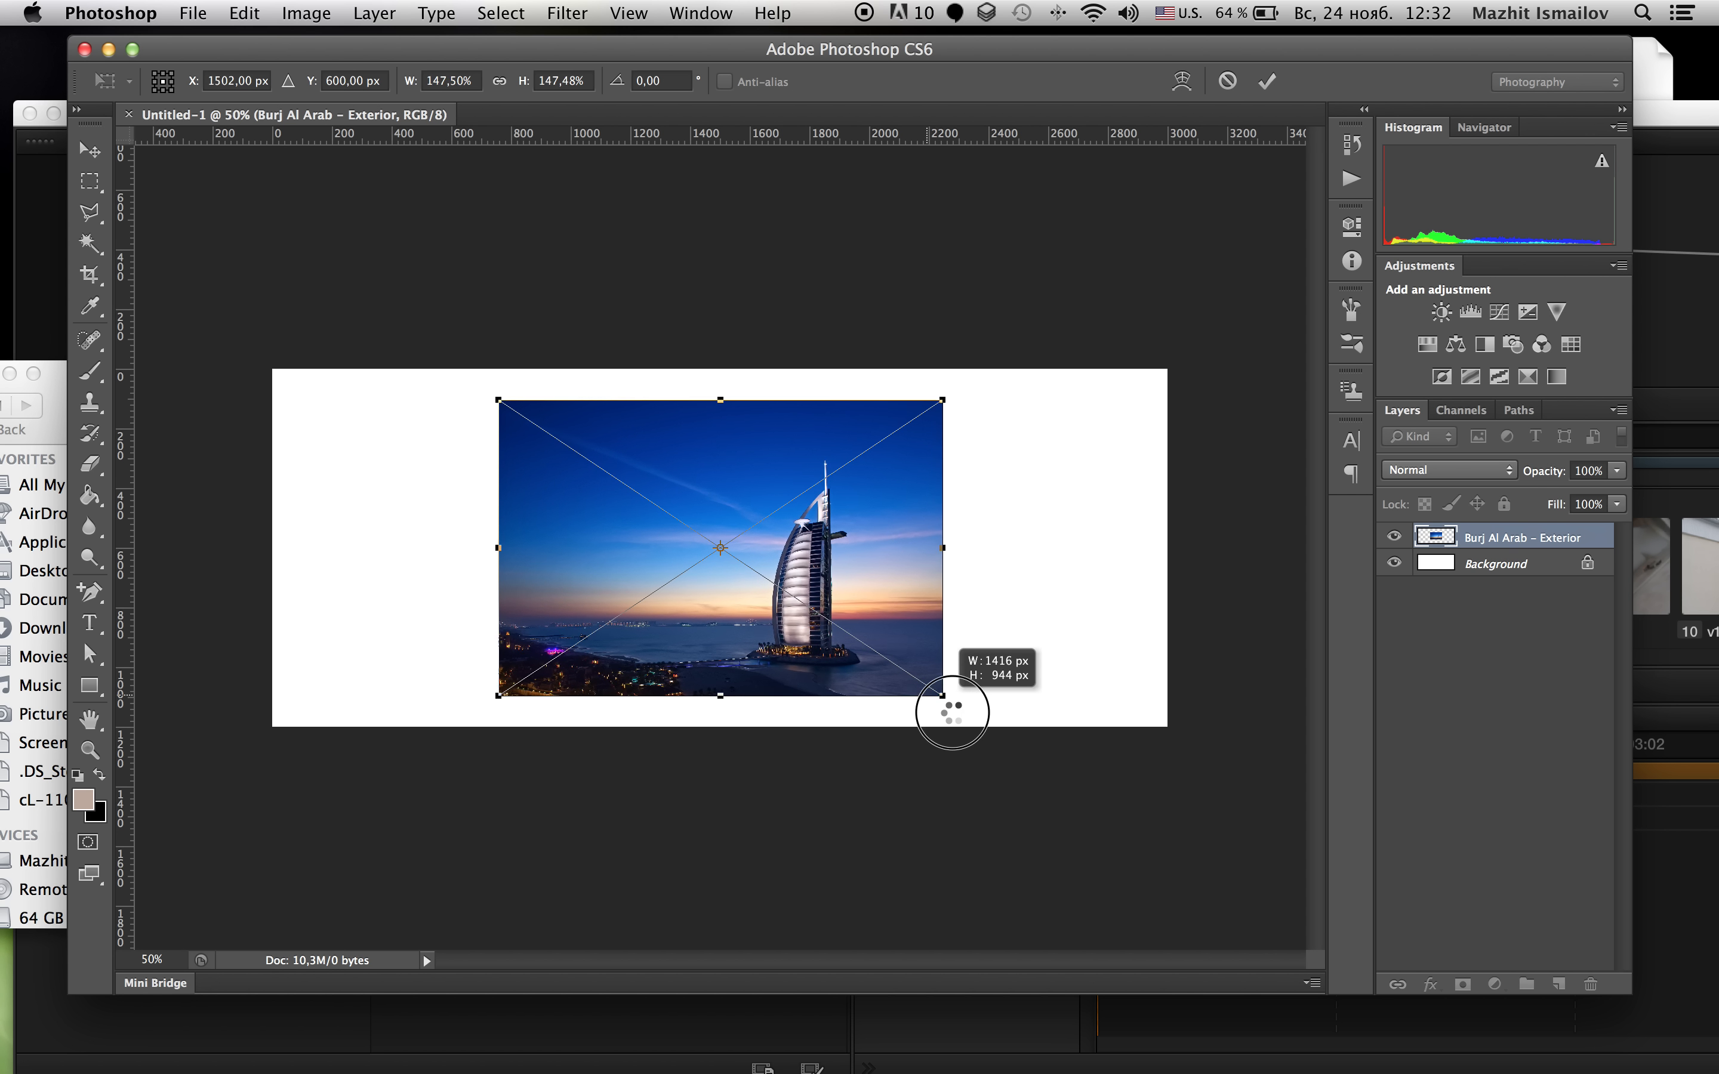
pyautogui.moveTo(950, 710); pyautogui.dragTo(1050, 753)
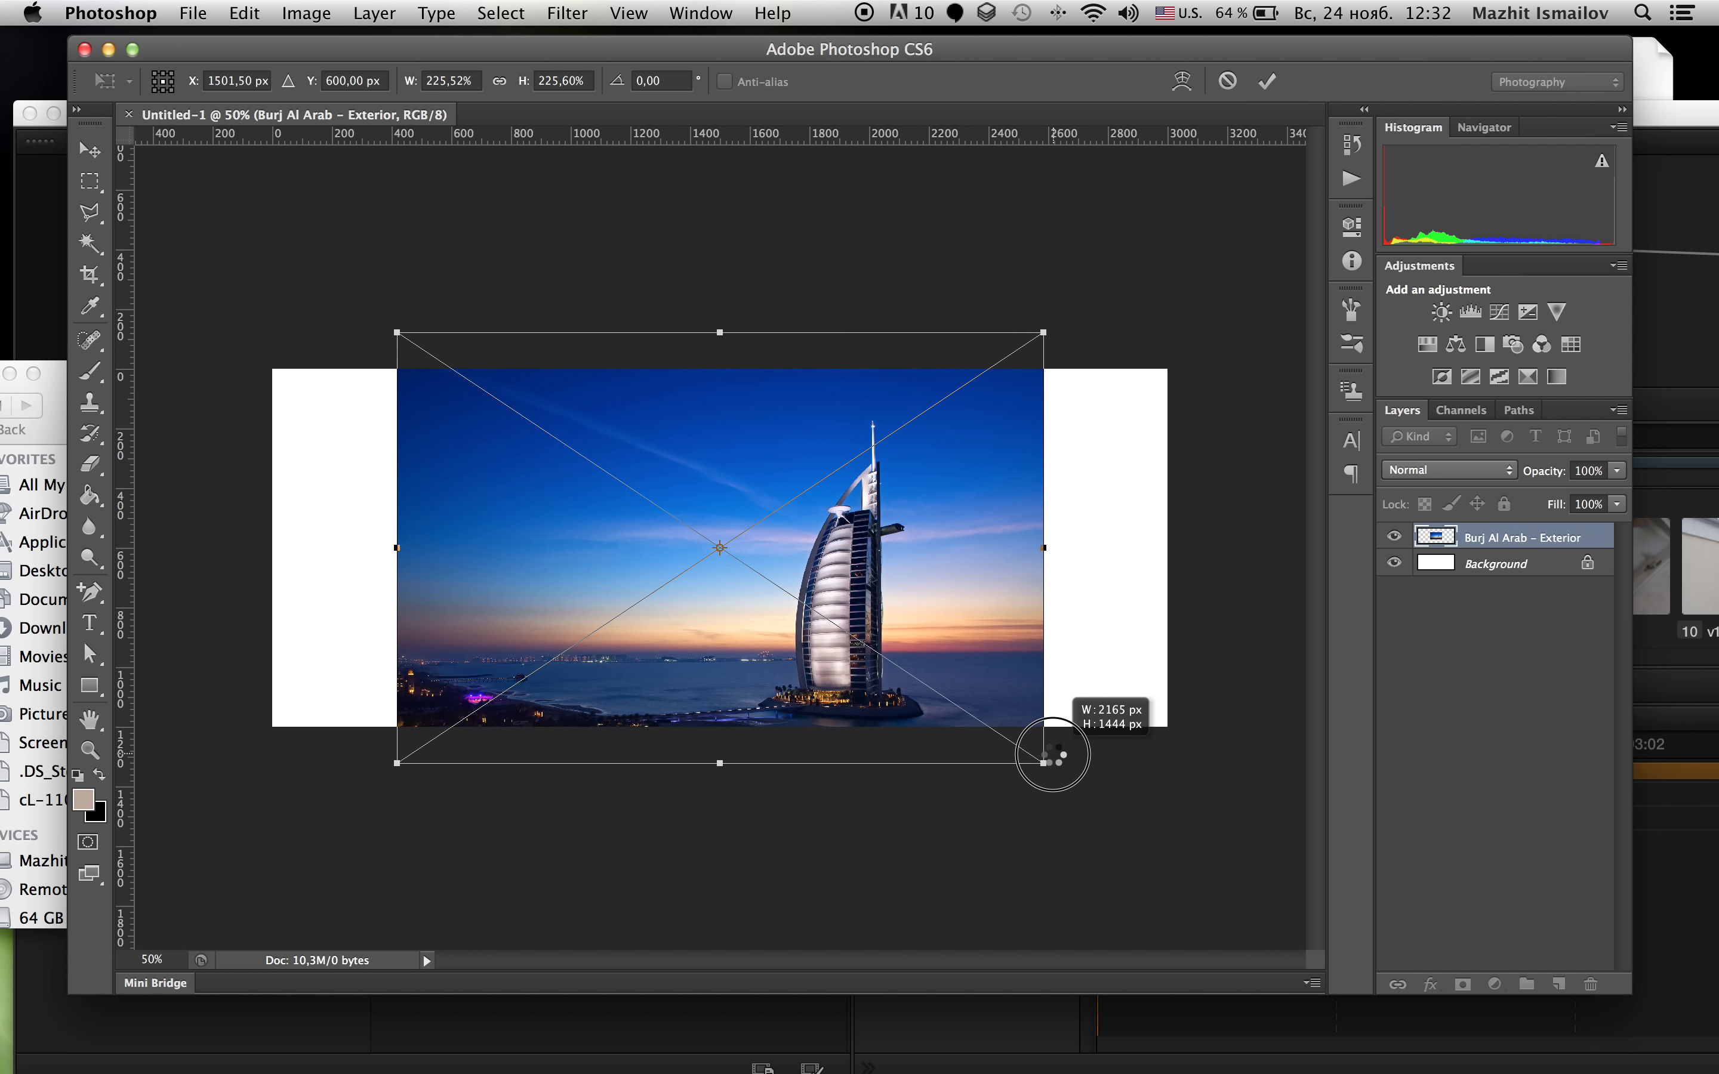
pyautogui.moveTo(1051, 754); pyautogui.dragTo(1059, 771)
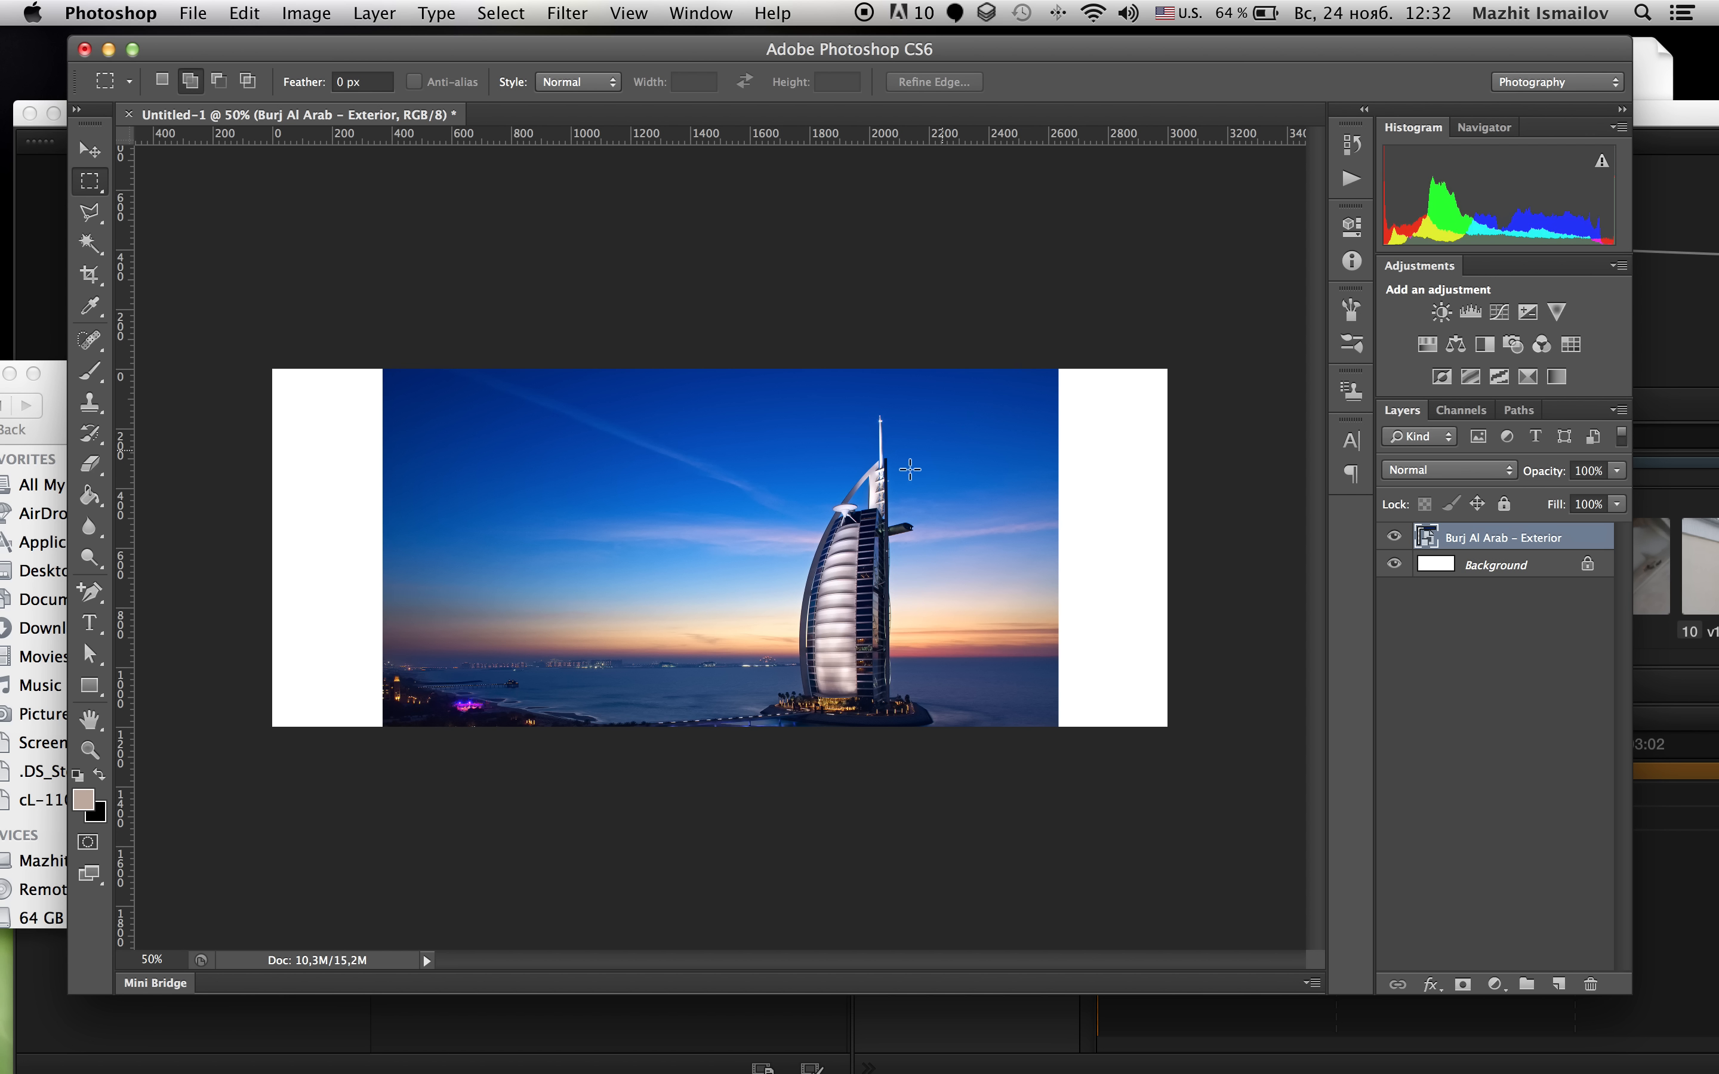
pyautogui.moveTo(71, 180)
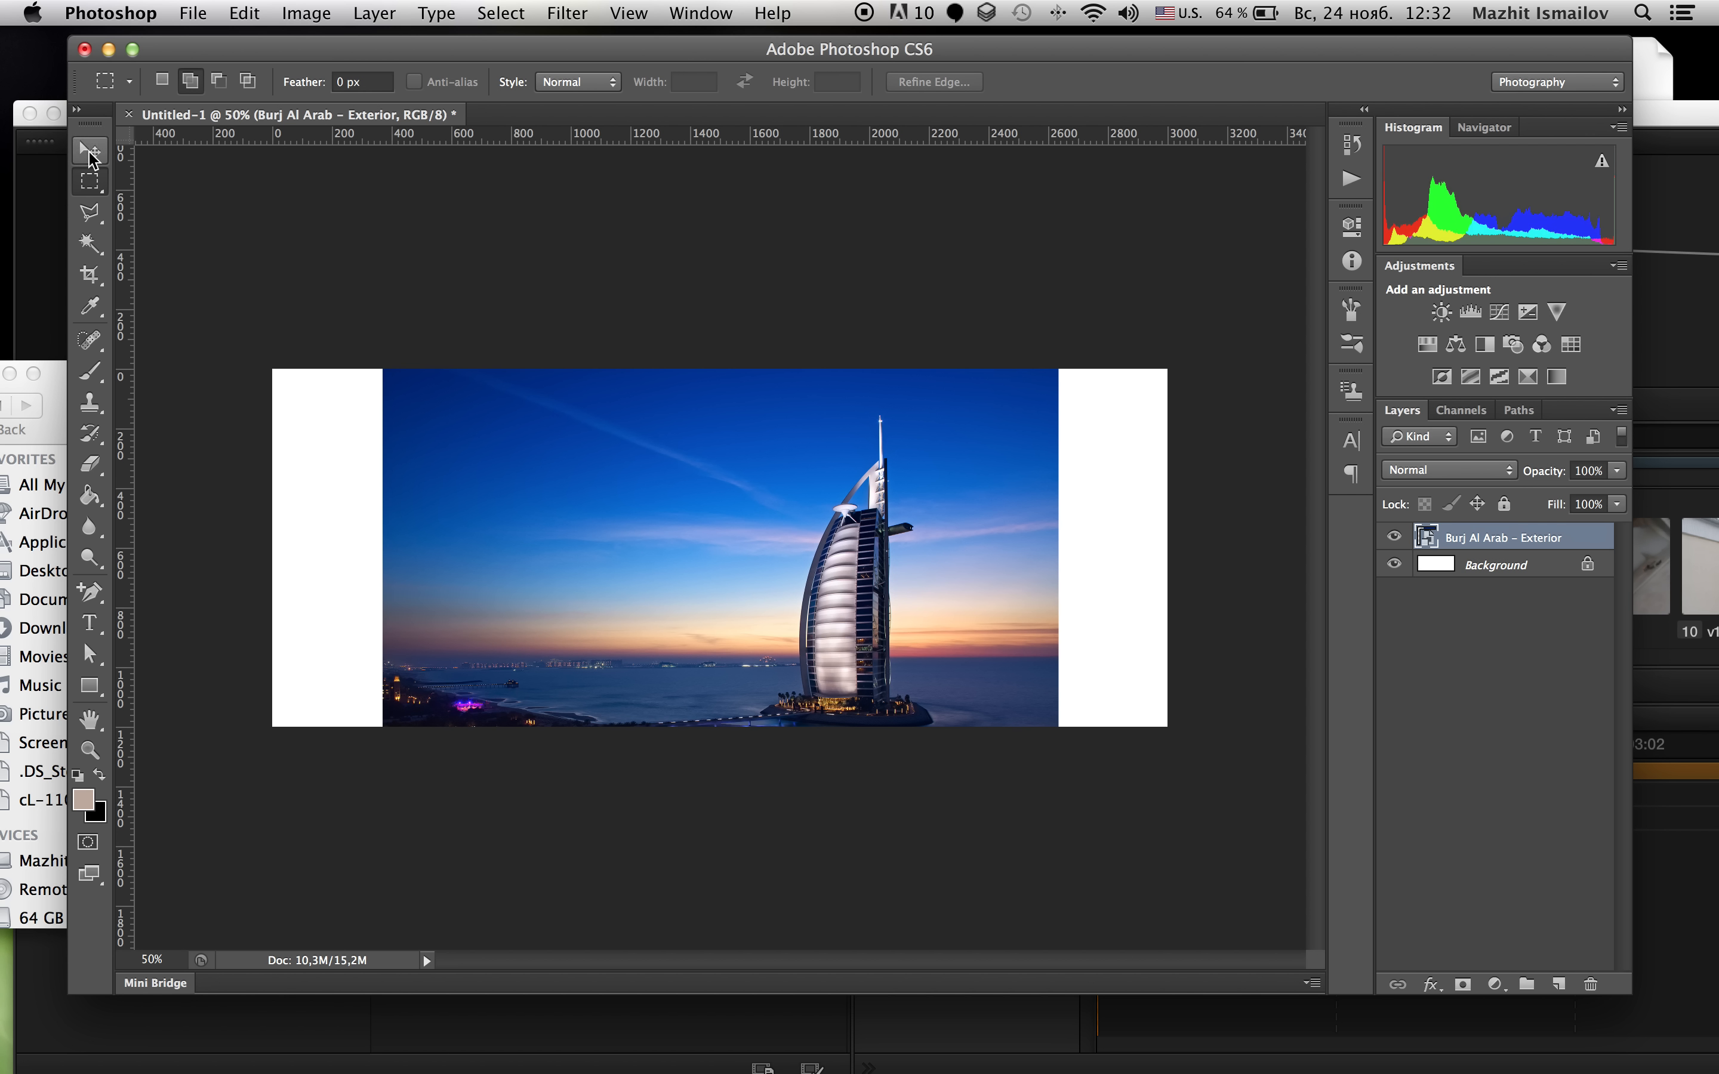
# Step: With the Move tool, shift the photo slightly right, leaving white strips on both sides
pyautogui.click(87, 151)
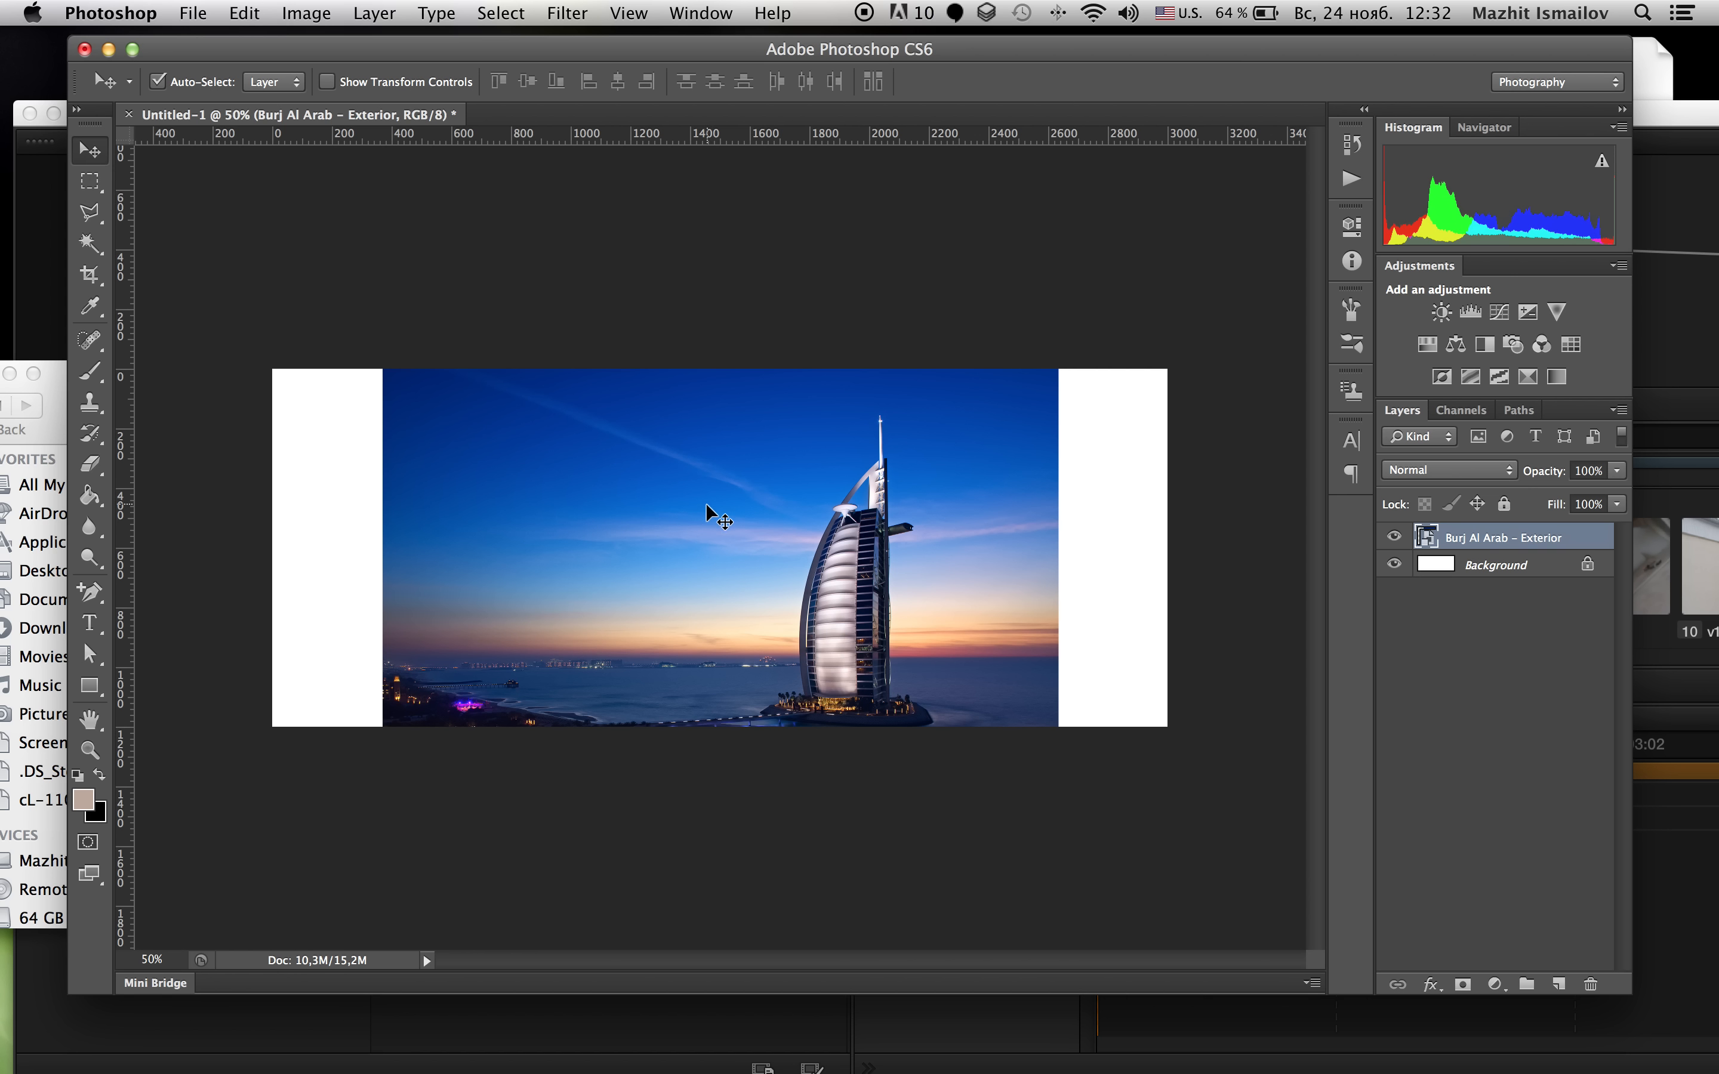
pyautogui.moveTo(713, 517); pyautogui.dragTo(758, 493)
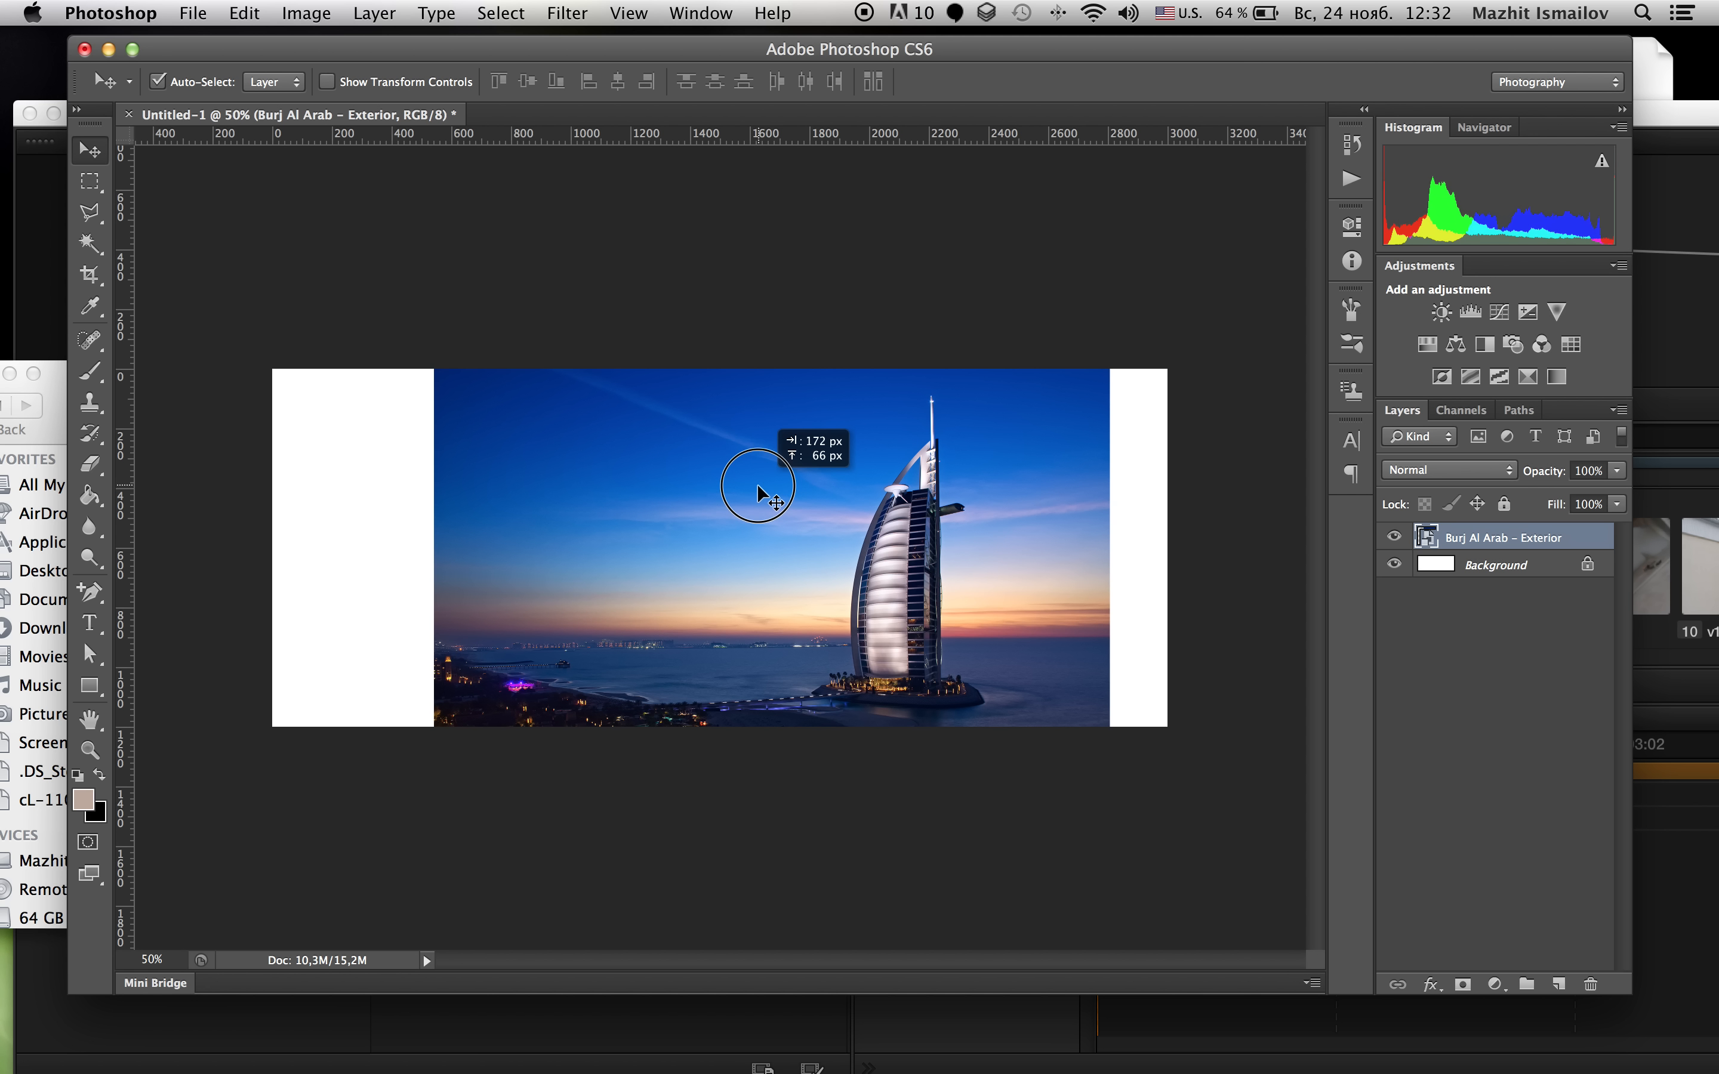
pyautogui.moveTo(757, 488); pyautogui.dragTo(867, 537)
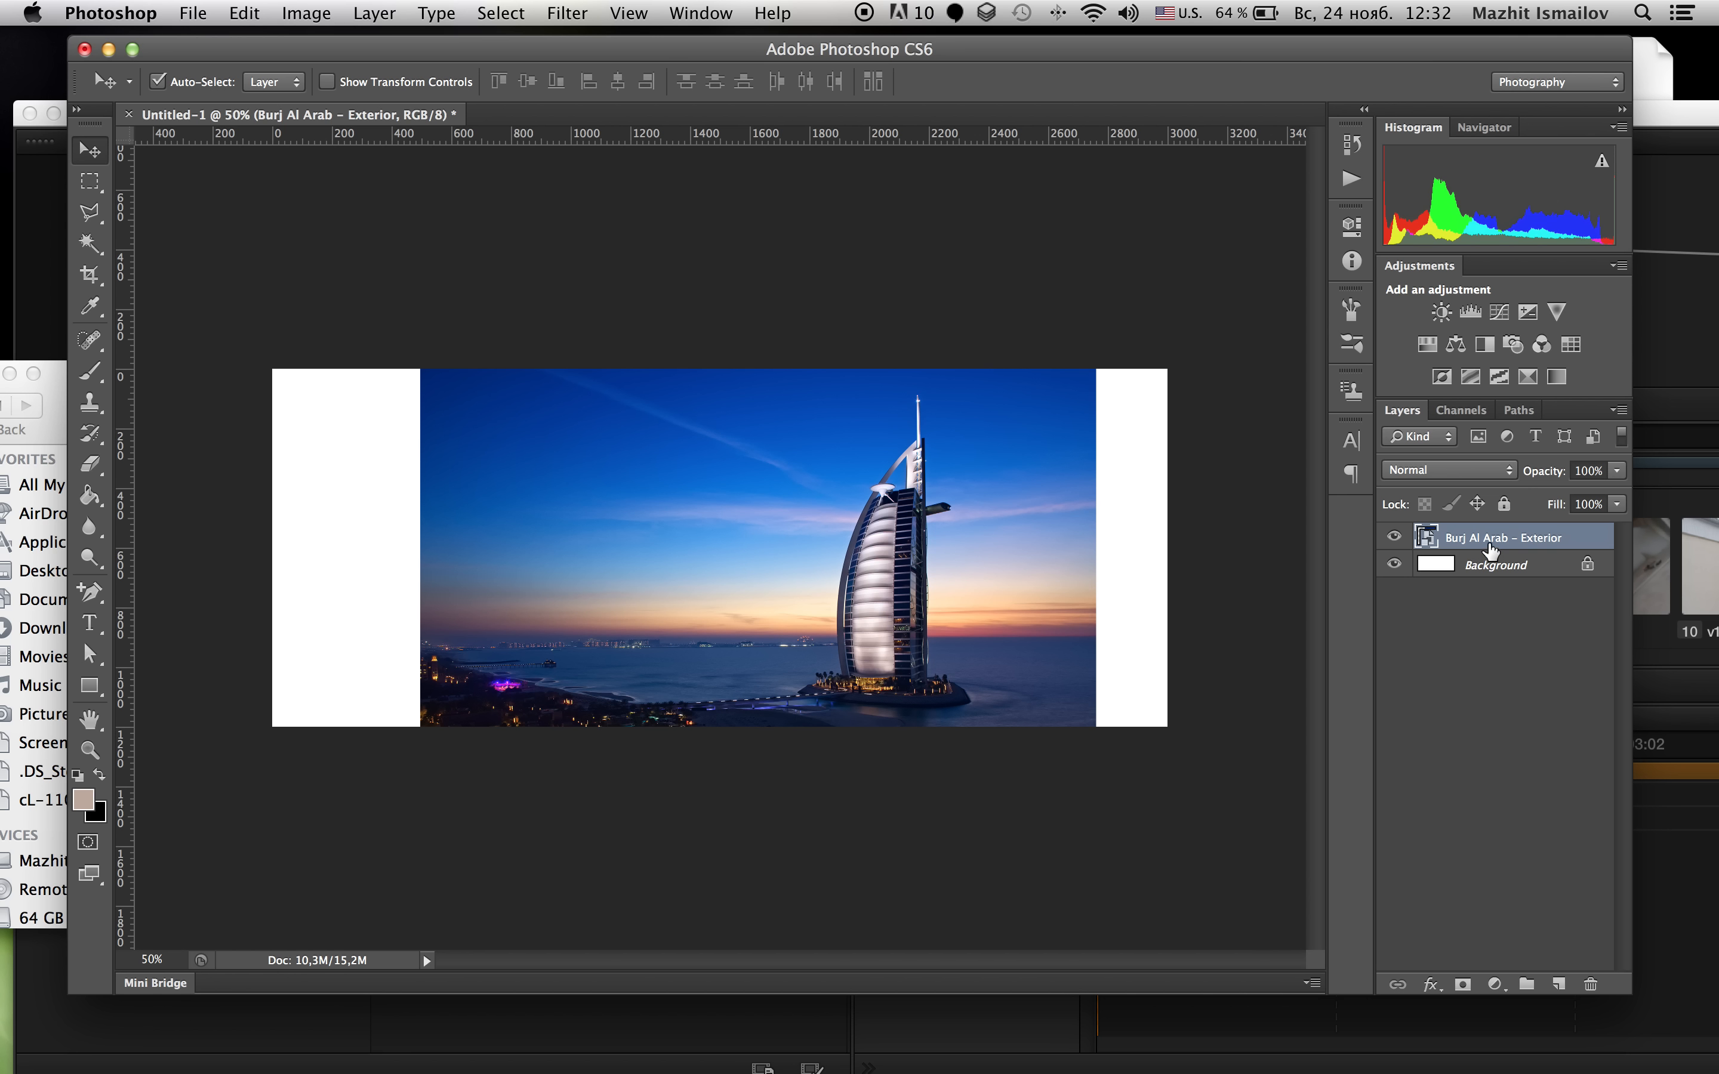
pyautogui.moveTo(1489, 544)
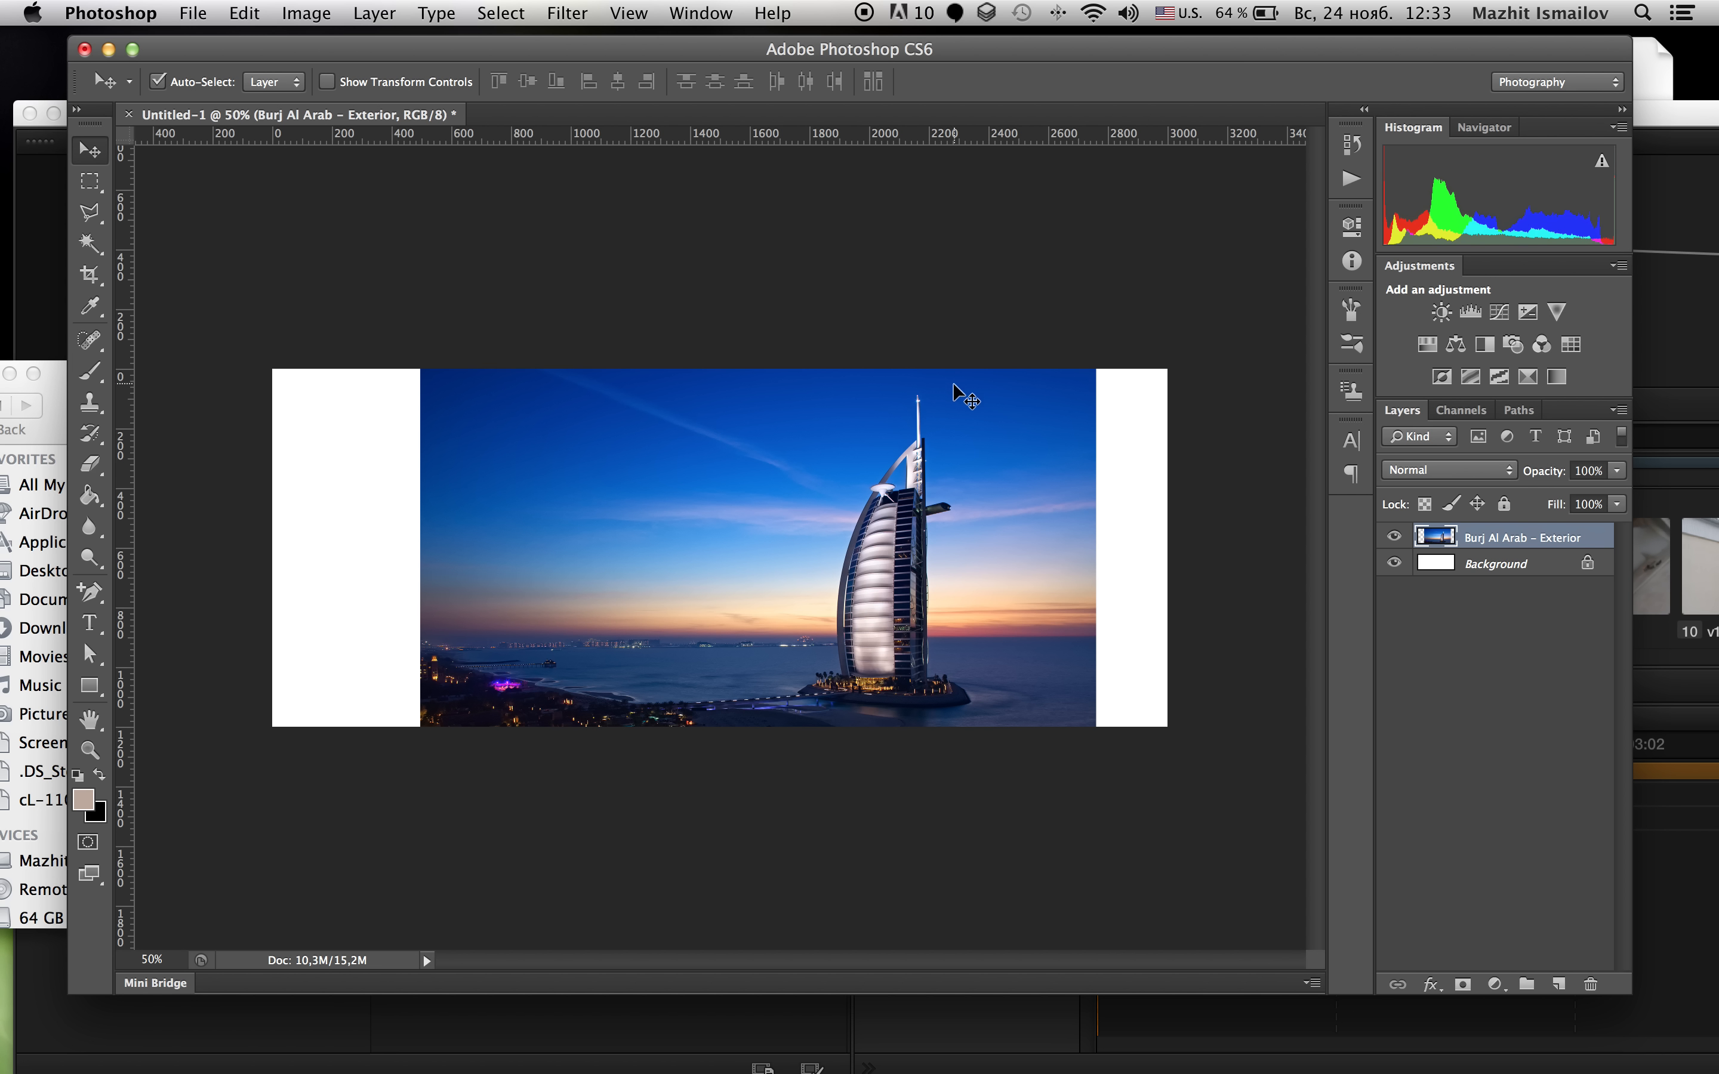
pyautogui.moveTo(241, 307)
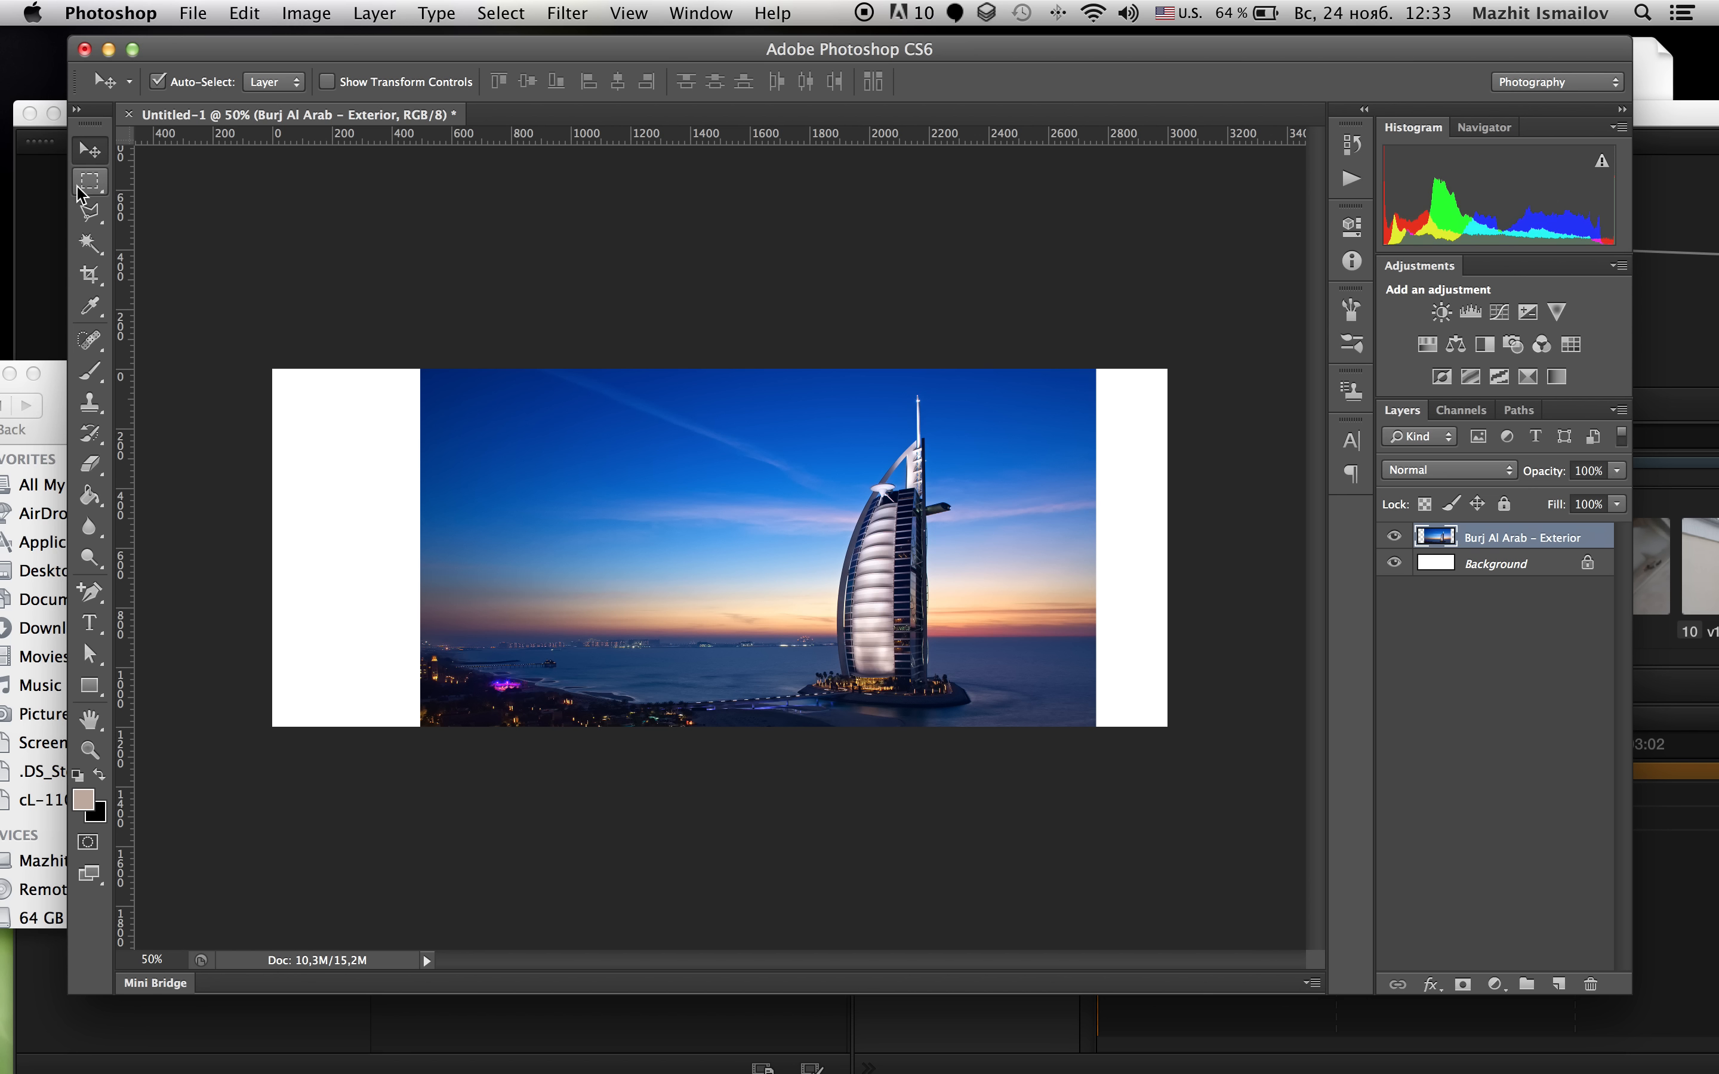
# Step: Select a vertical rectangular strip around the Burj Al Arab tower
pyautogui.click(91, 182)
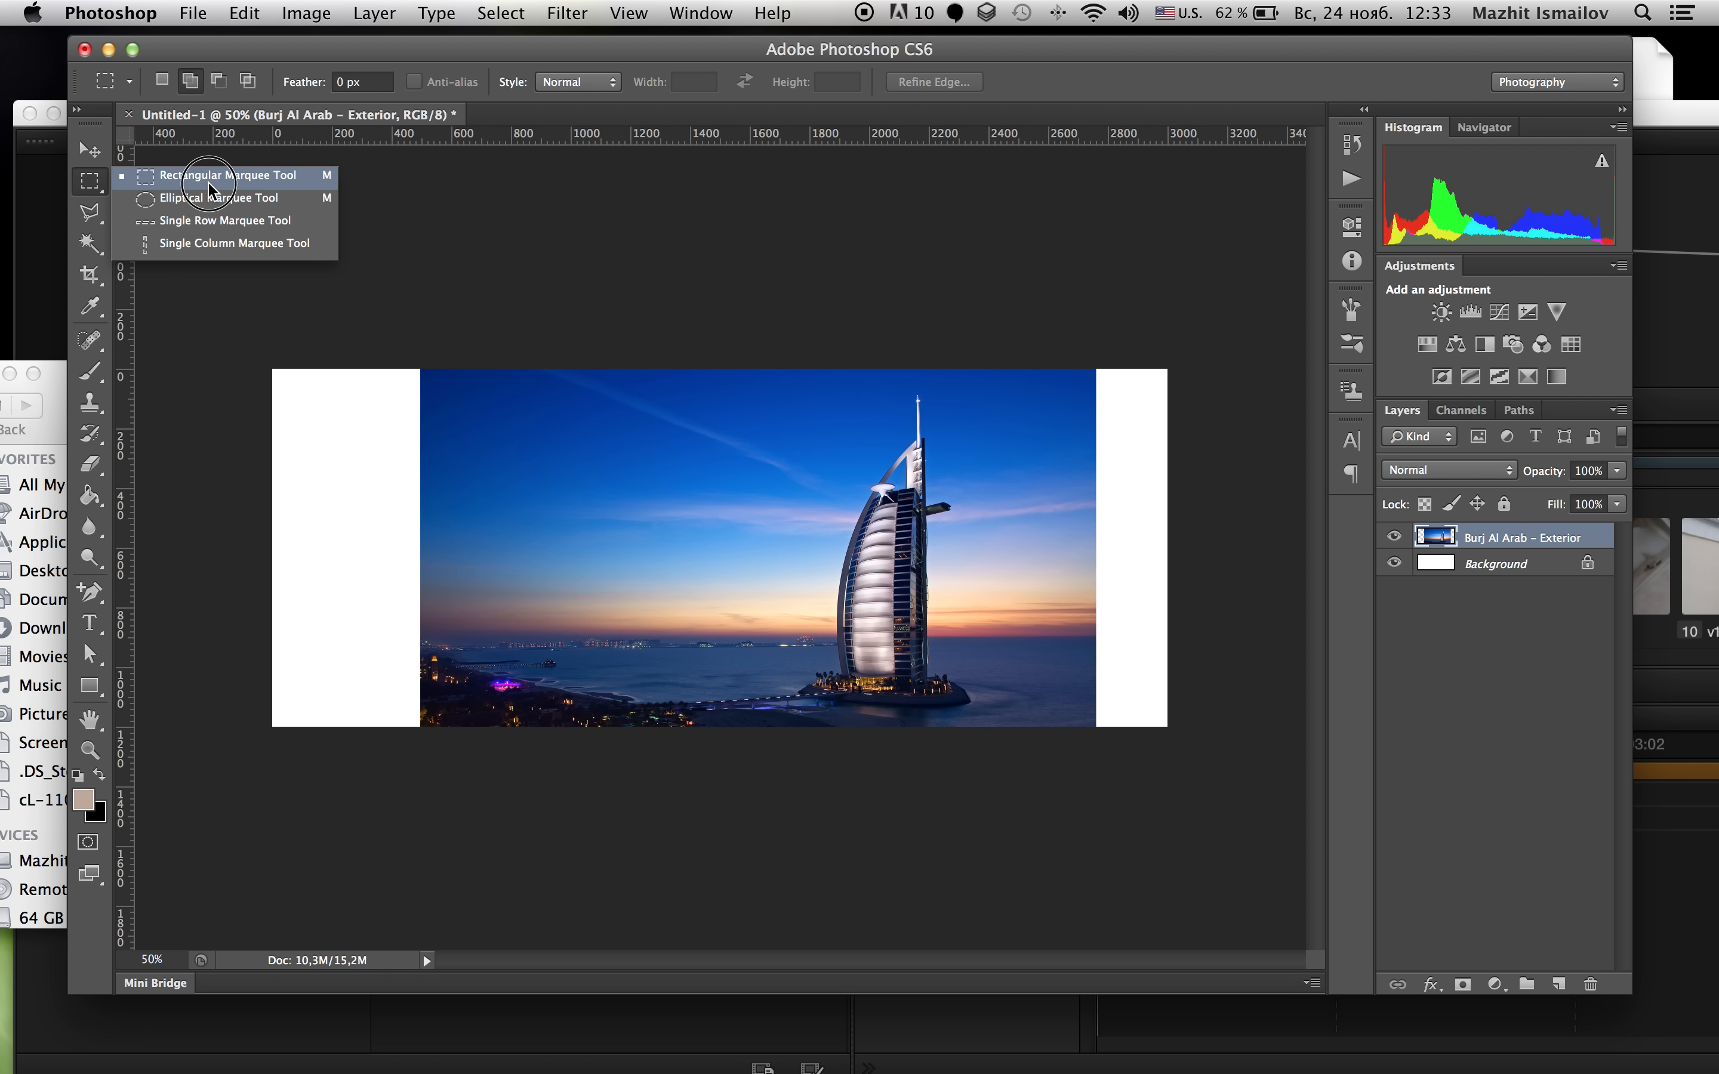
pyautogui.click(228, 175)
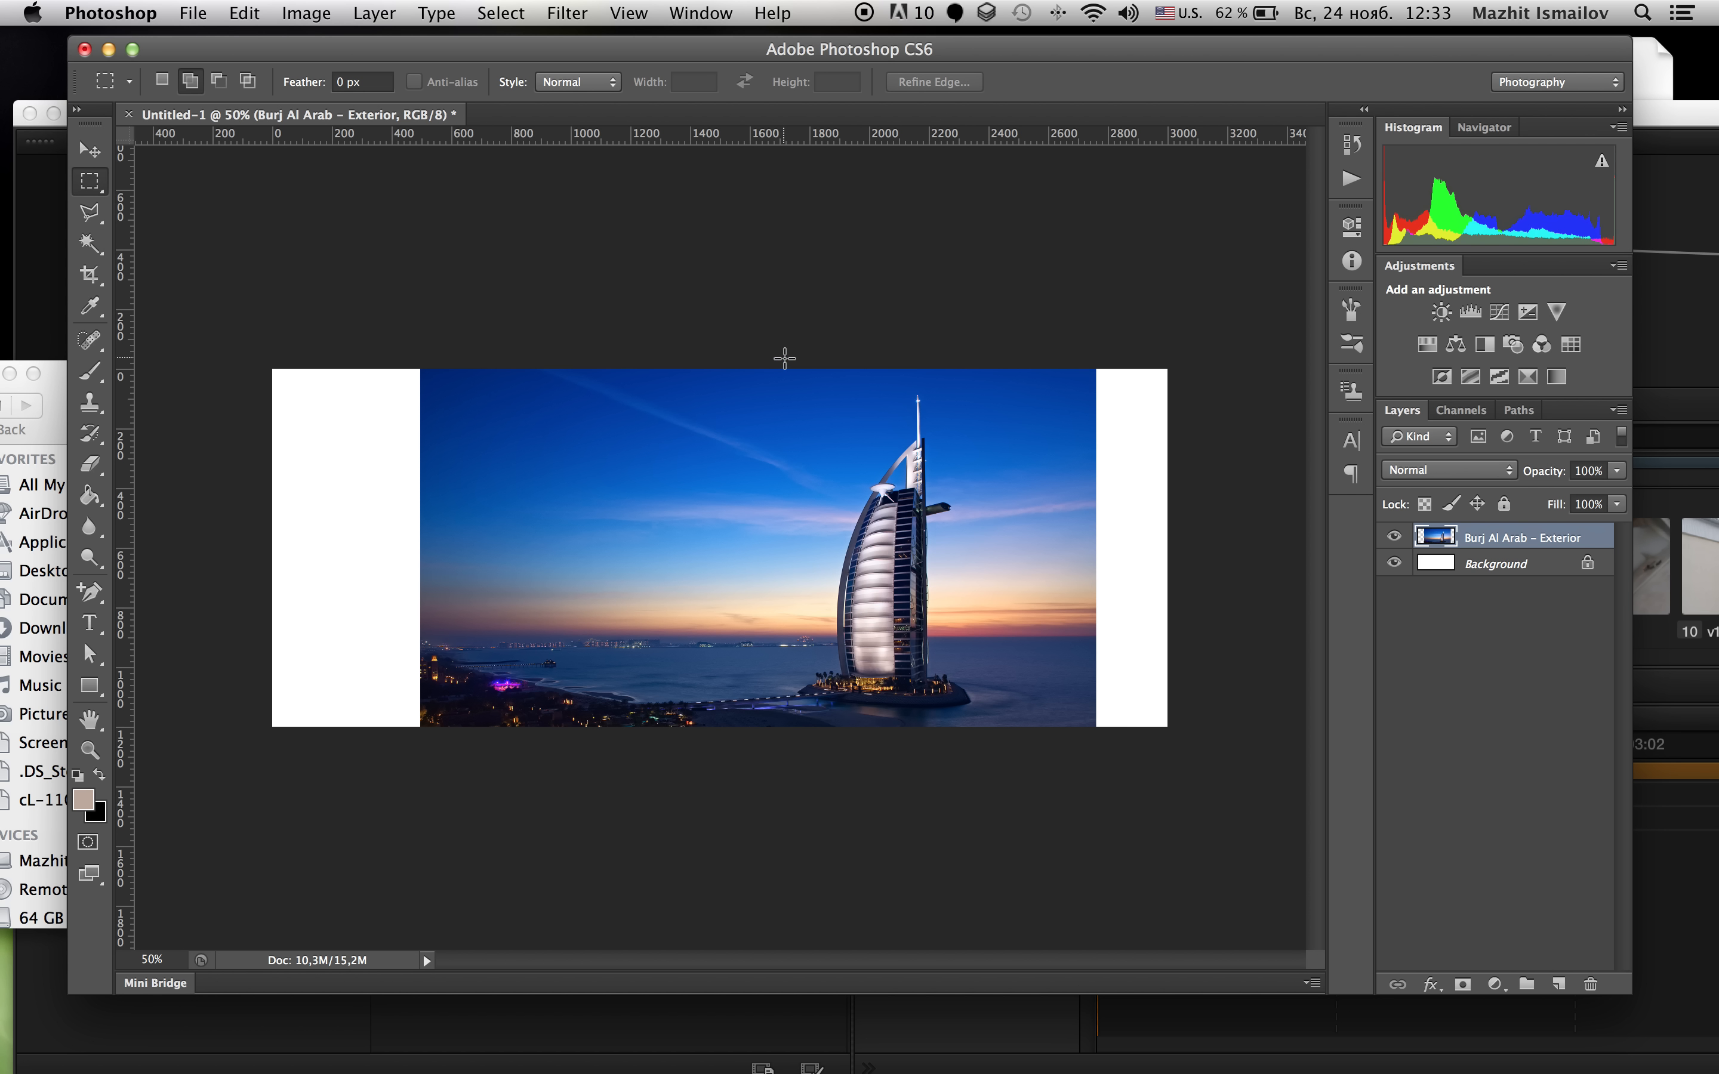
pyautogui.moveTo(772, 383); pyautogui.dragTo(920, 706)
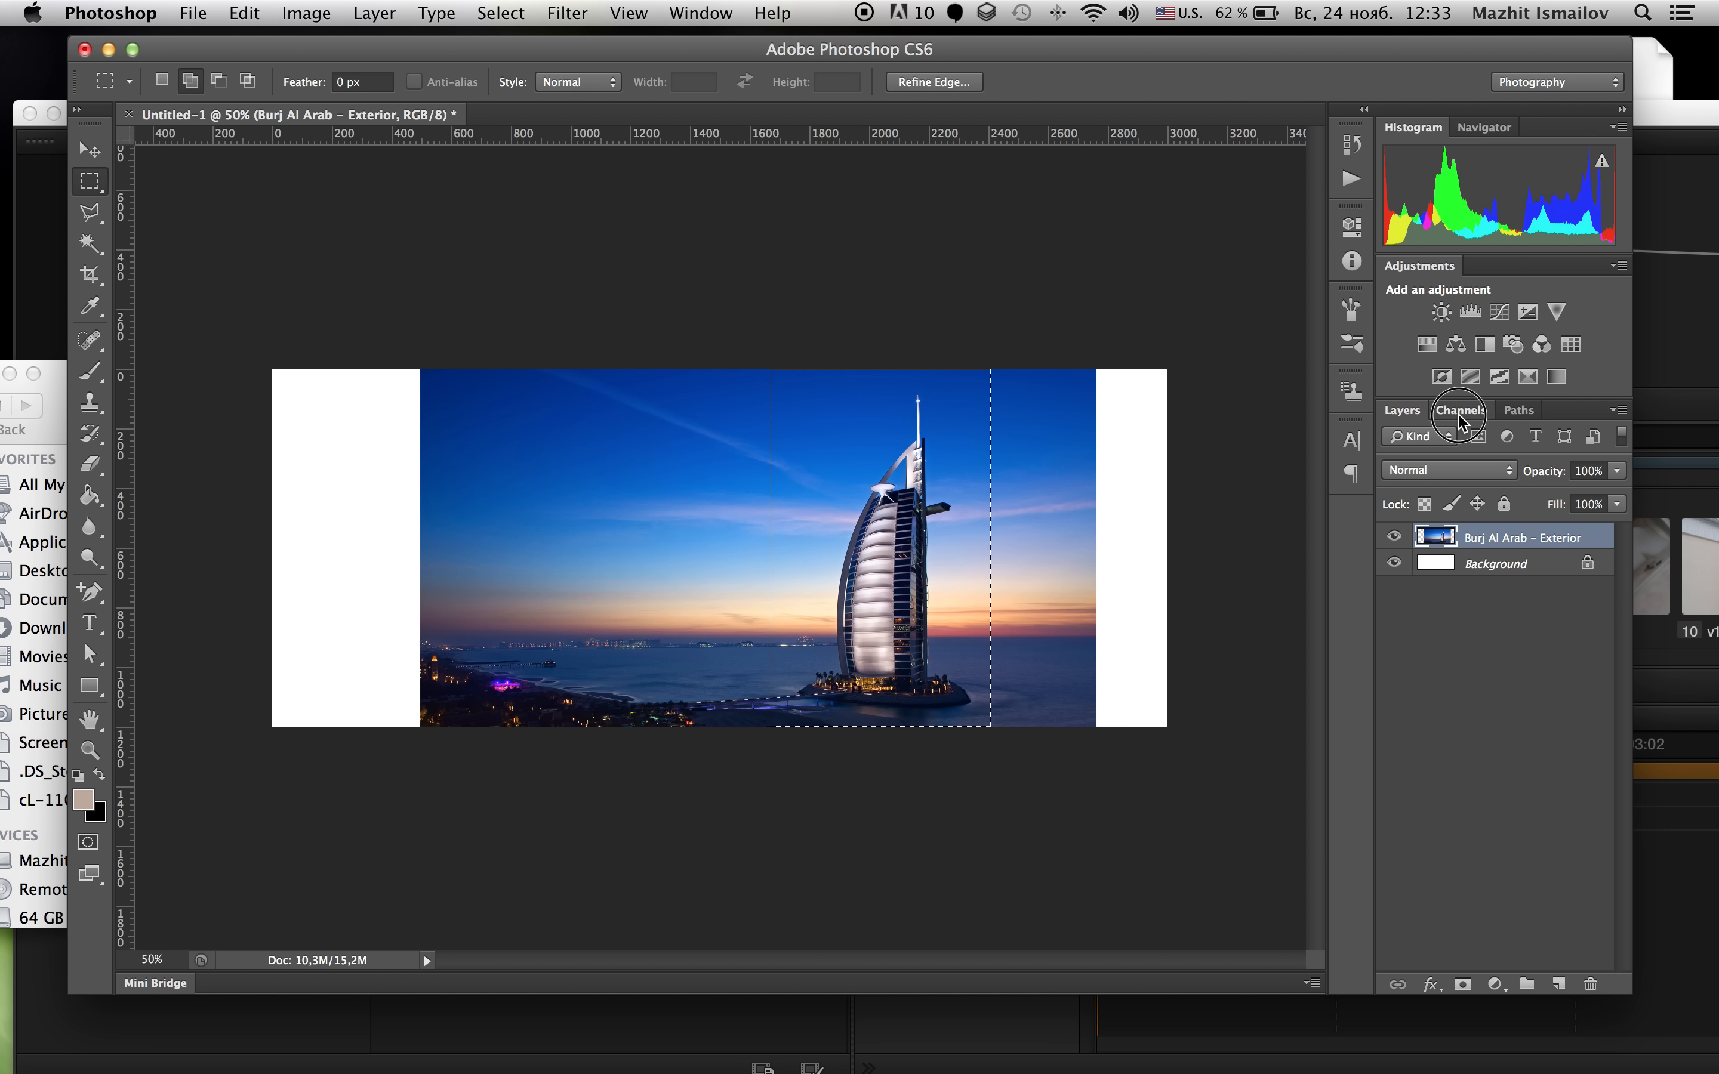
# Step: Store that selection as a new Alpha 1 channel, then return to the Layers panel
pyautogui.click(1461, 409)
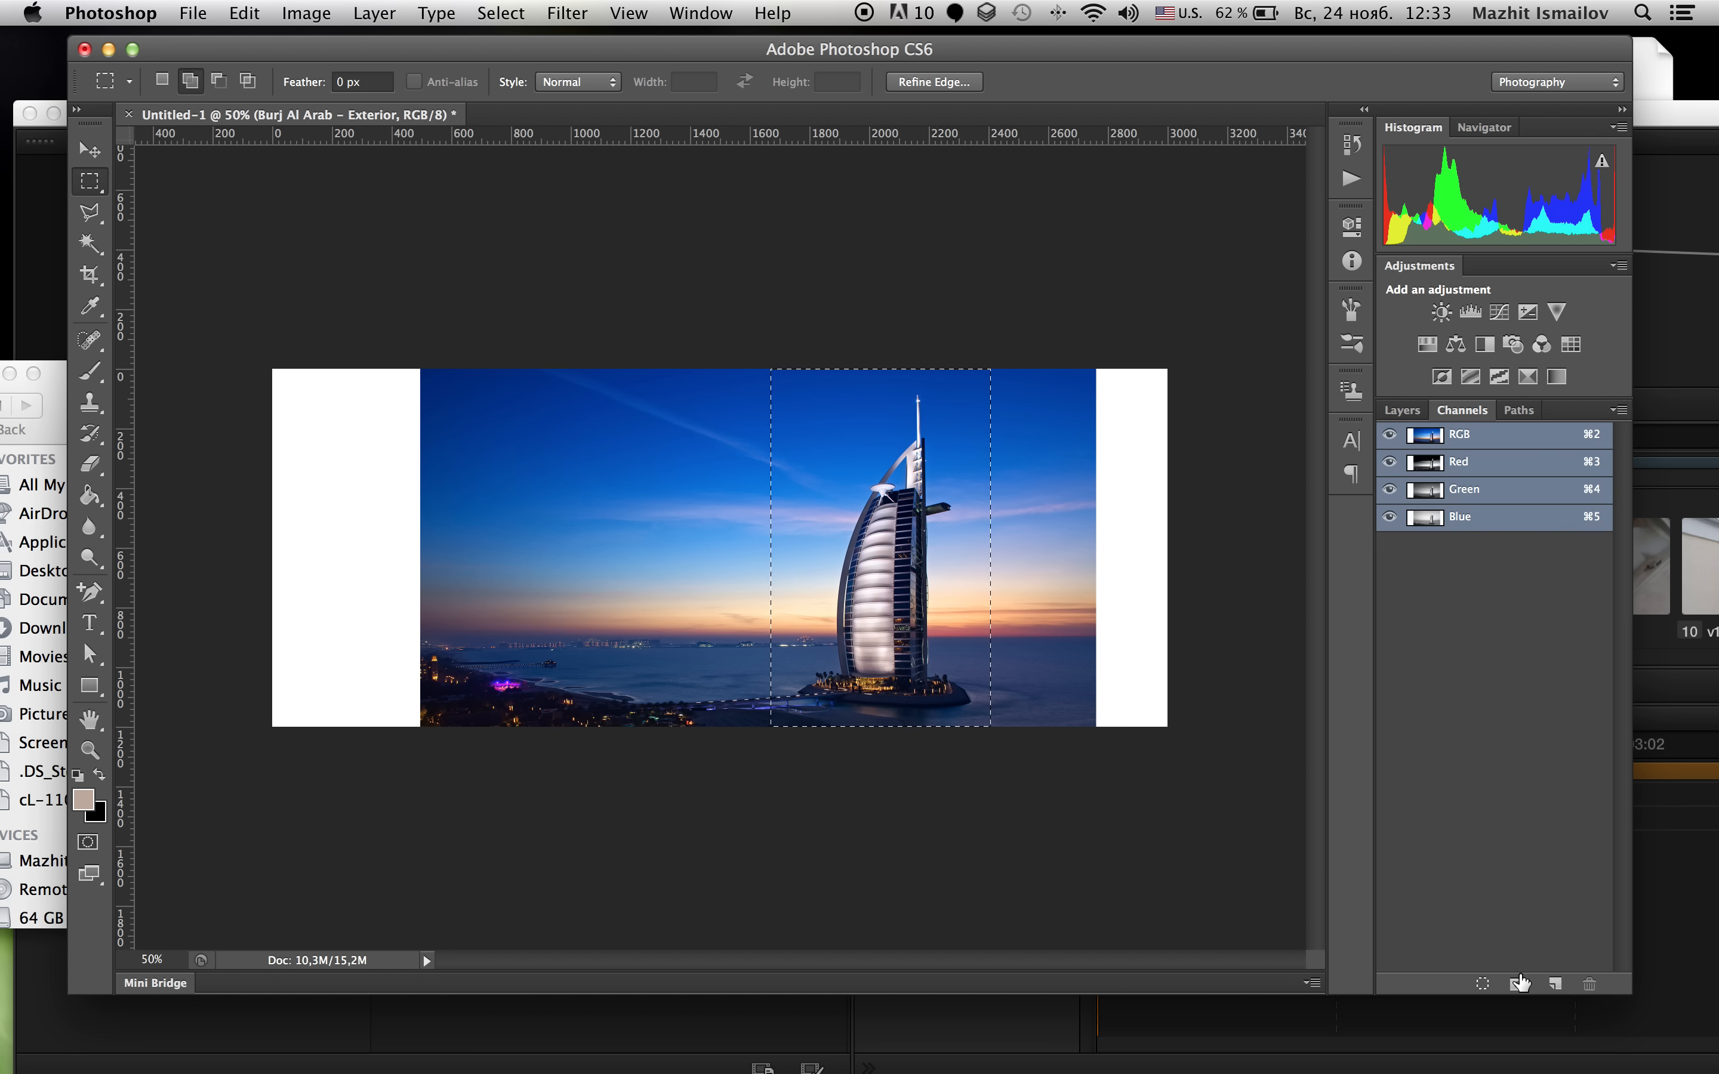
pyautogui.click(1517, 983)
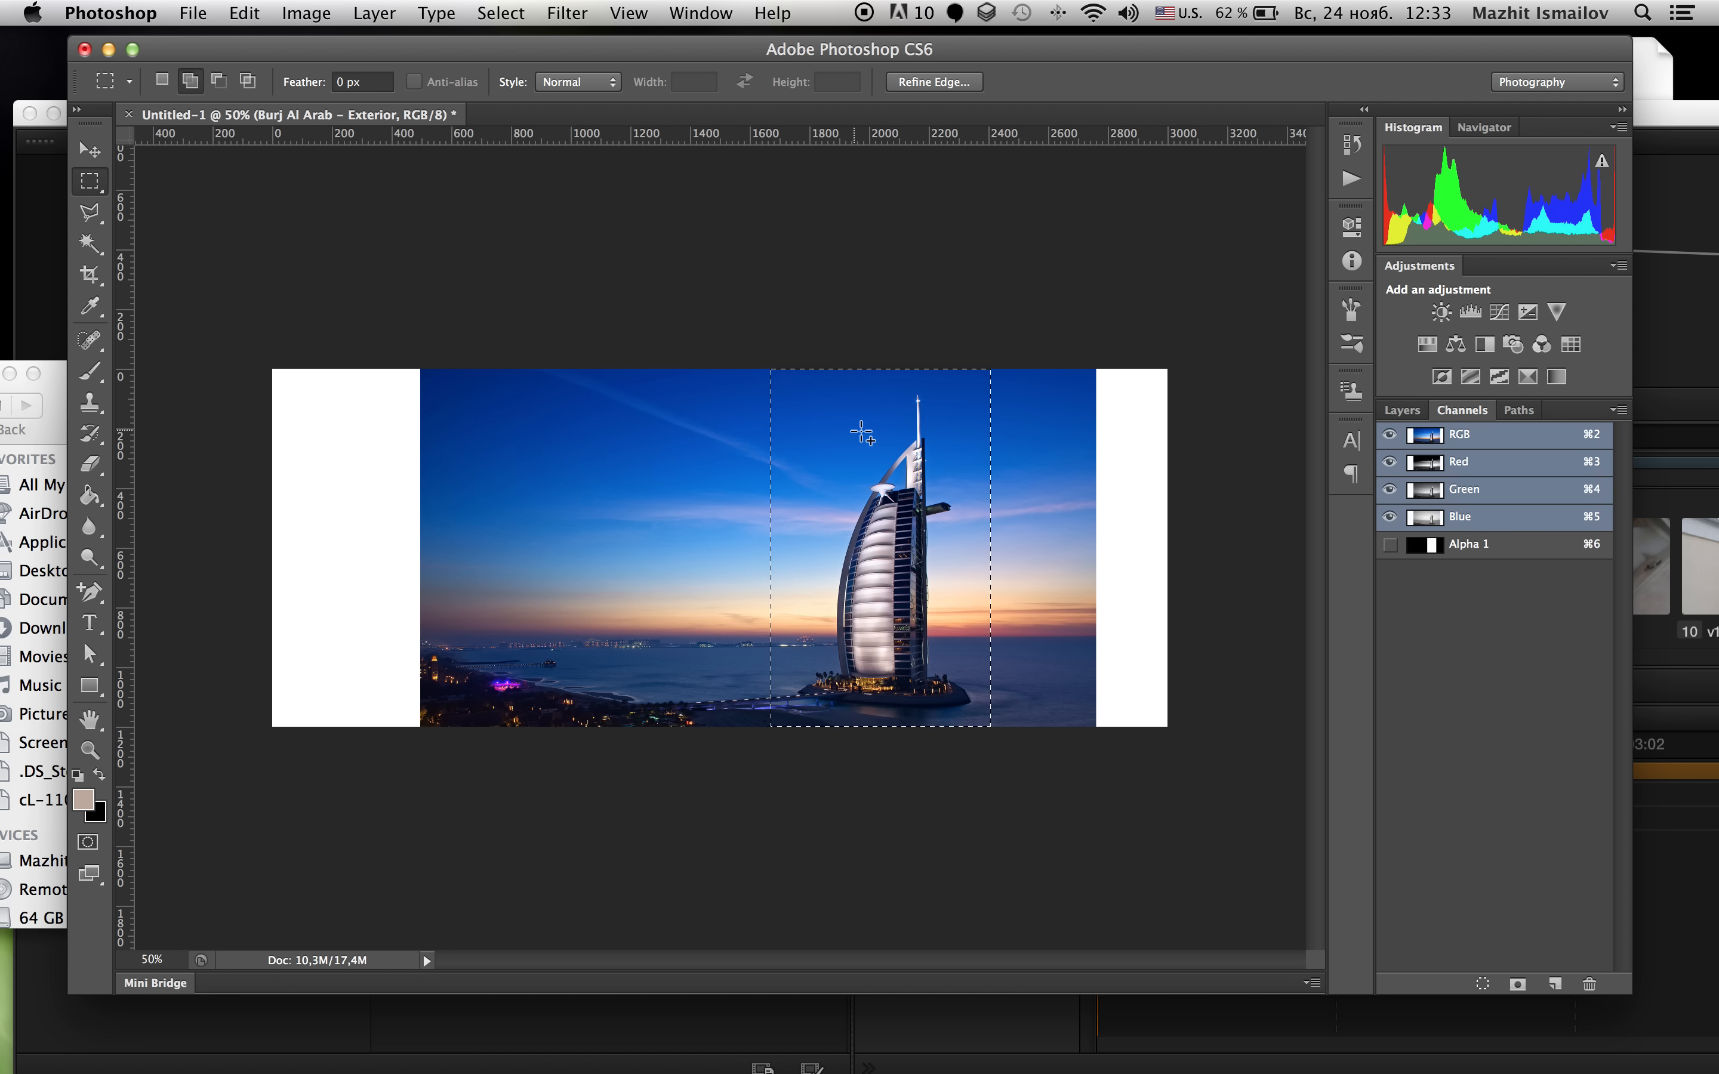
pyautogui.moveTo(896, 482)
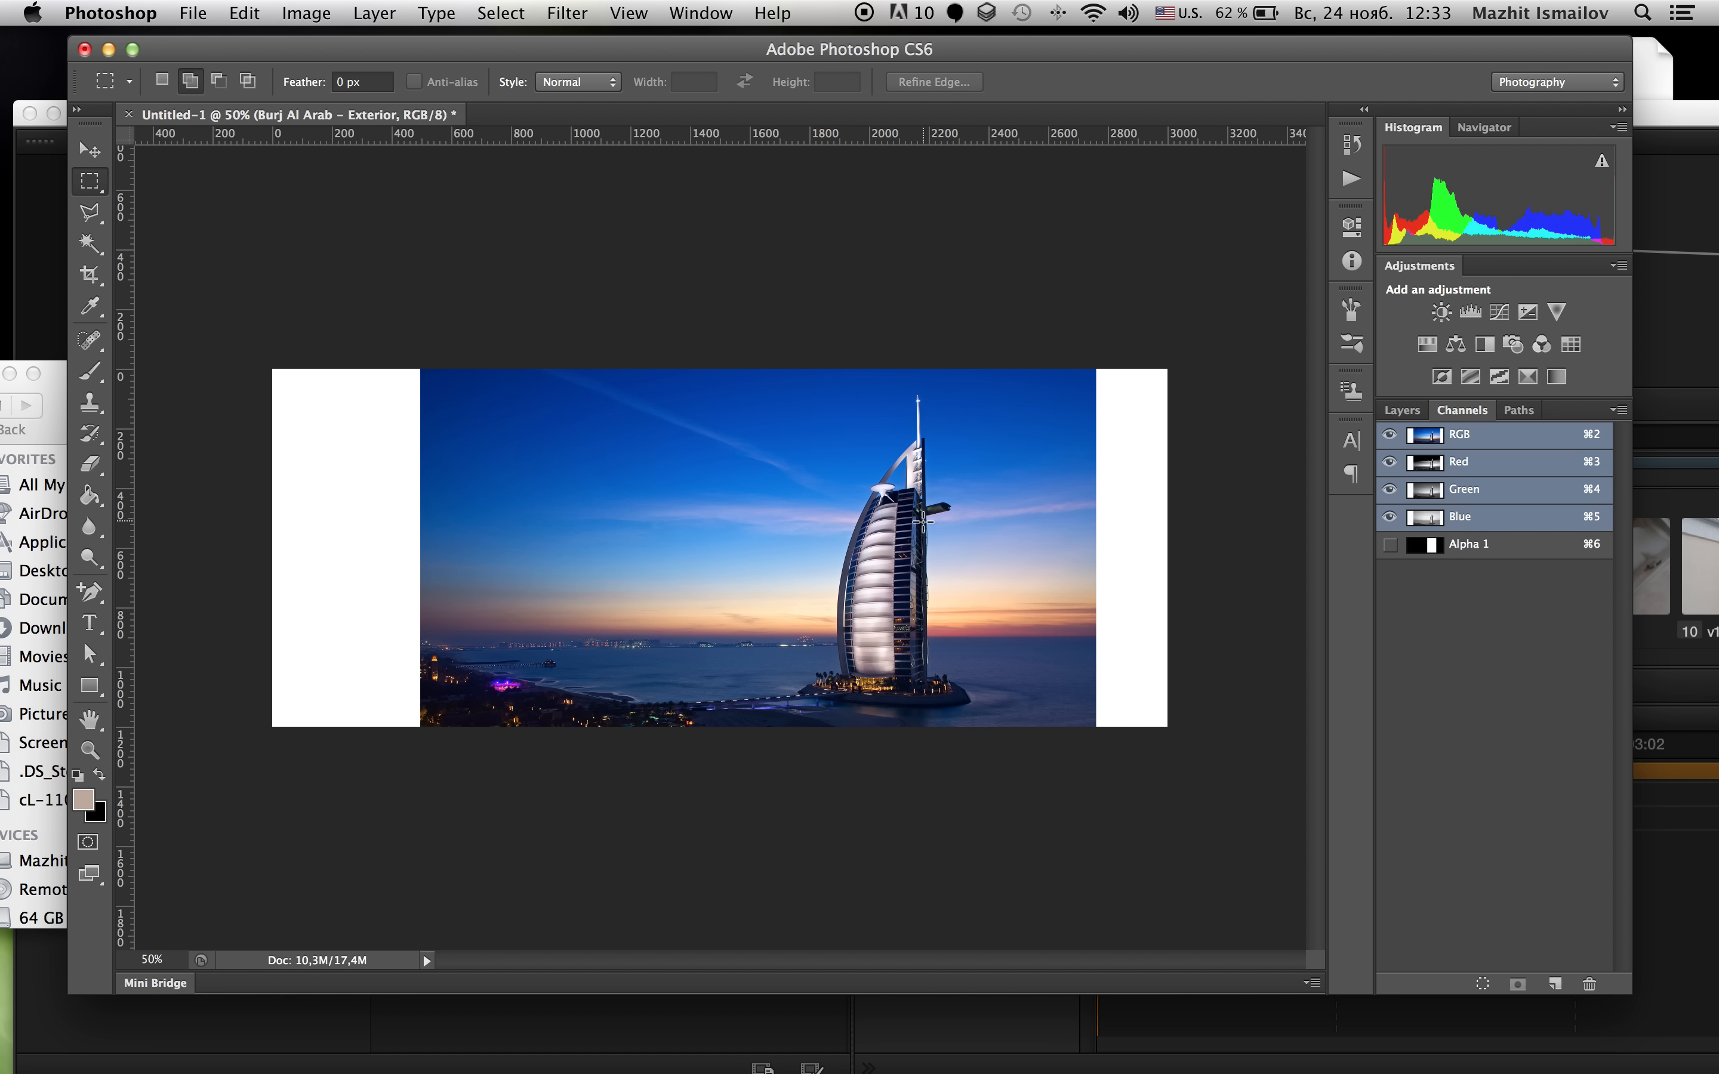
pyautogui.click(1401, 409)
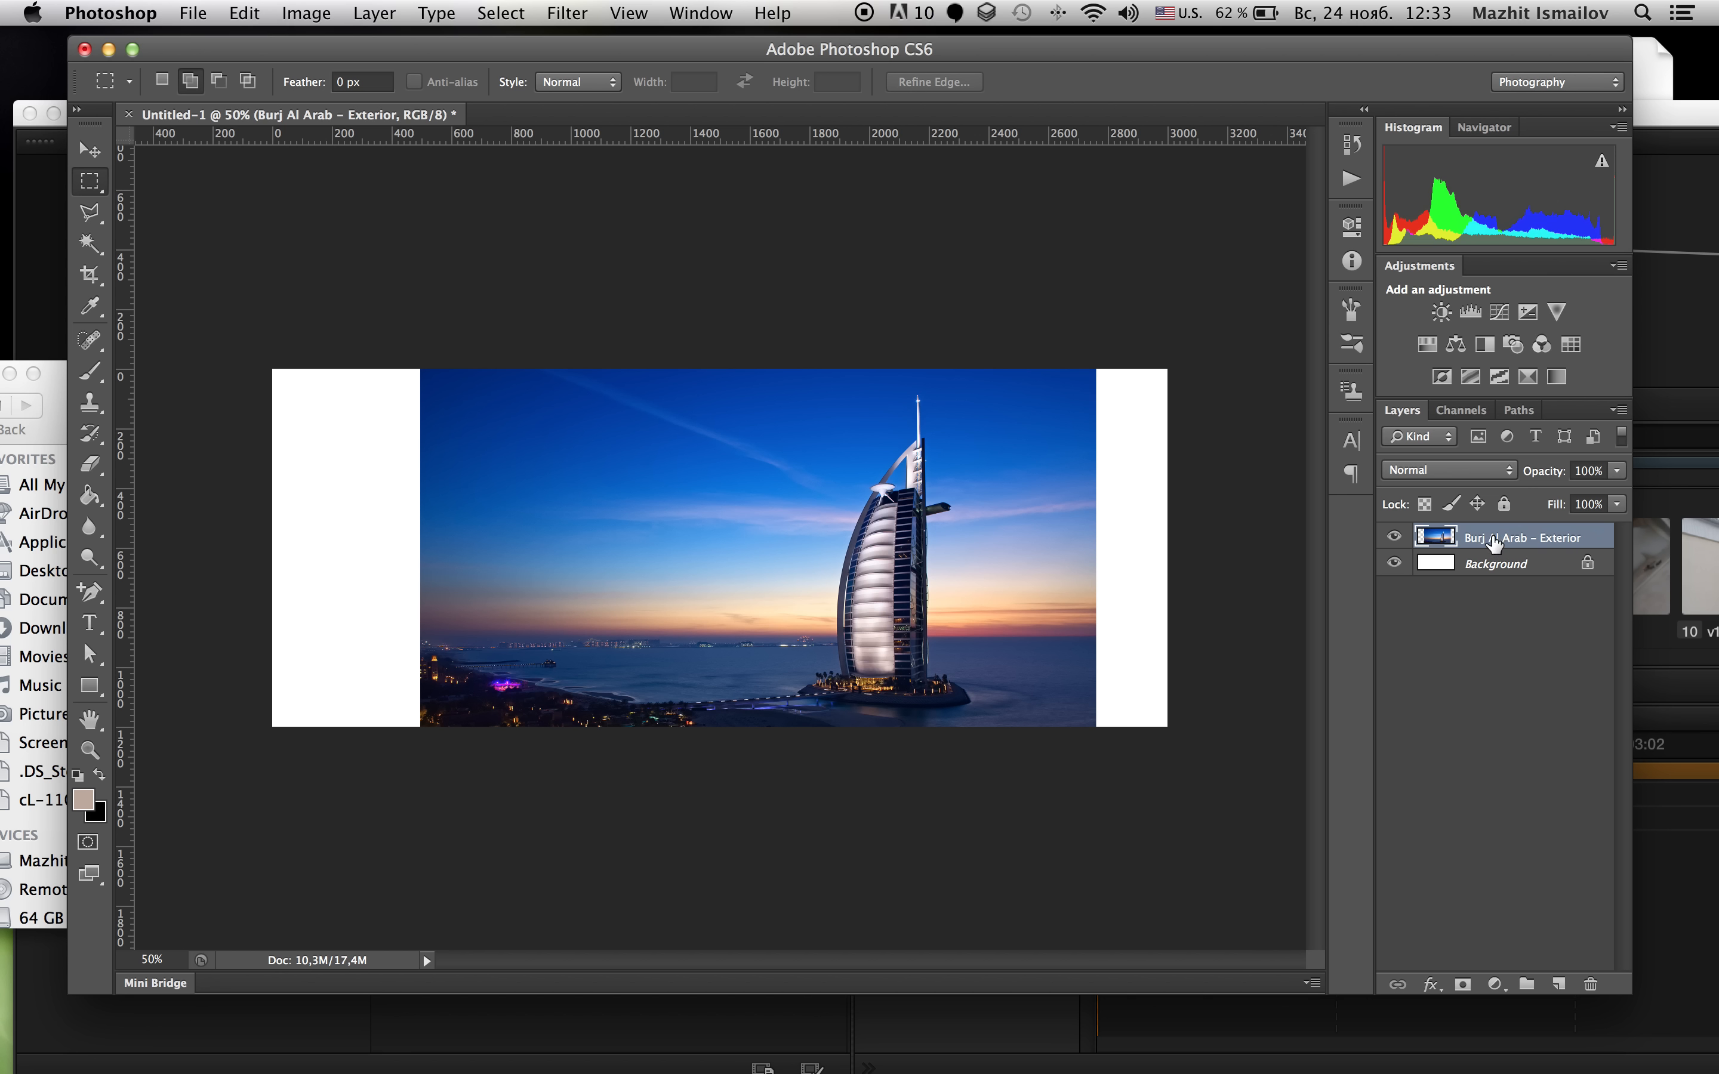
# Step: Start Edit > Content-Aware Scale on the photo layer with Protect set to Alpha 1
pyautogui.click(242, 13)
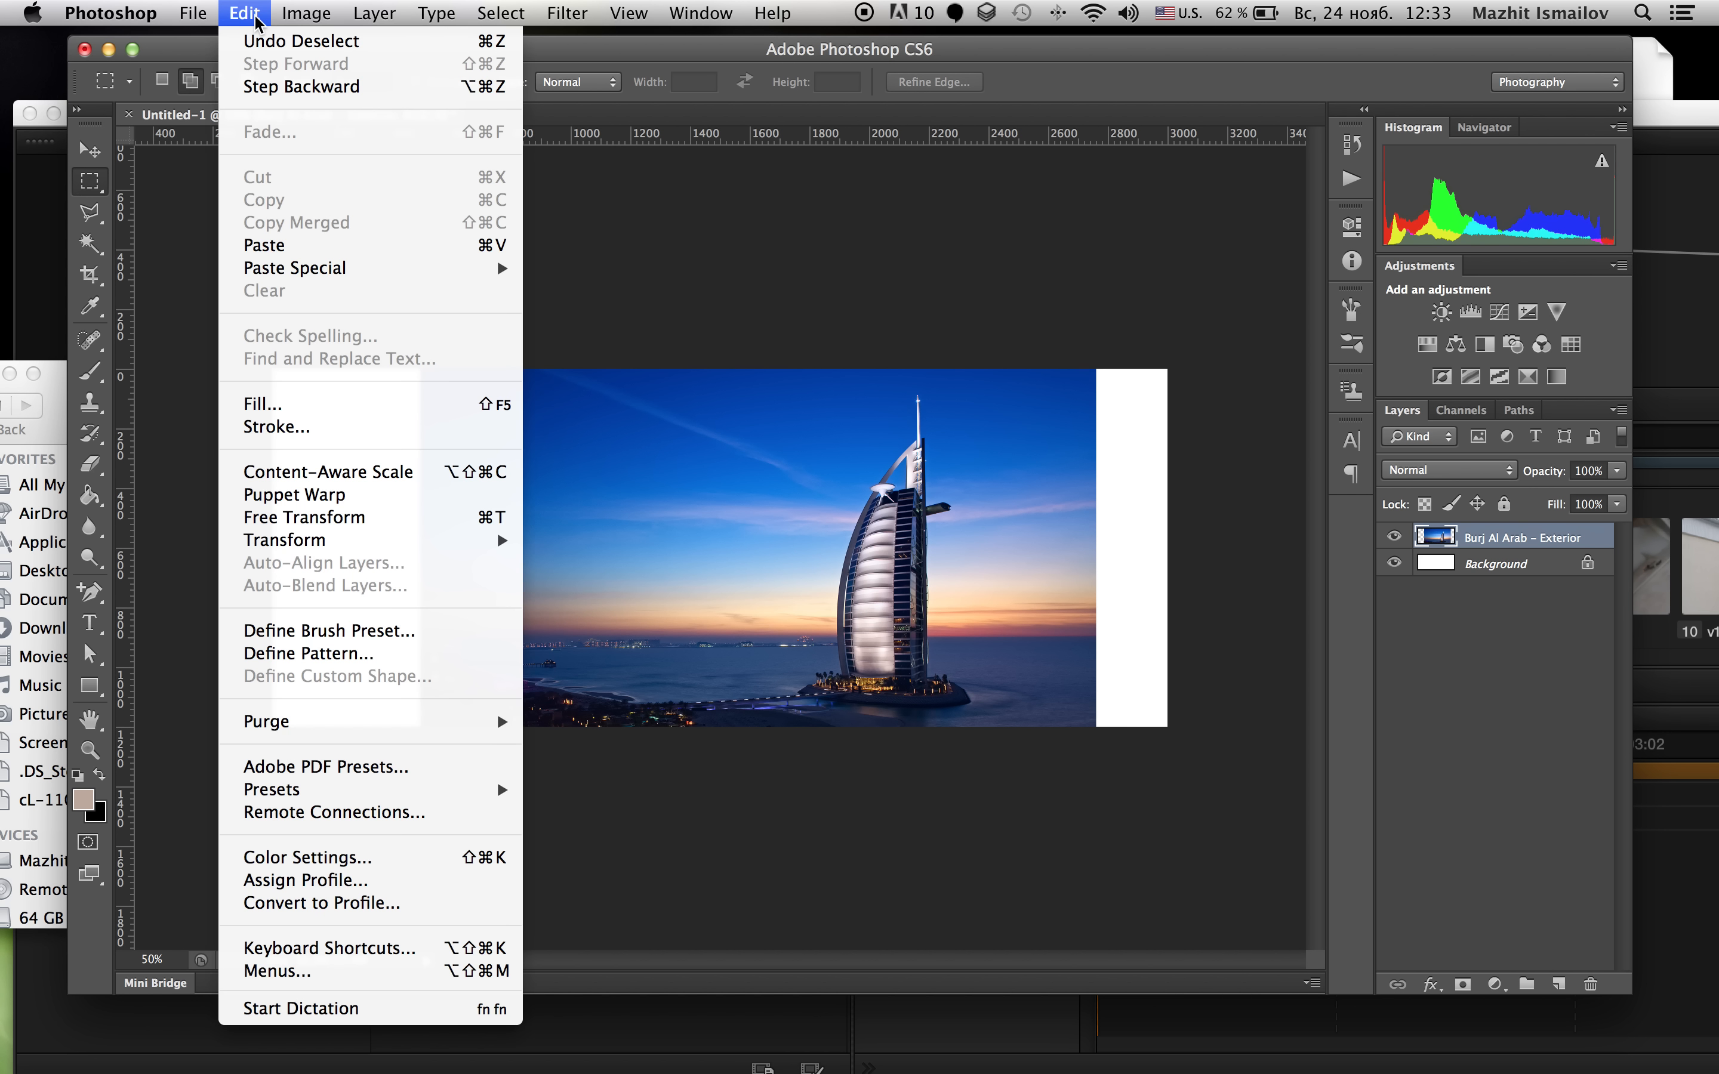
pyautogui.moveTo(329, 472)
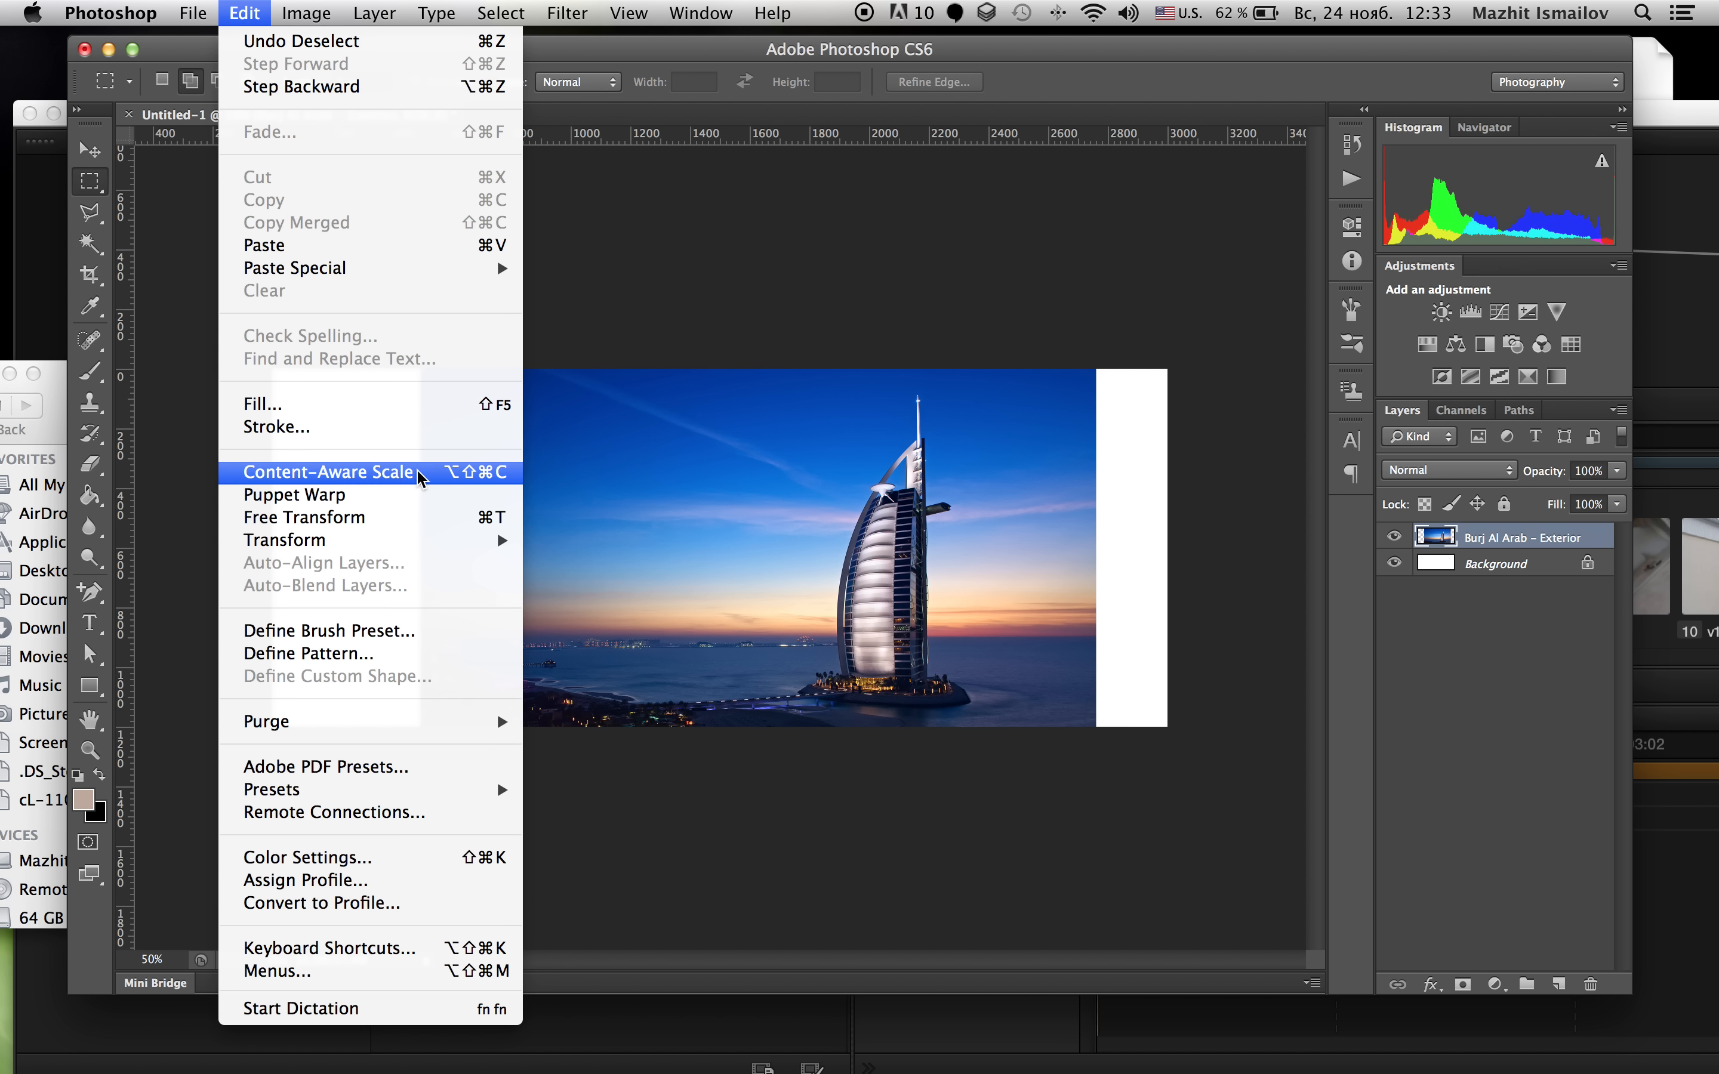
pyautogui.click(327, 472)
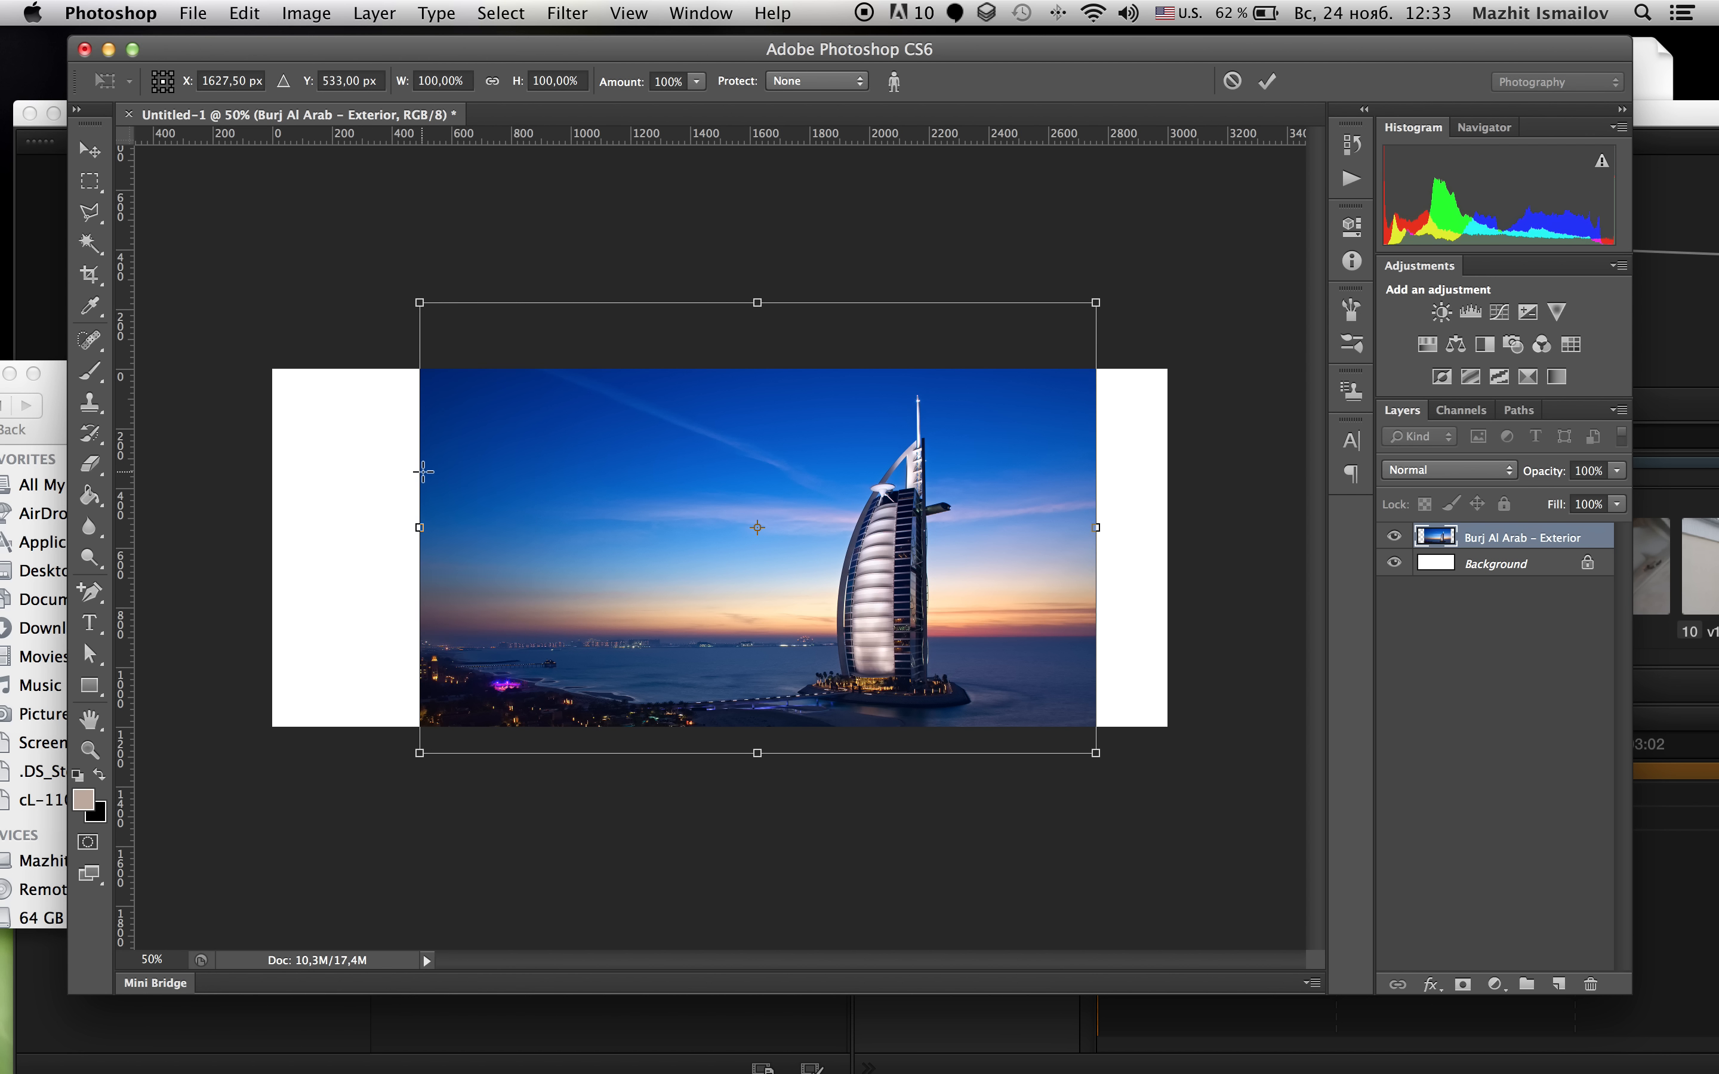
pyautogui.click(815, 81)
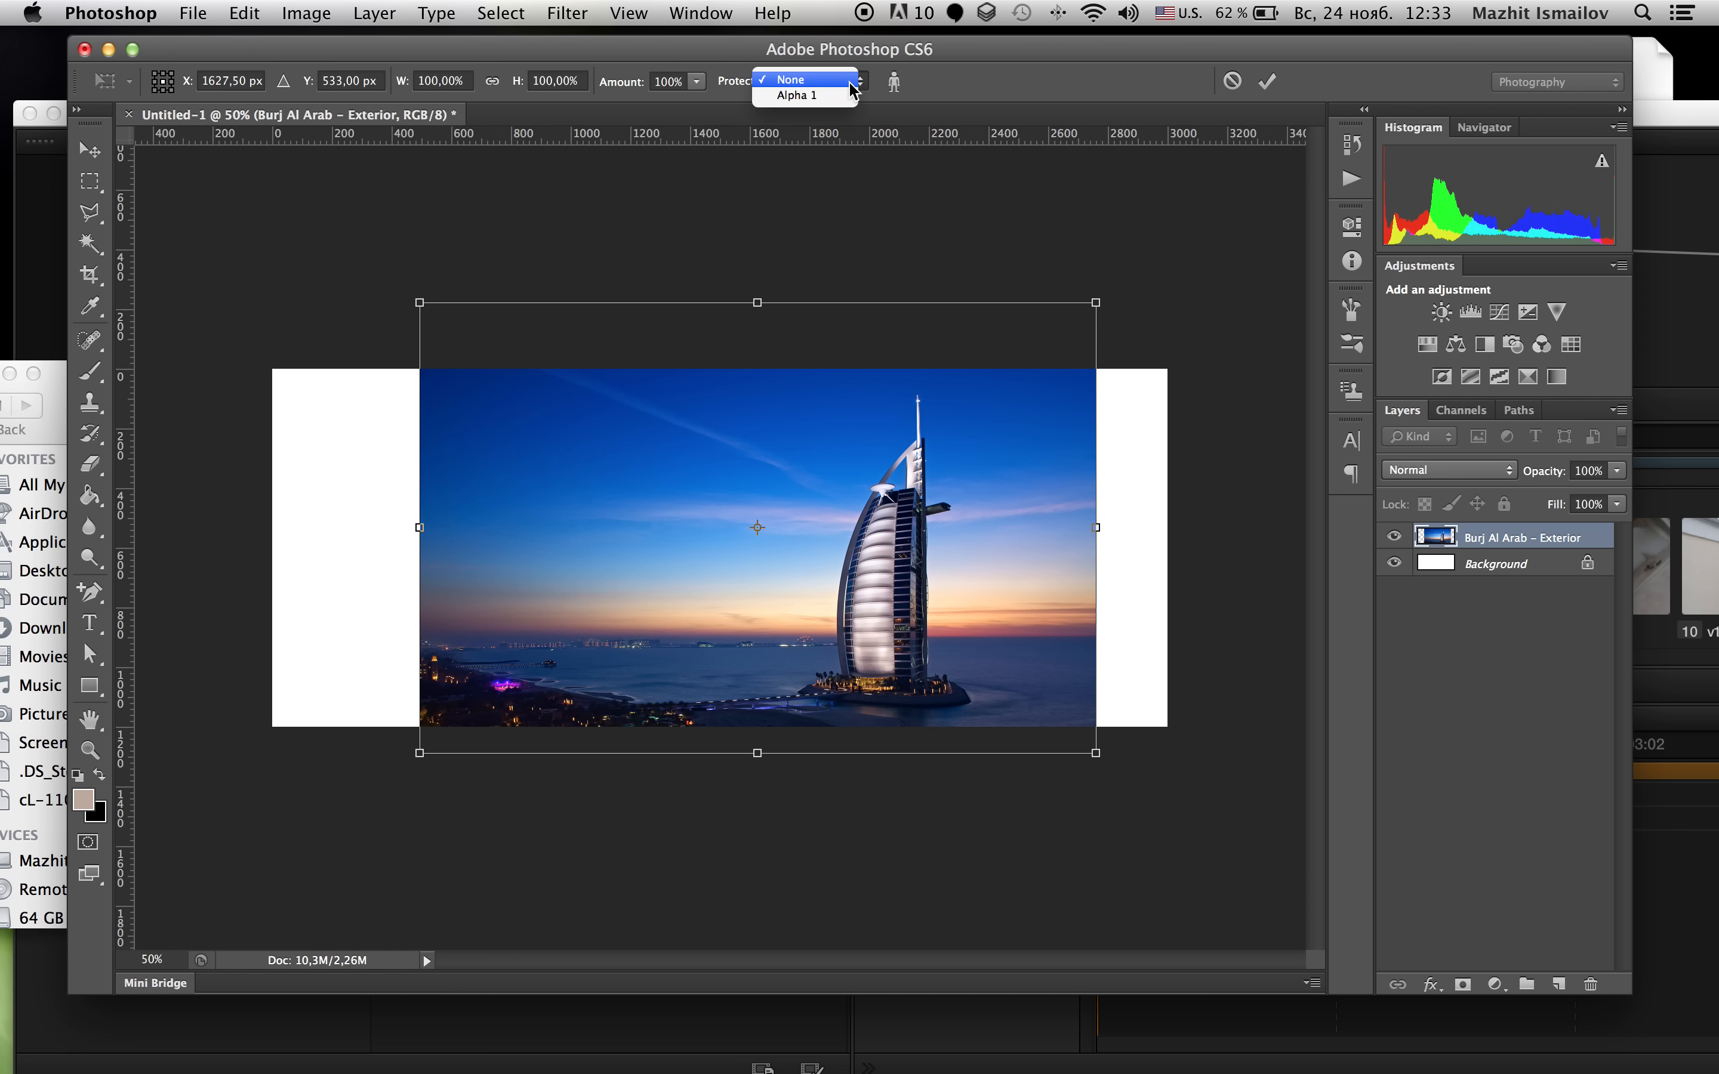
pyautogui.click(796, 94)
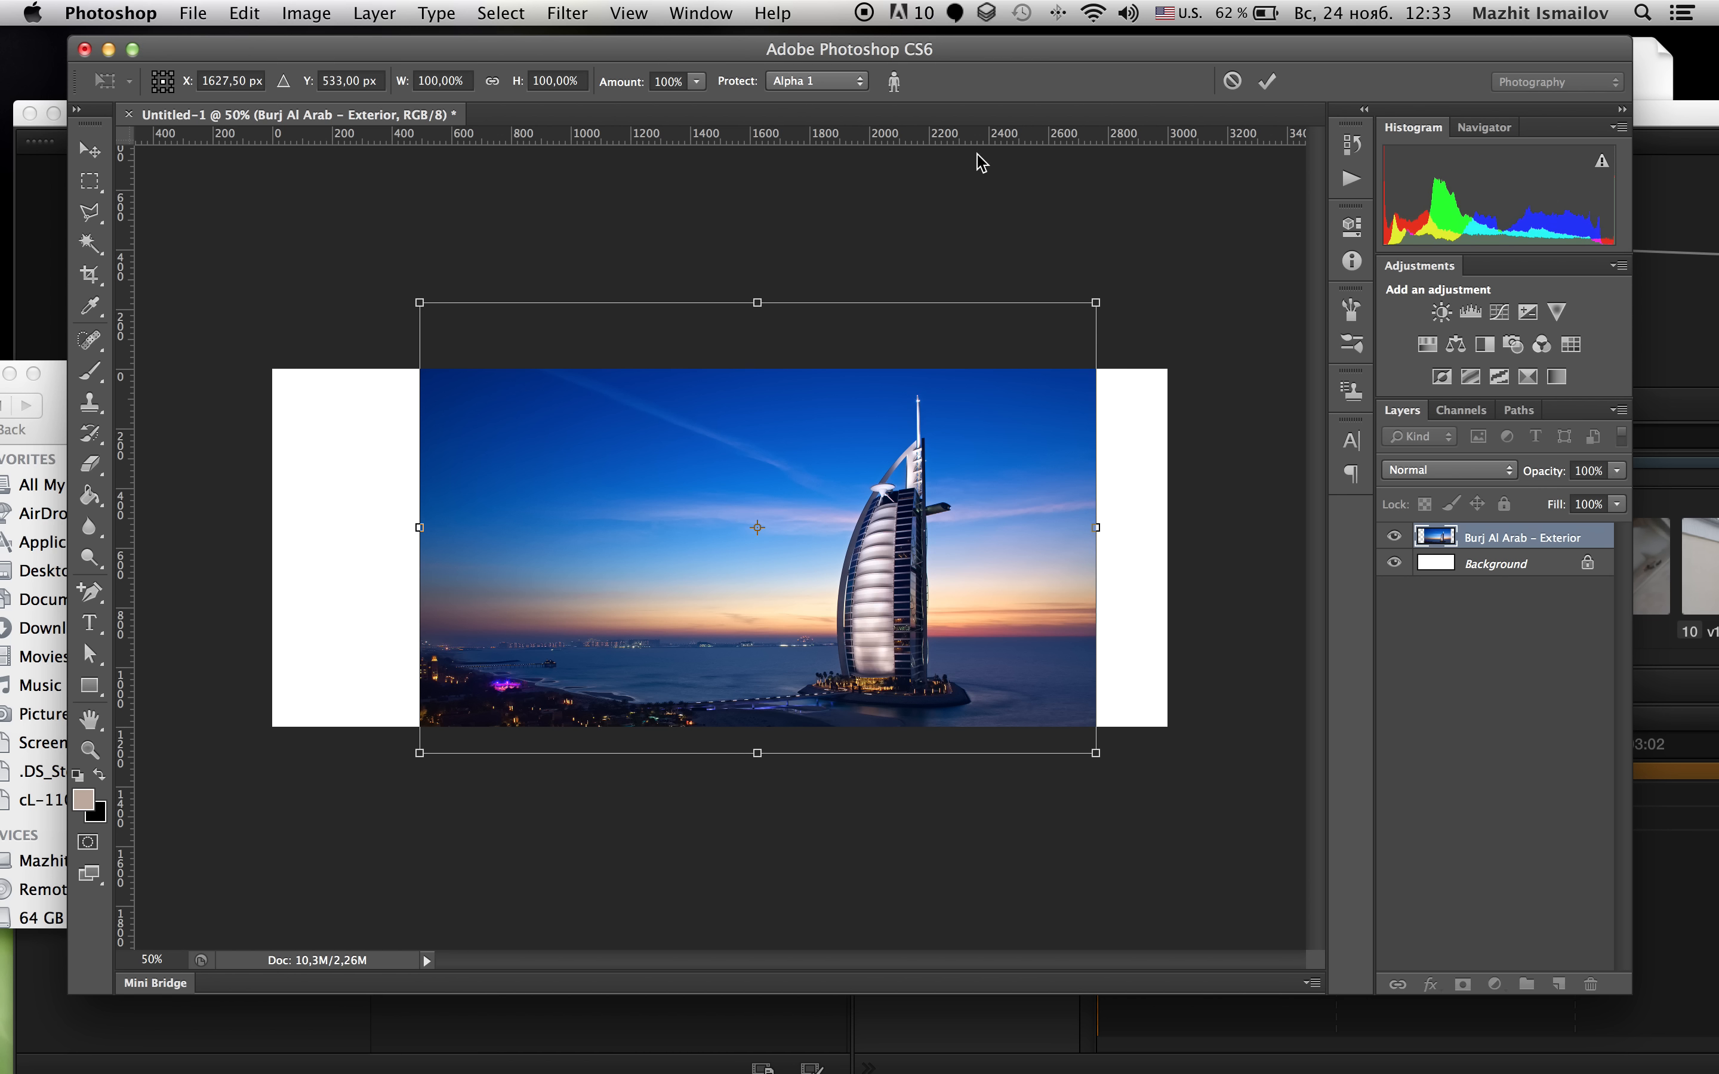
pyautogui.click(1461, 409)
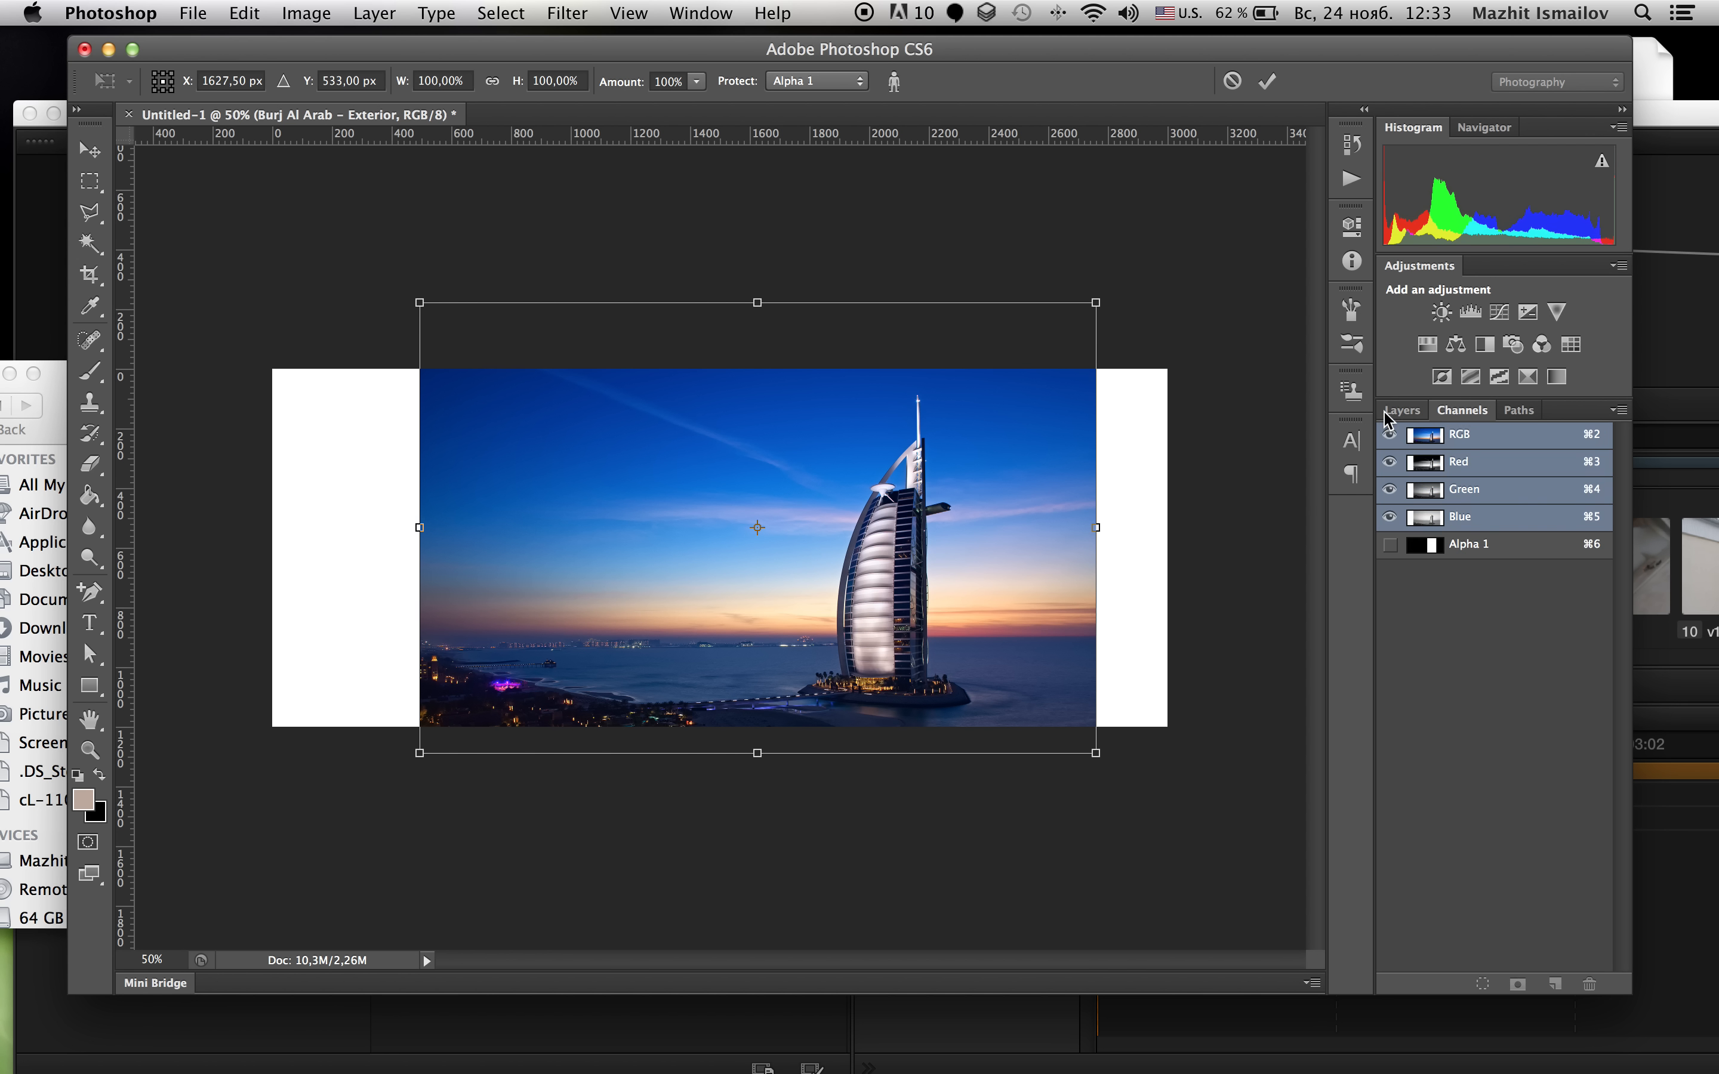
pyautogui.click(1401, 410)
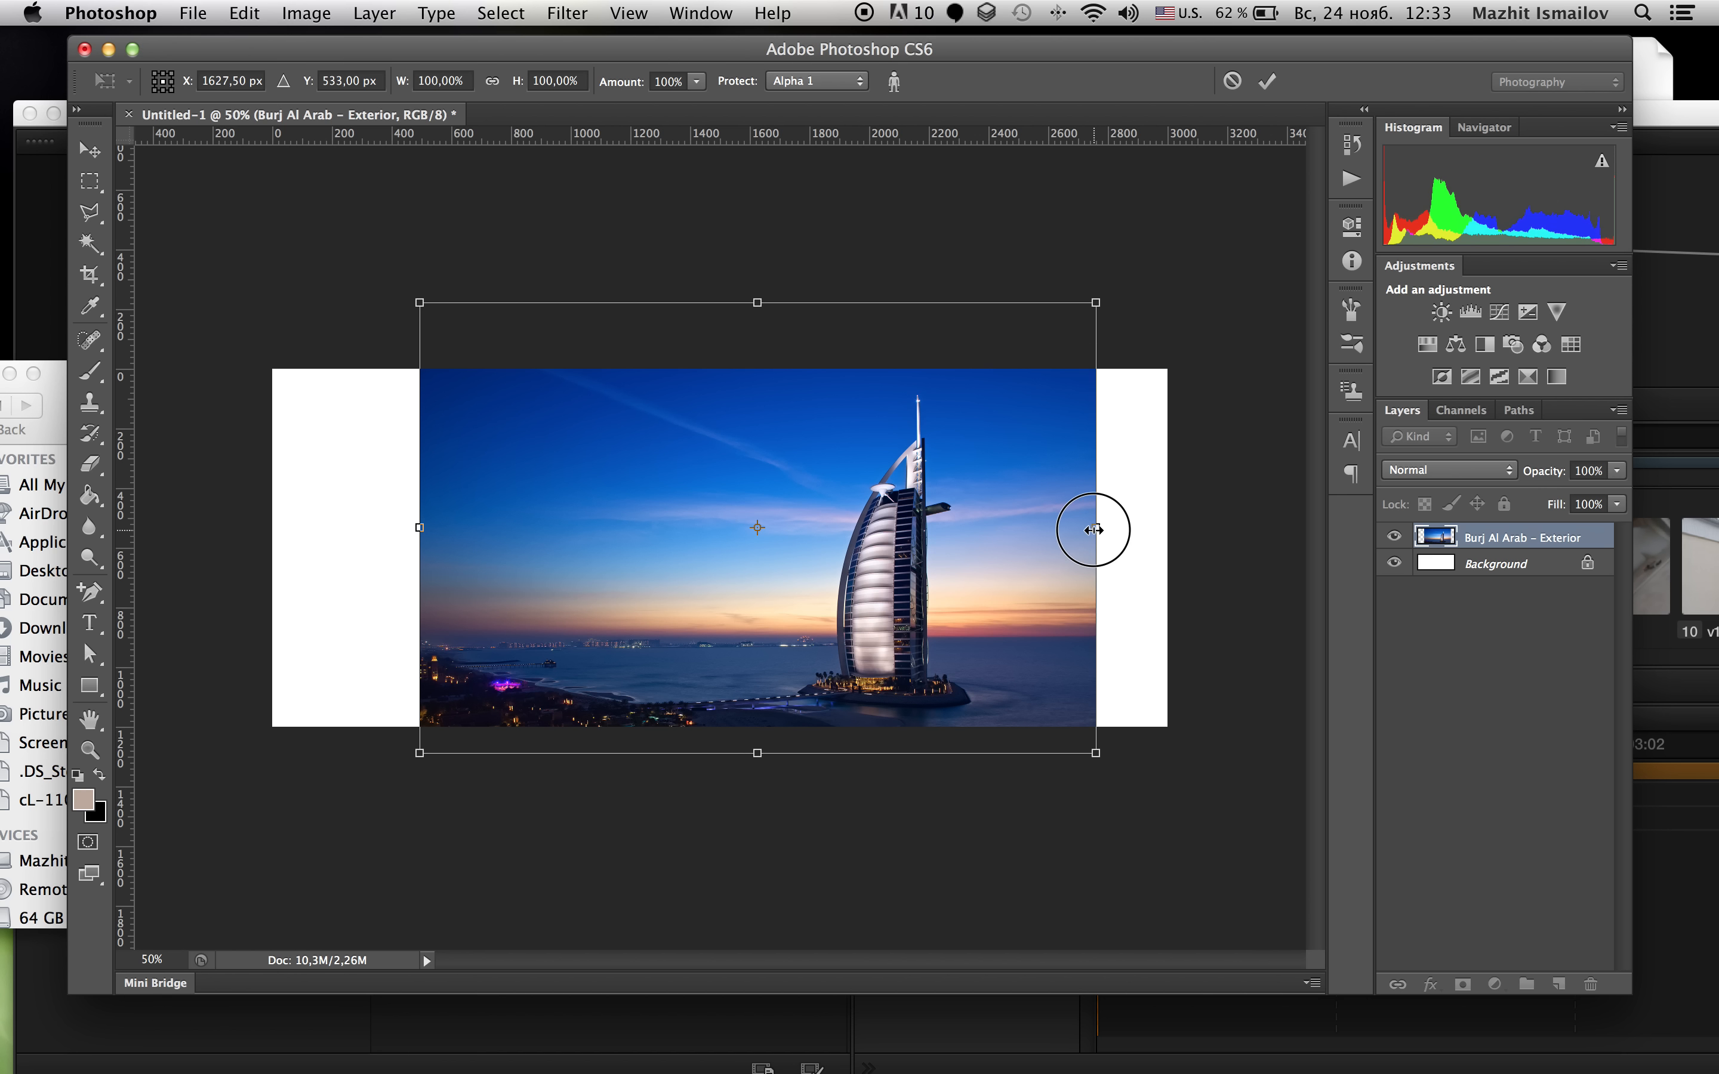
# Step: Stretch the photo sideways to the canvas edges and commit, keeping the tower undistorted
pyautogui.moveTo(1093, 527); pyautogui.dragTo(1099, 530)
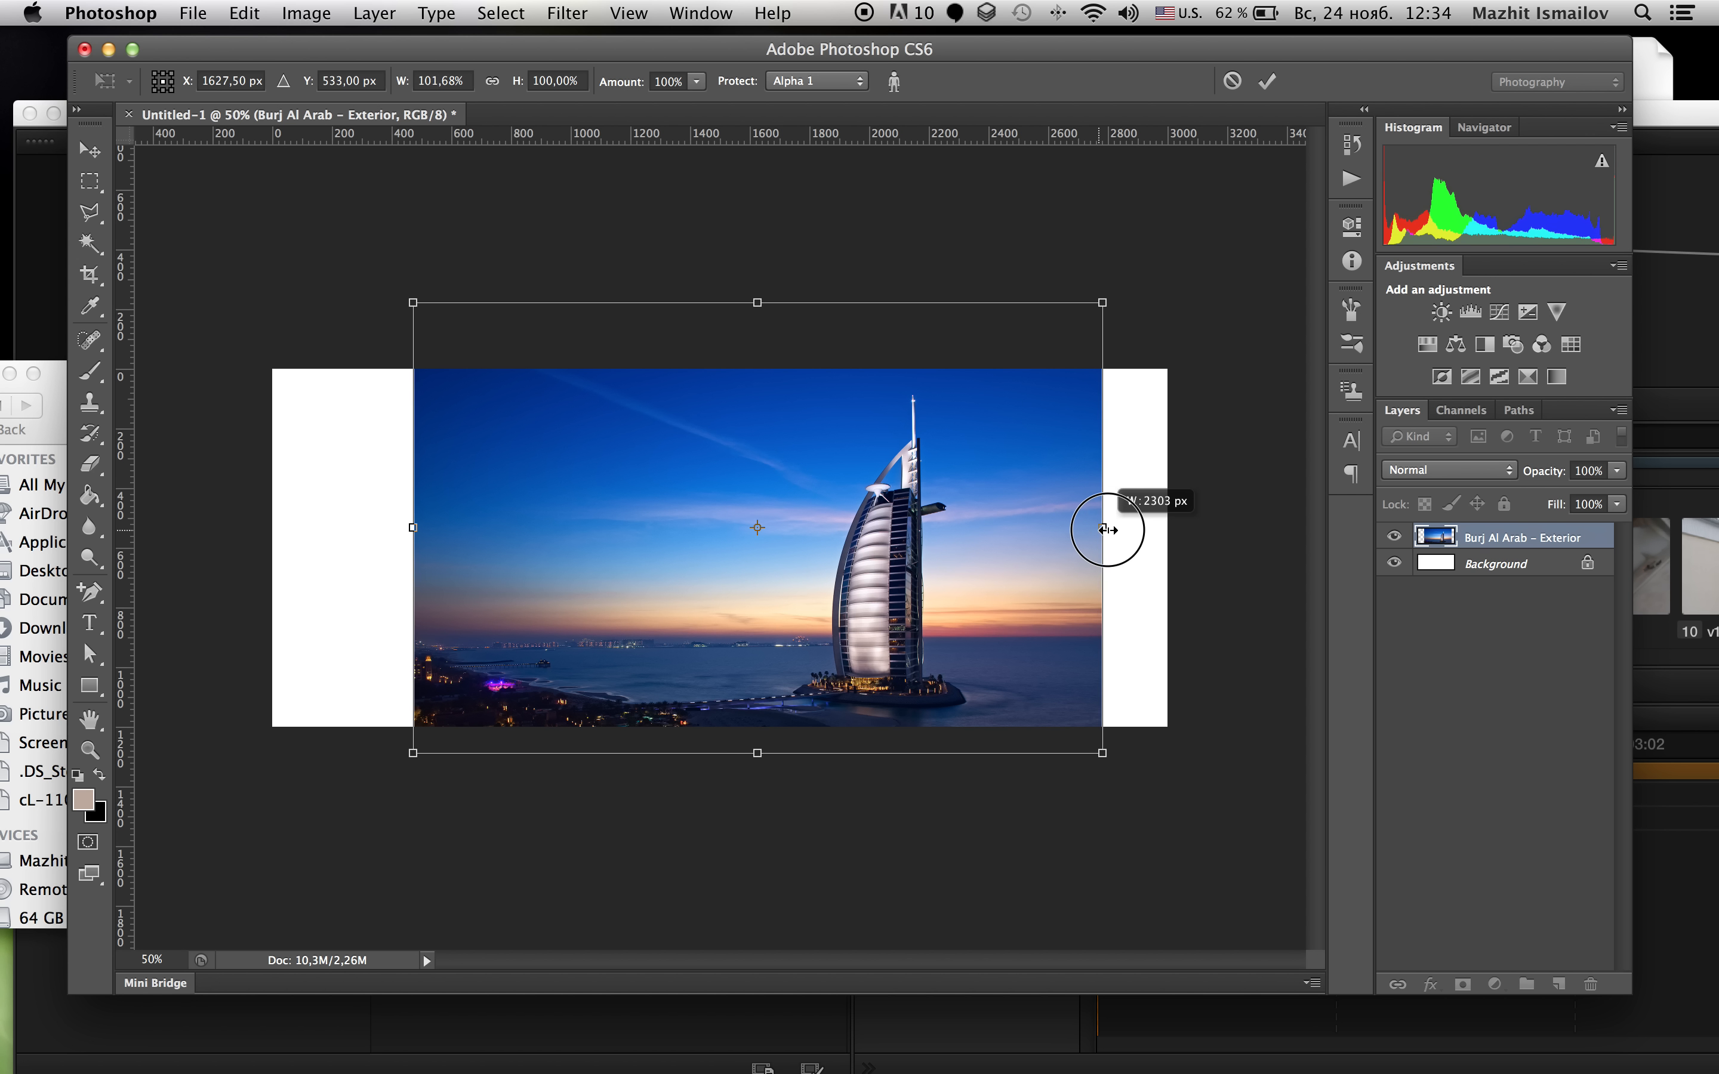
pyautogui.moveTo(1108, 529); pyautogui.dragTo(1140, 530)
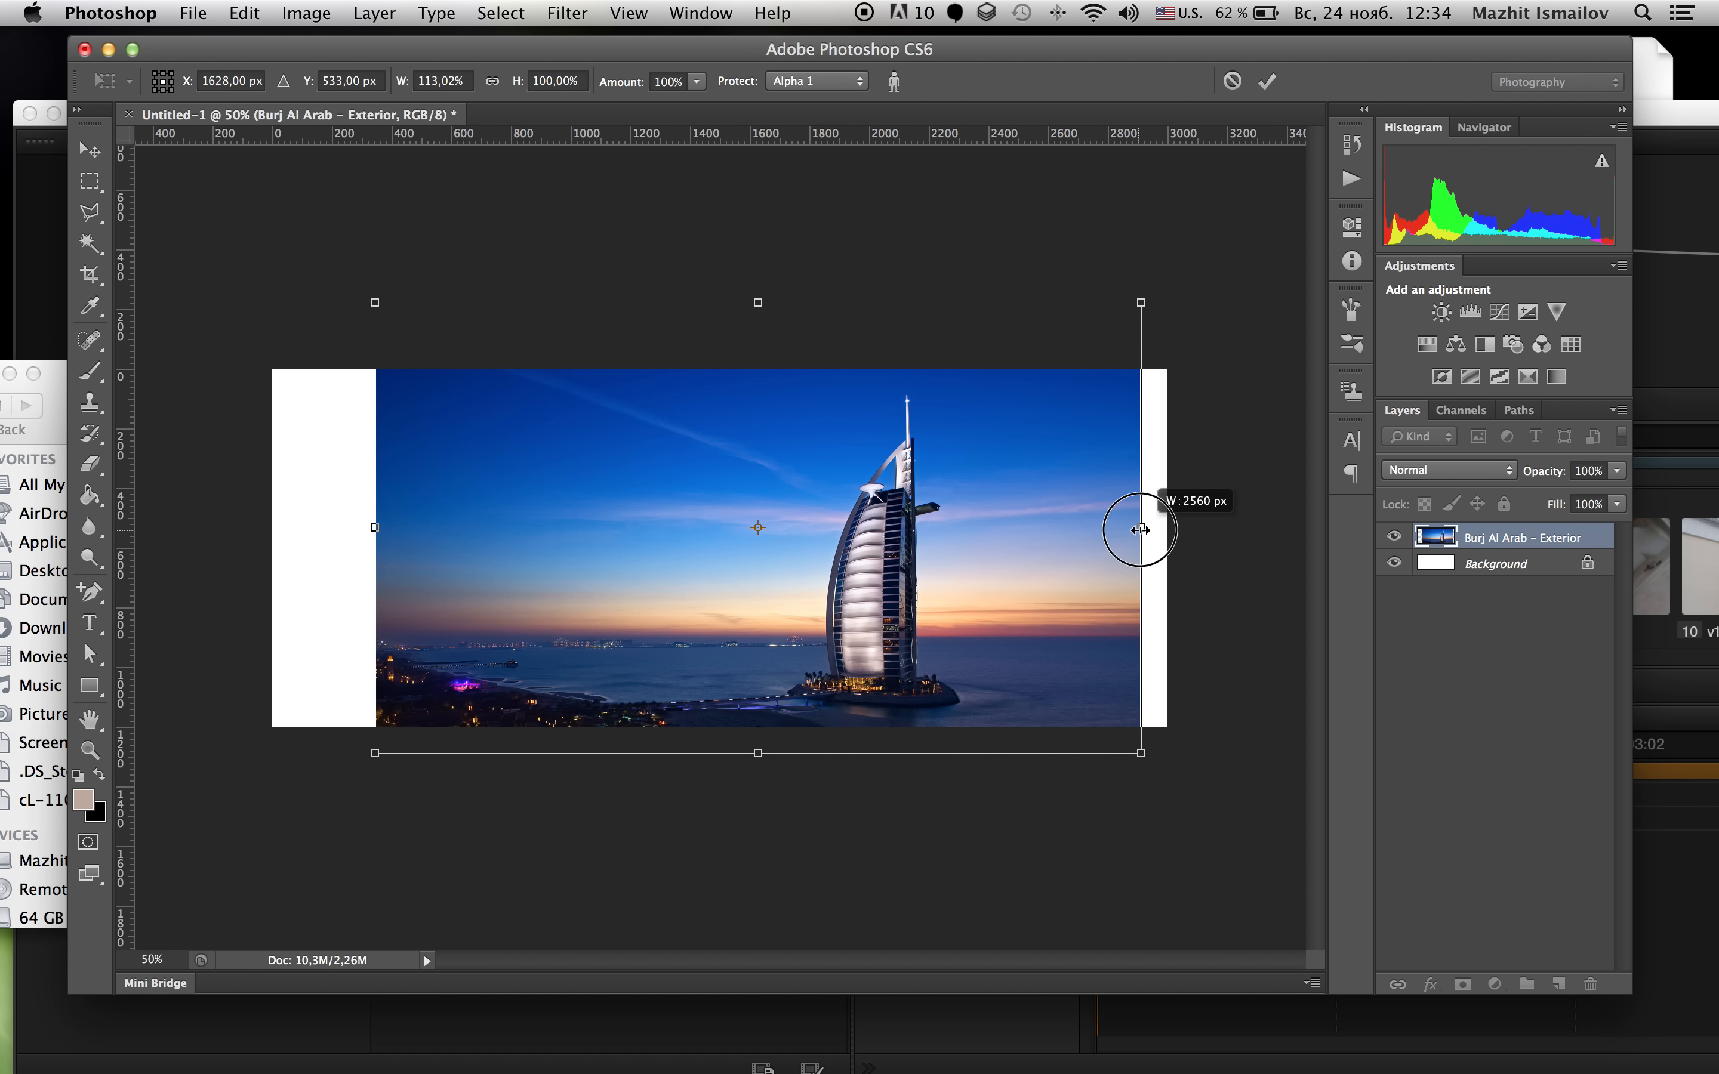
pyautogui.moveTo(1139, 530); pyautogui.dragTo(1160, 530)
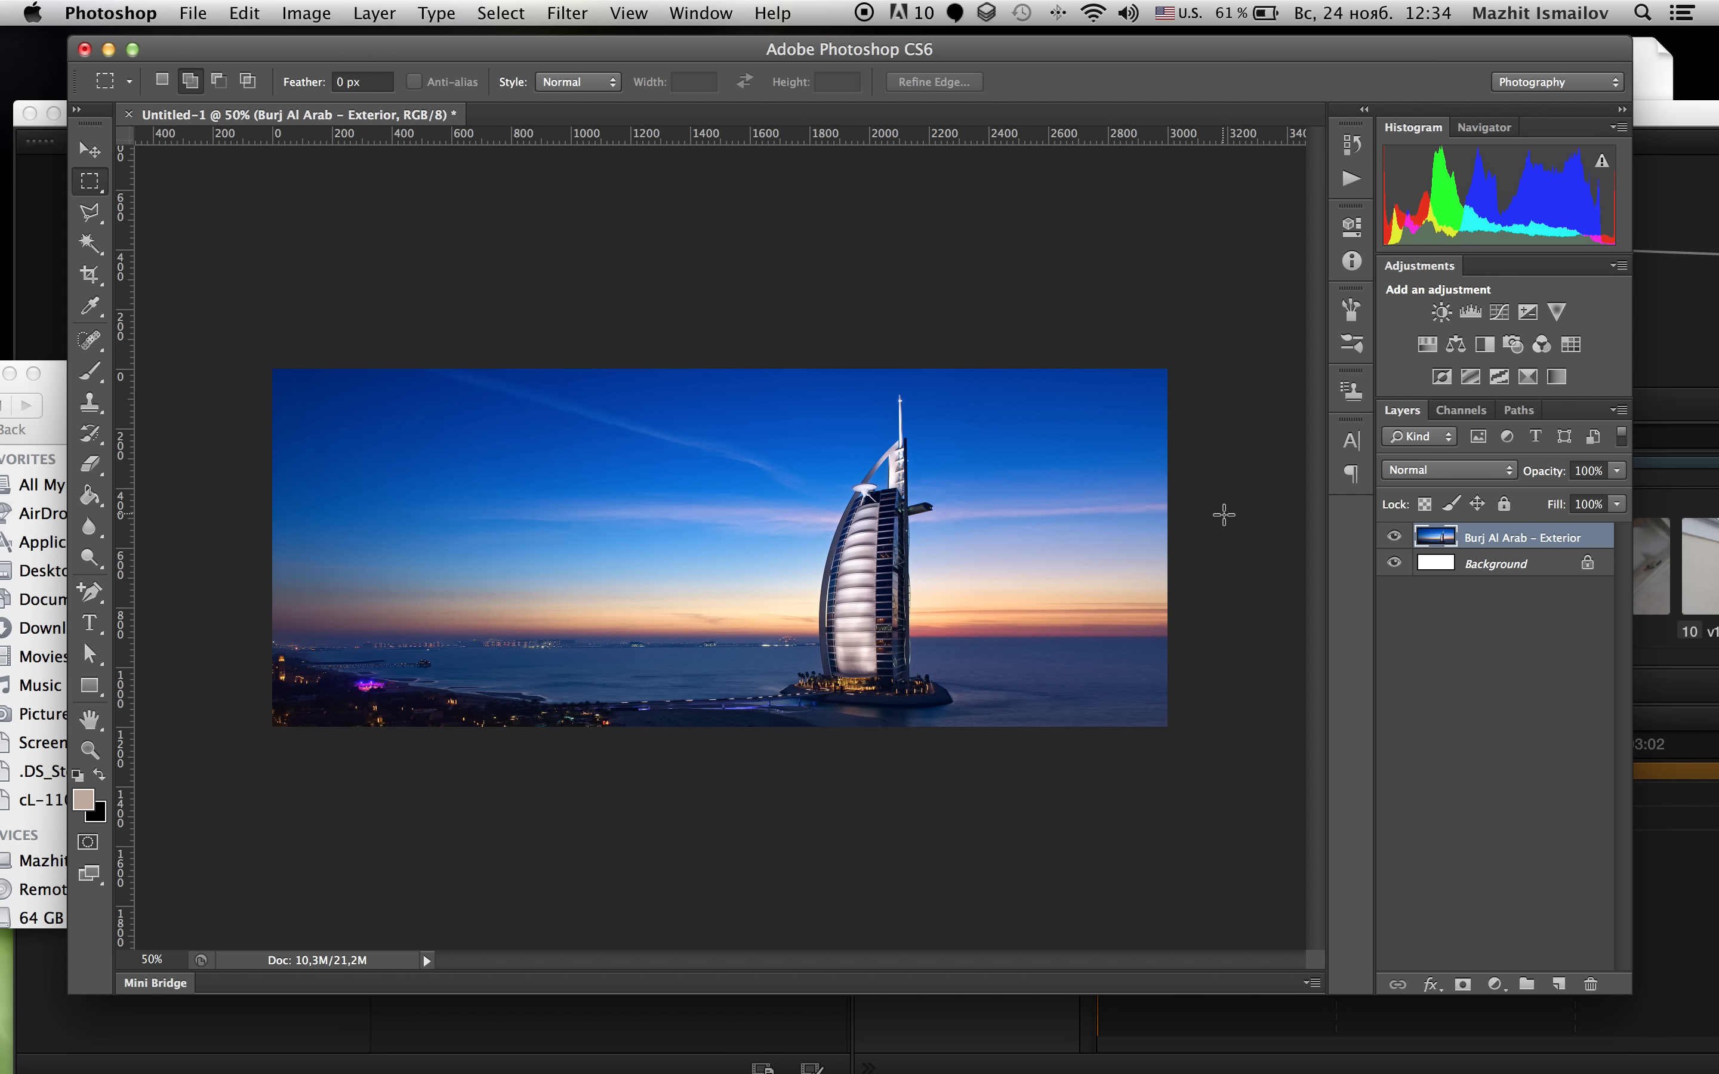
pyautogui.moveTo(534, 241)
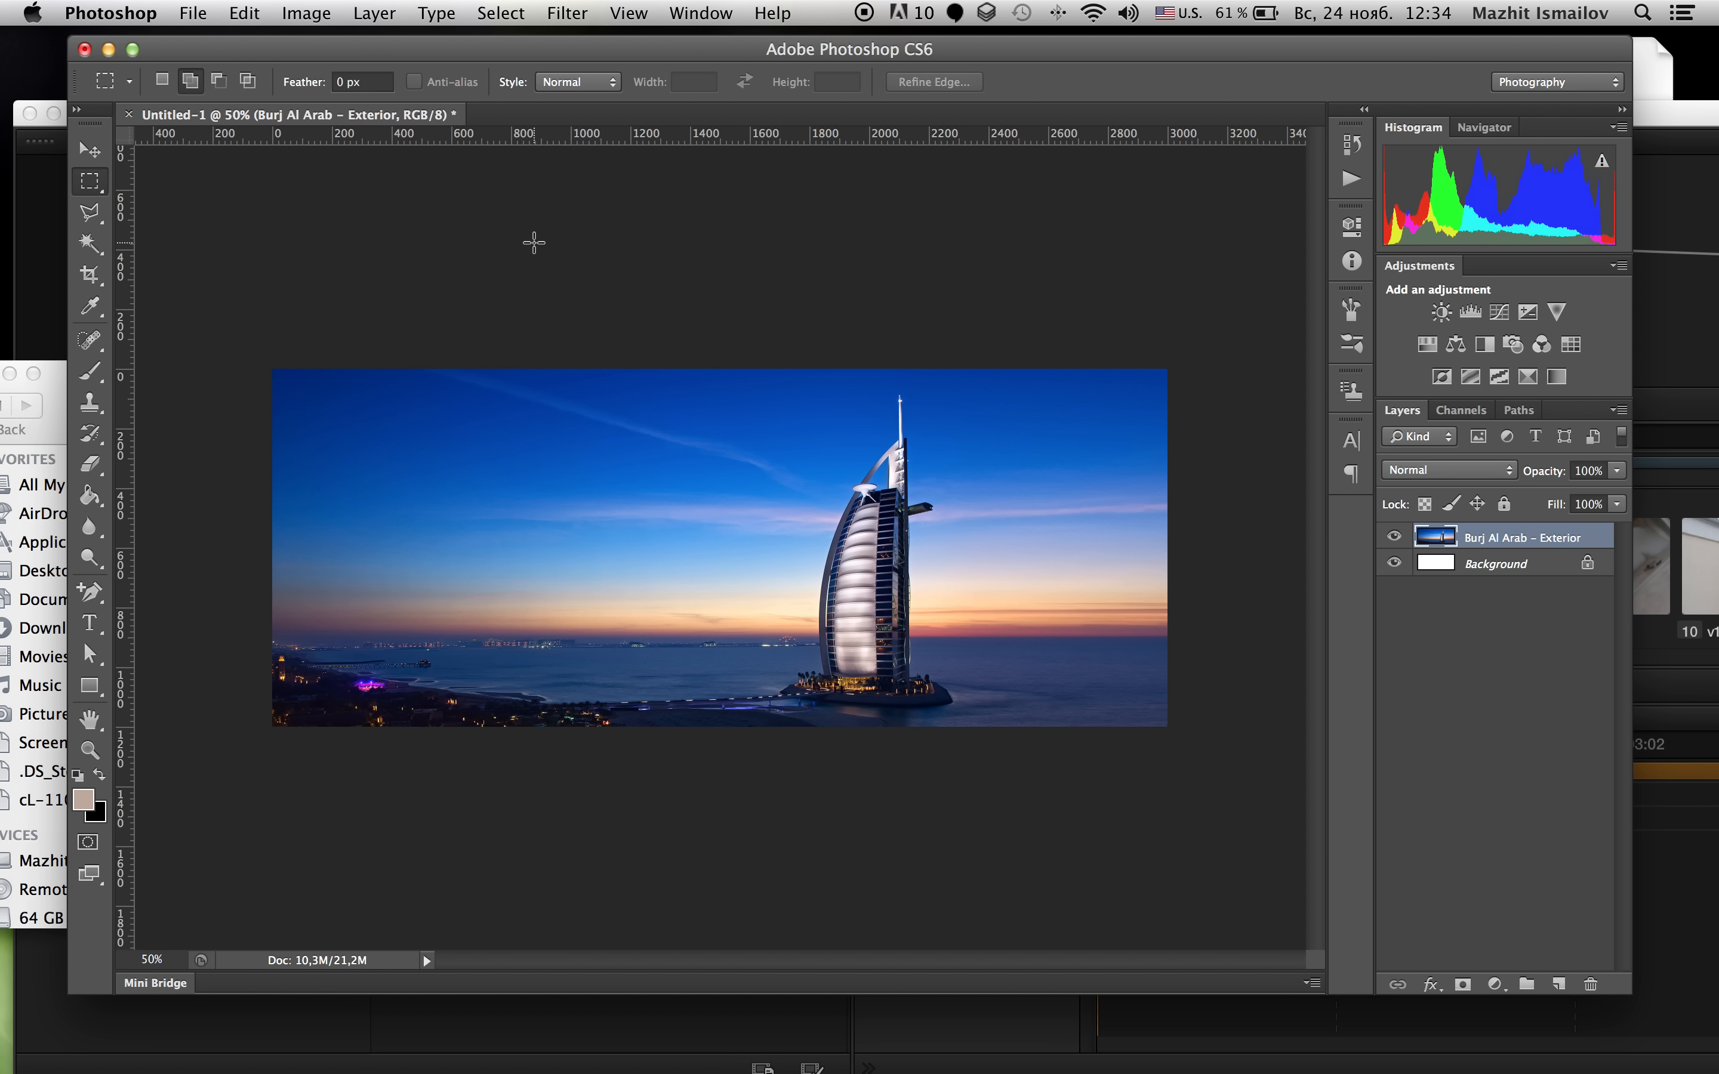
pyautogui.moveTo(892, 305)
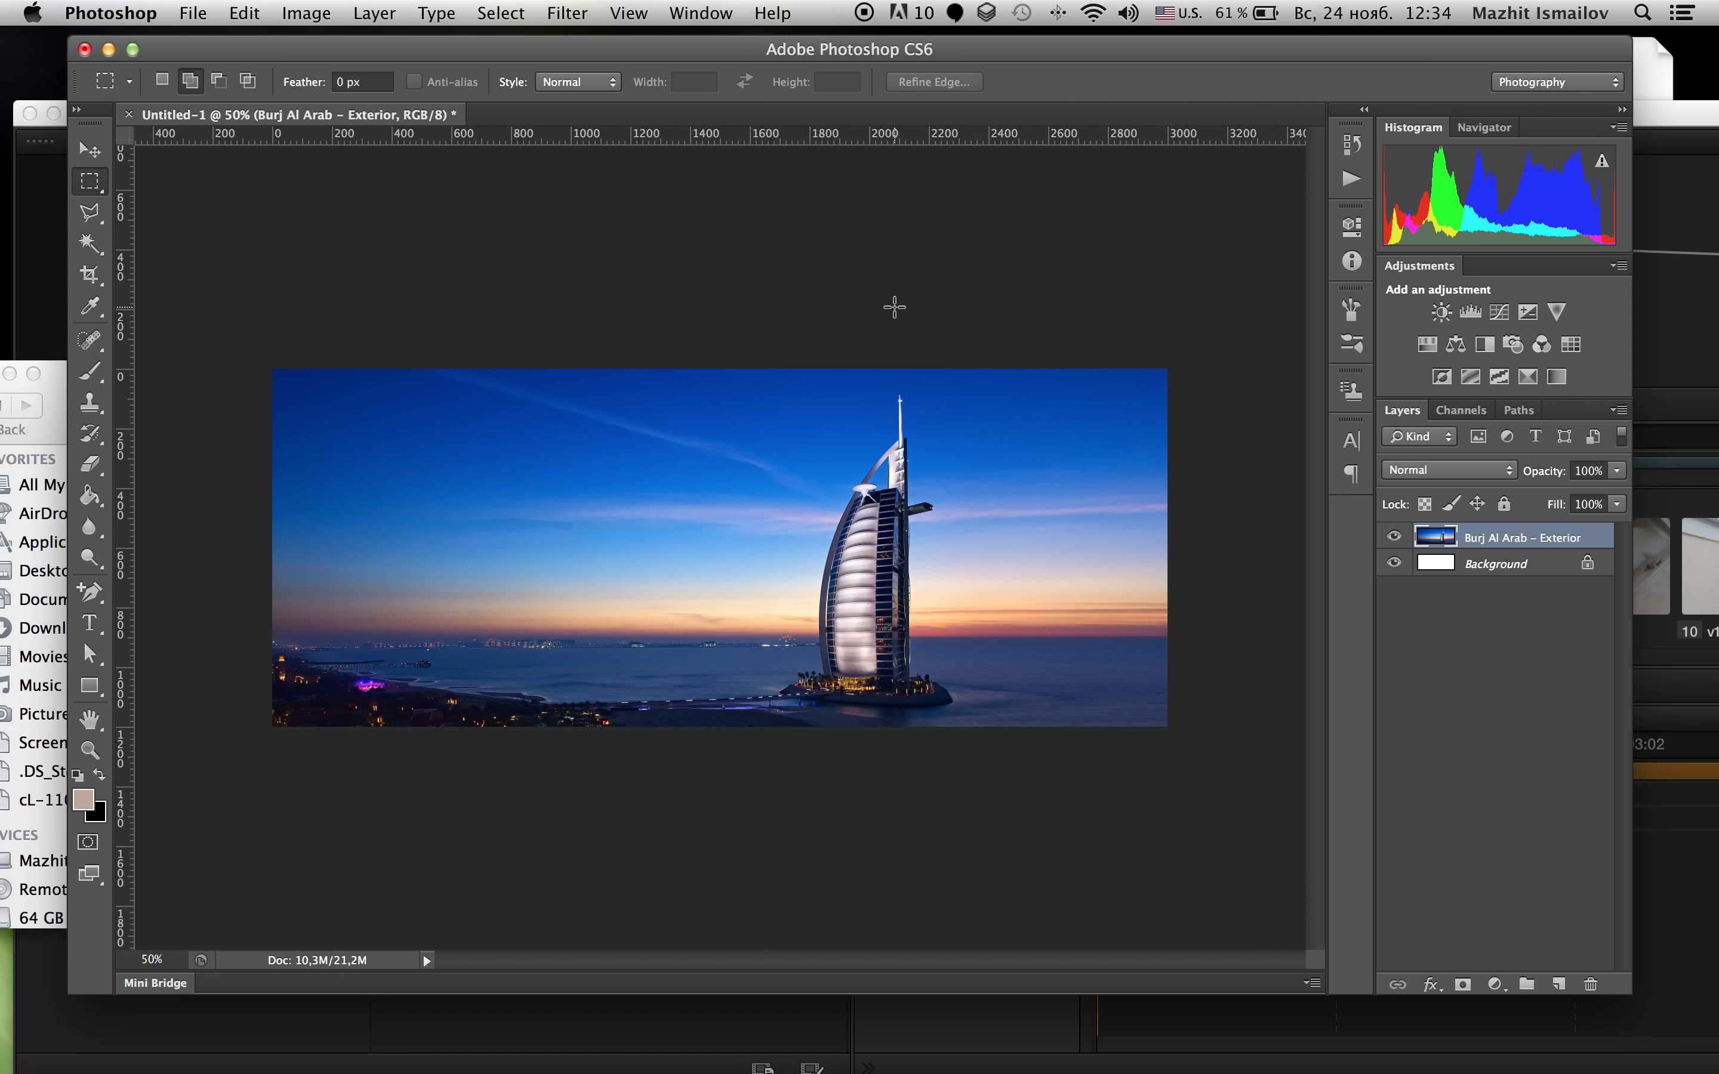
pyautogui.moveTo(859, 771)
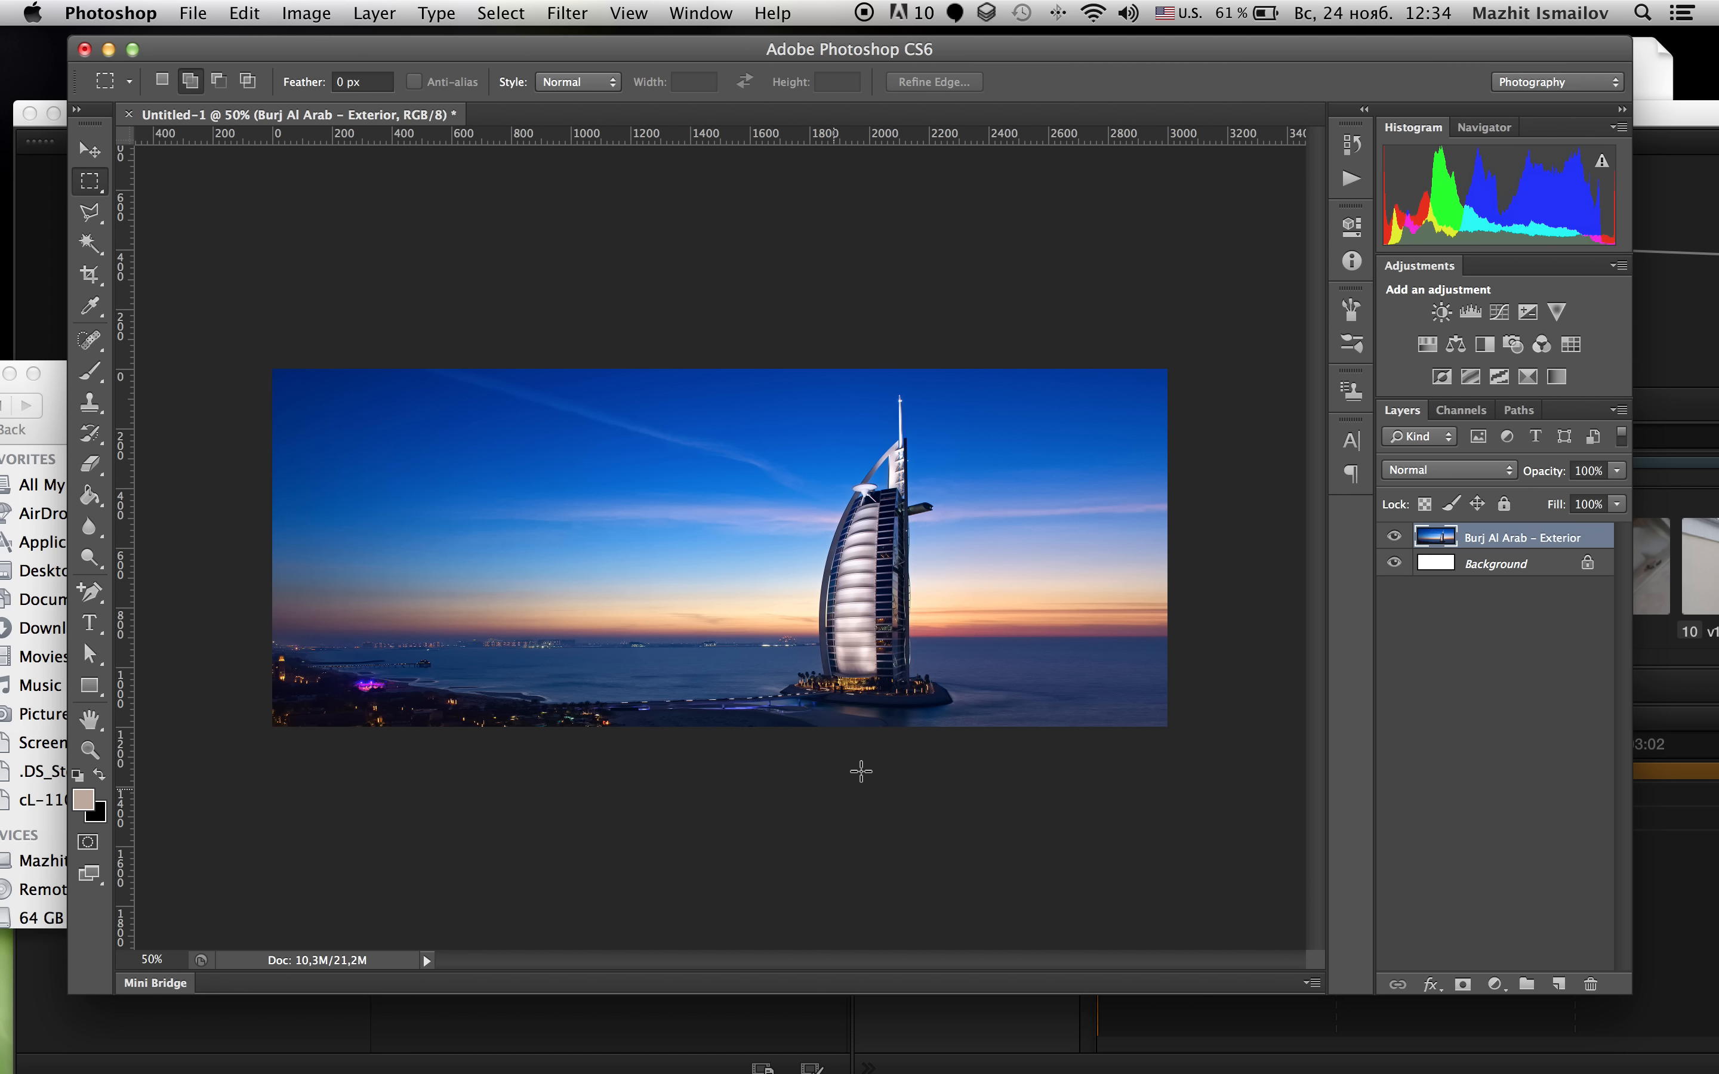
# Step: Bring up the File menu to save the finished panorama
pyautogui.click(192, 12)
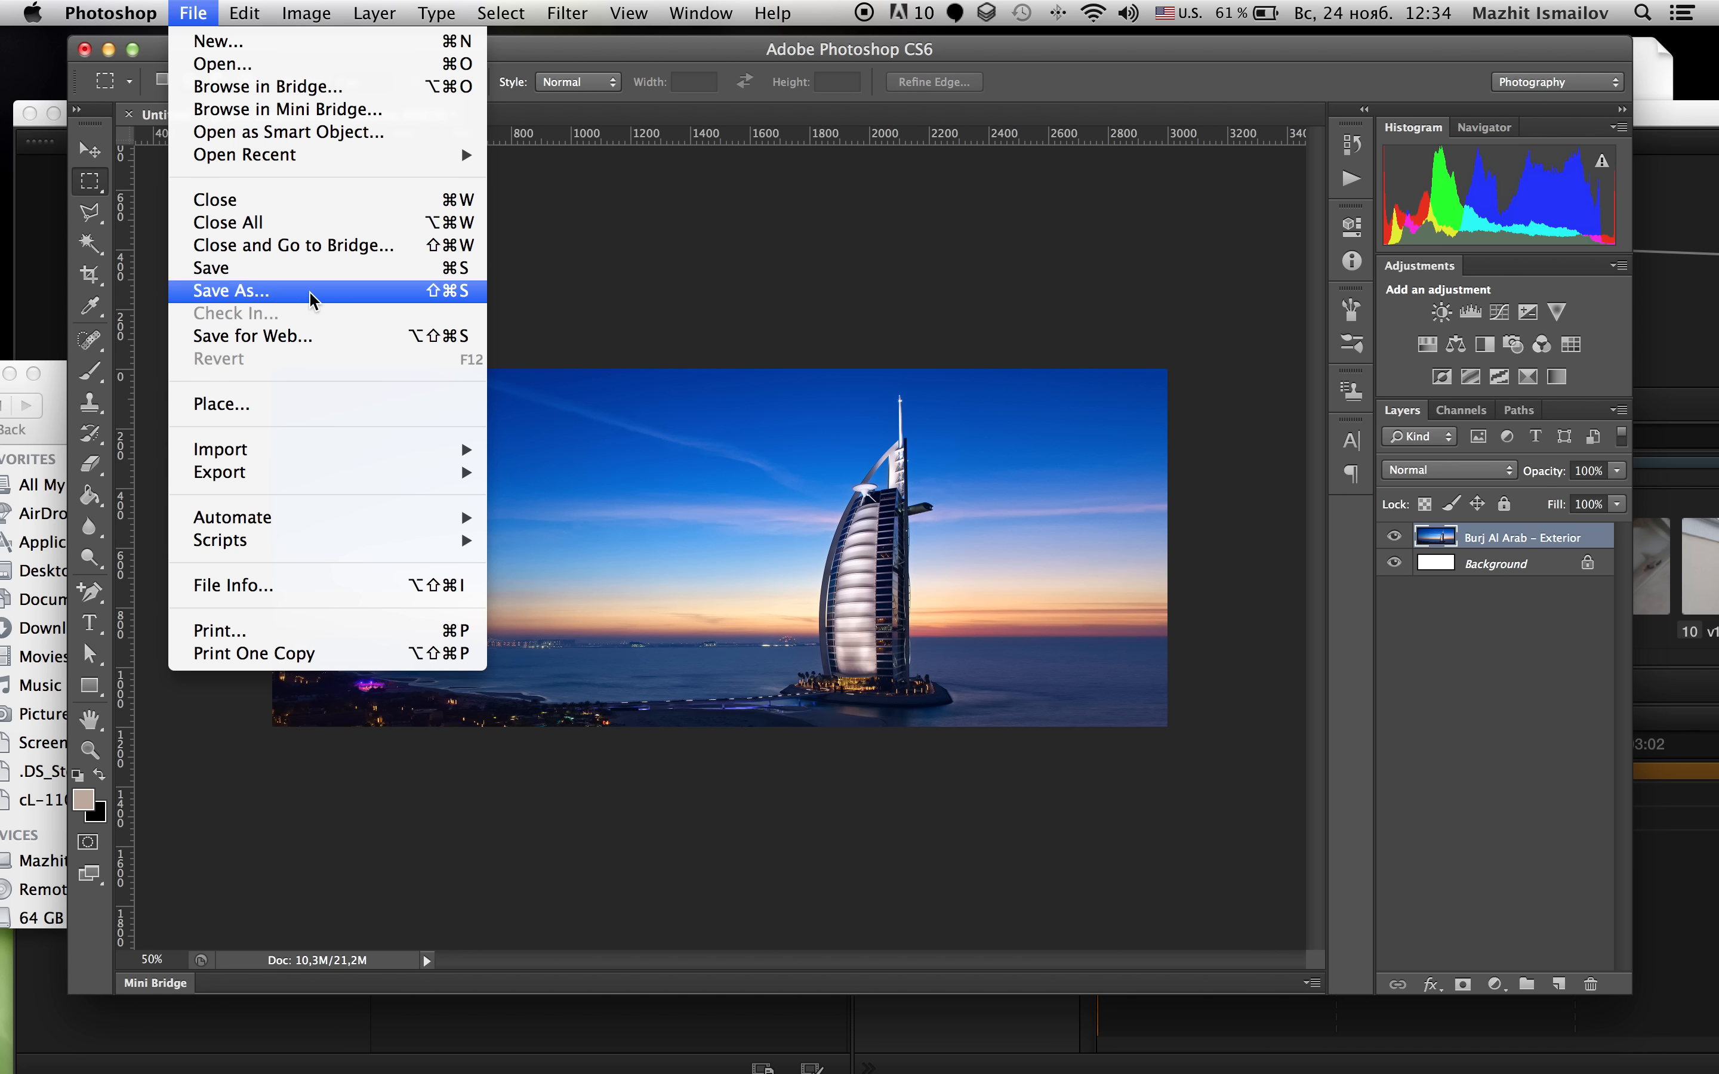
pyautogui.moveTo(924, 291)
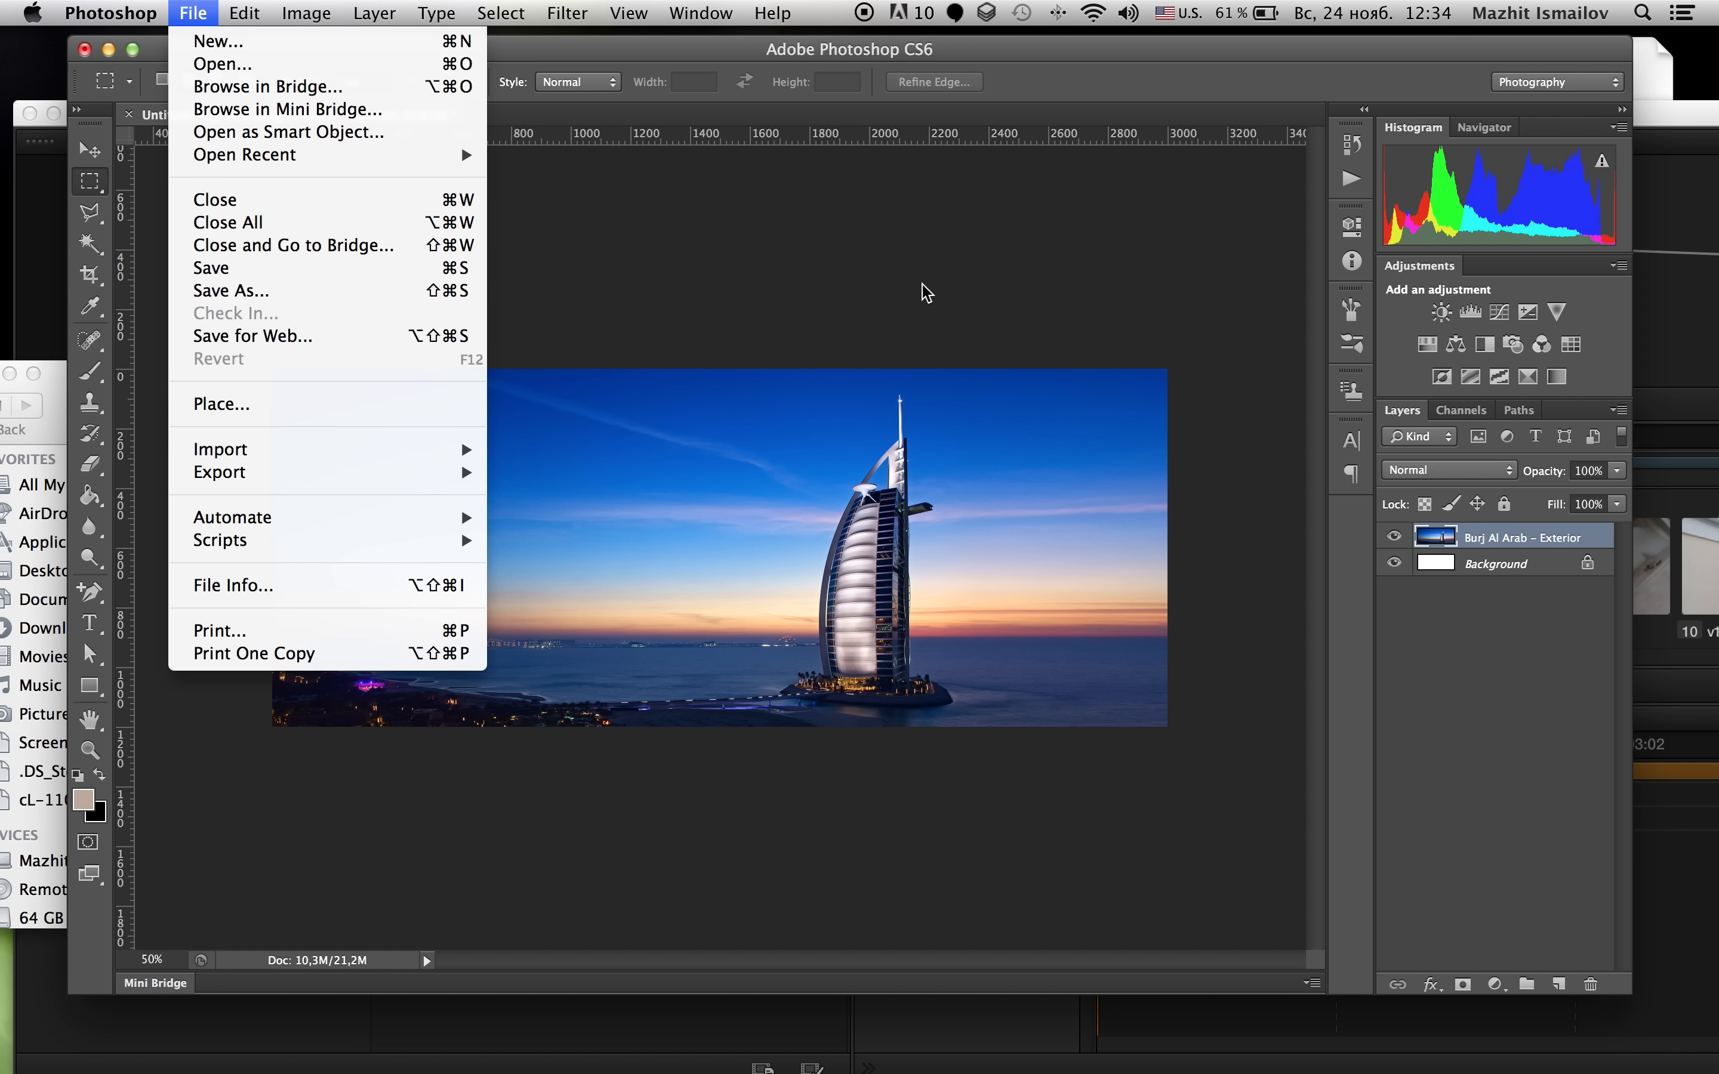
pyautogui.moveTo(1132, 287)
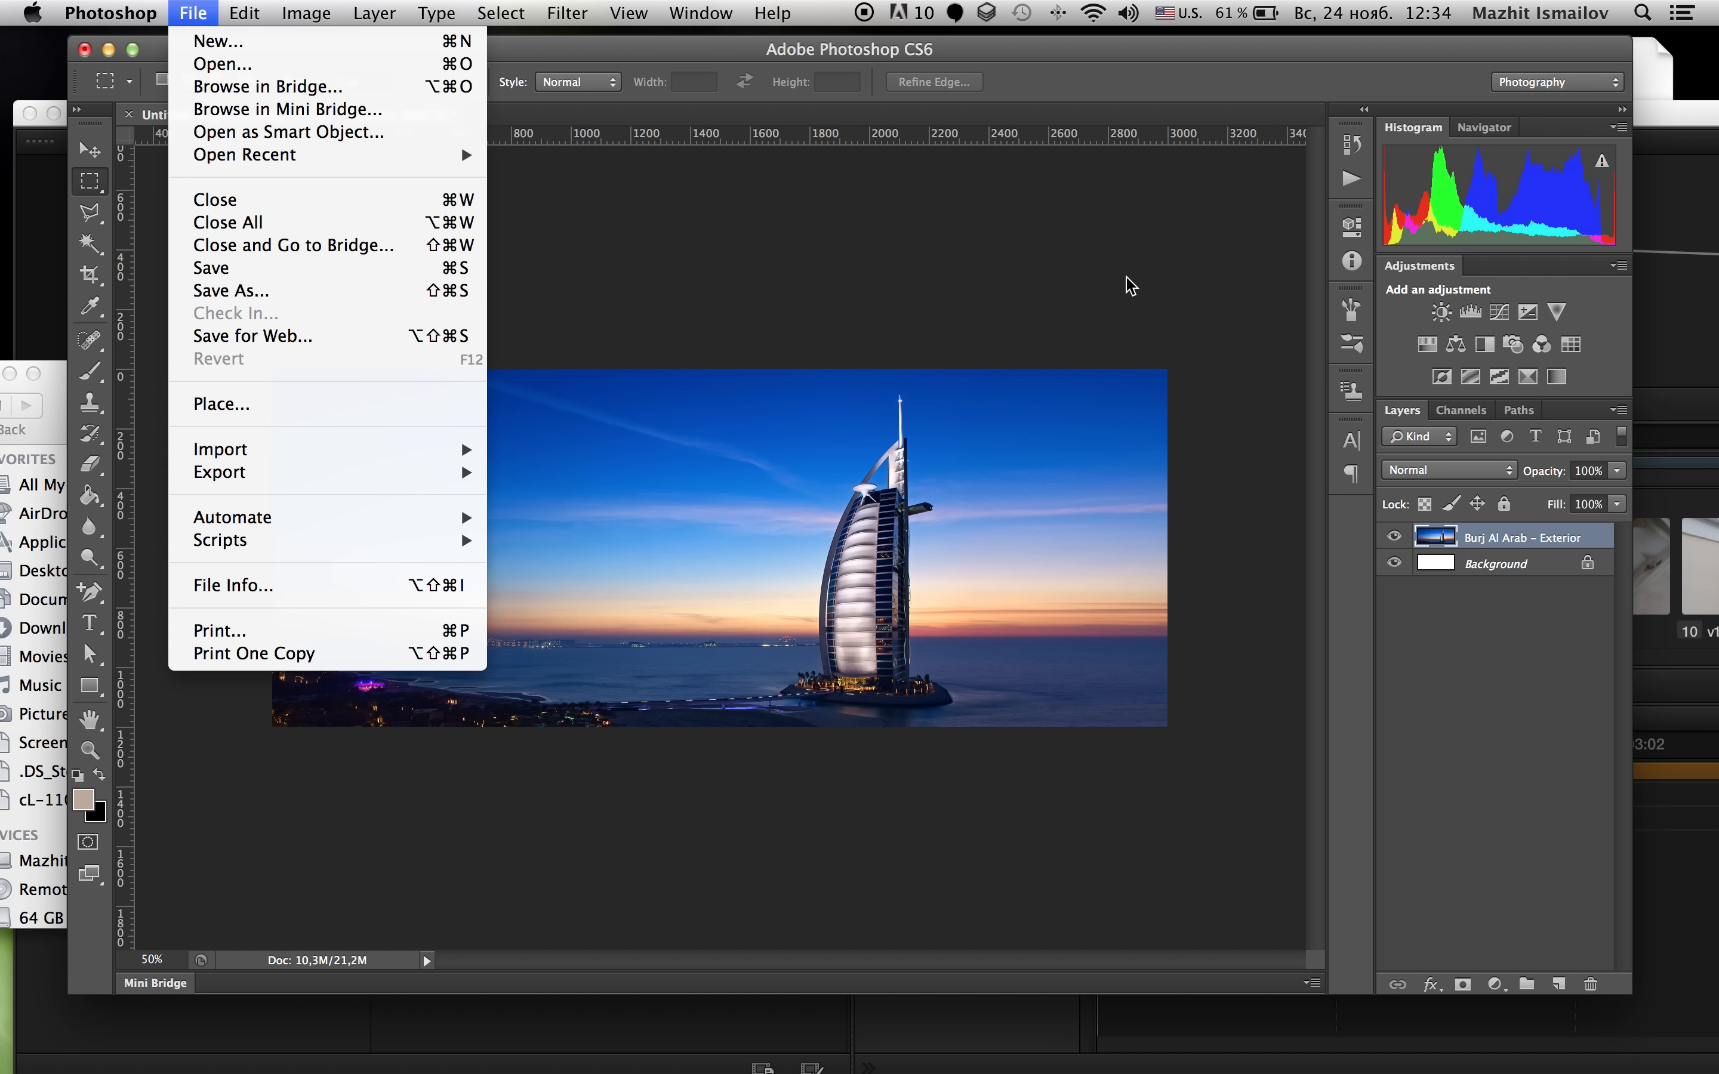